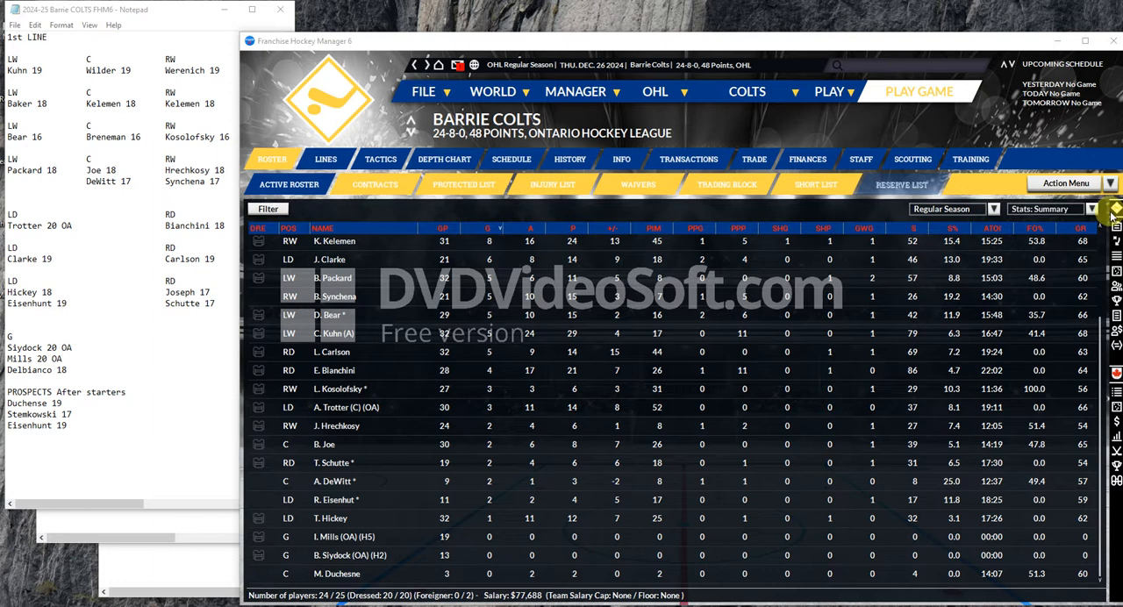
mouse_move(804, 64)
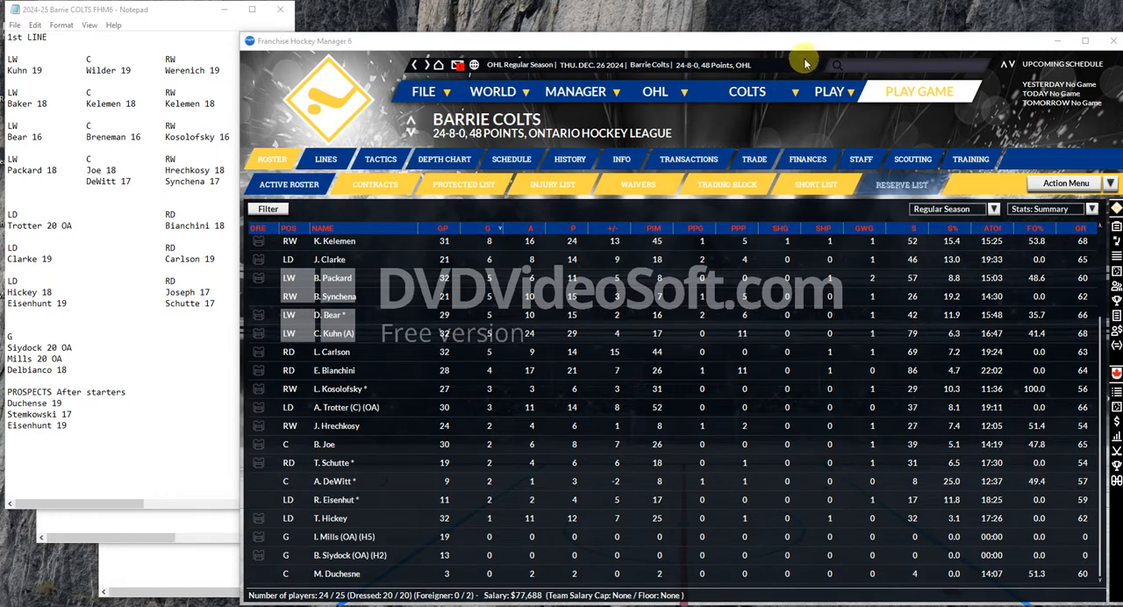
mouse_move(656, 13)
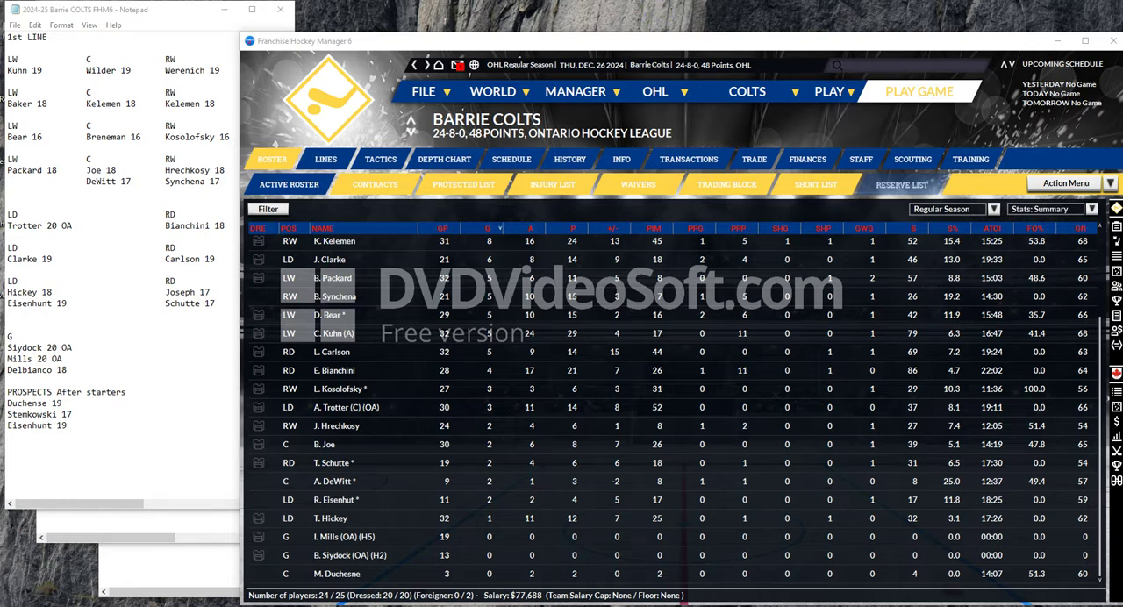
mouse_move(783, 139)
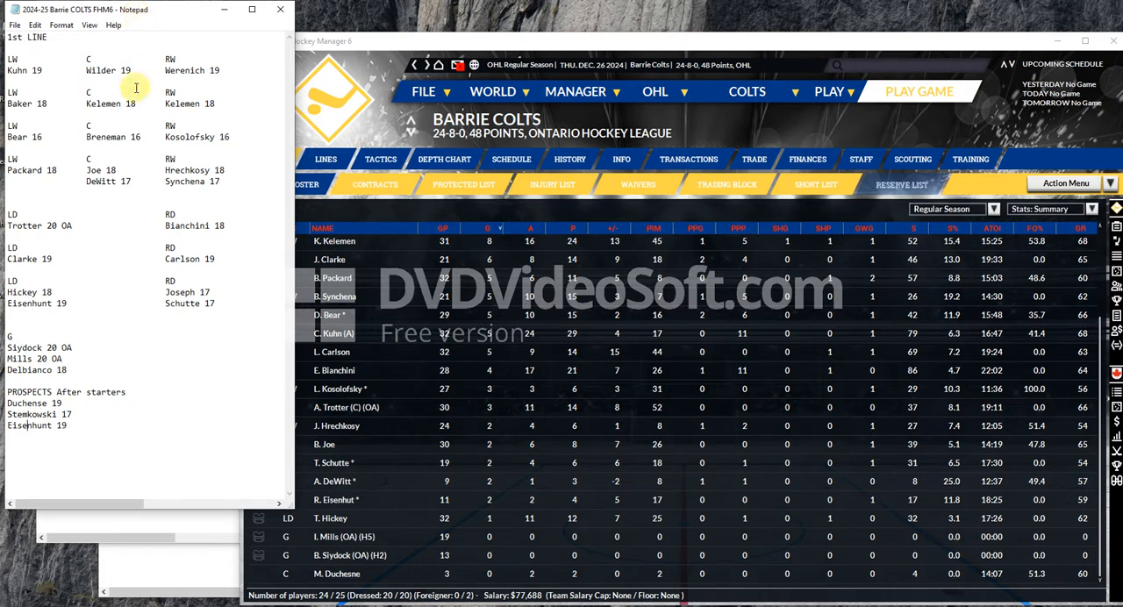
mouse_move(135, 202)
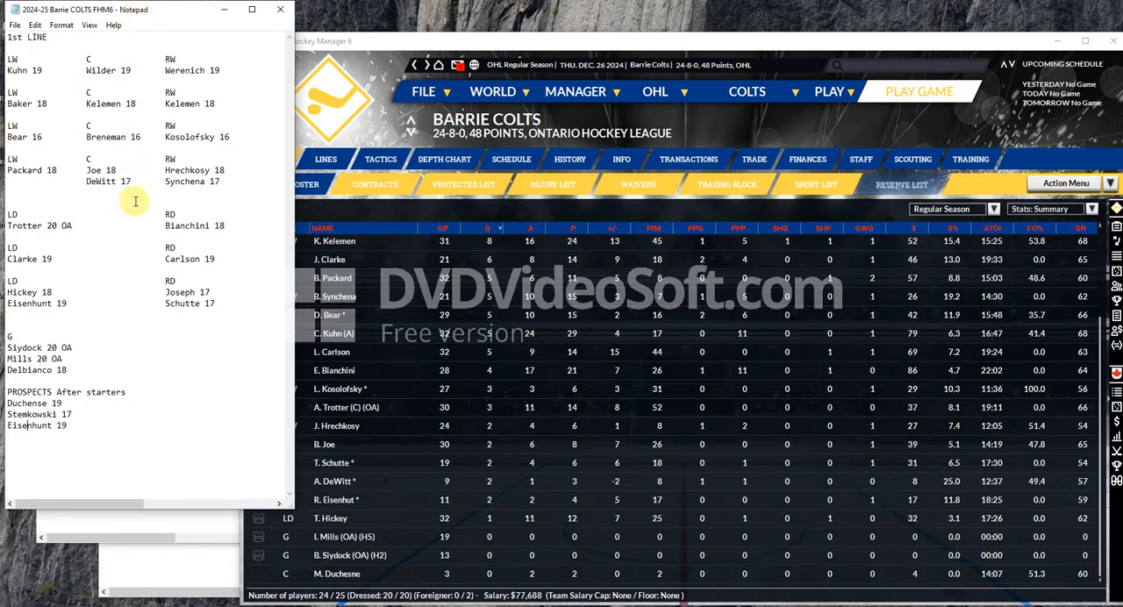
mouse_move(125, 169)
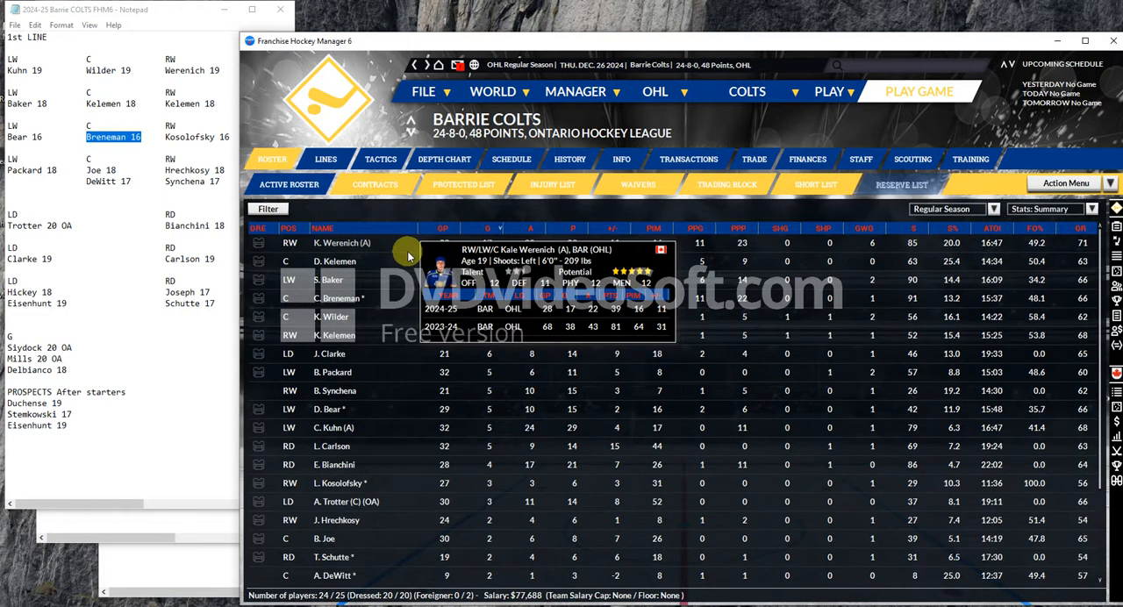
mouse_move(428, 329)
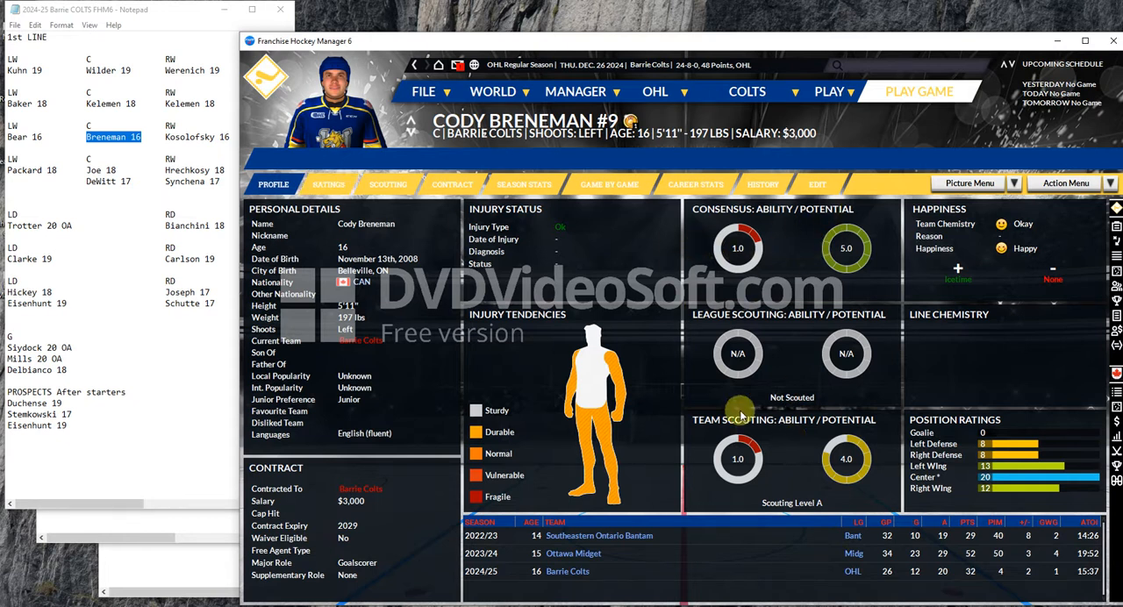
click(328, 184)
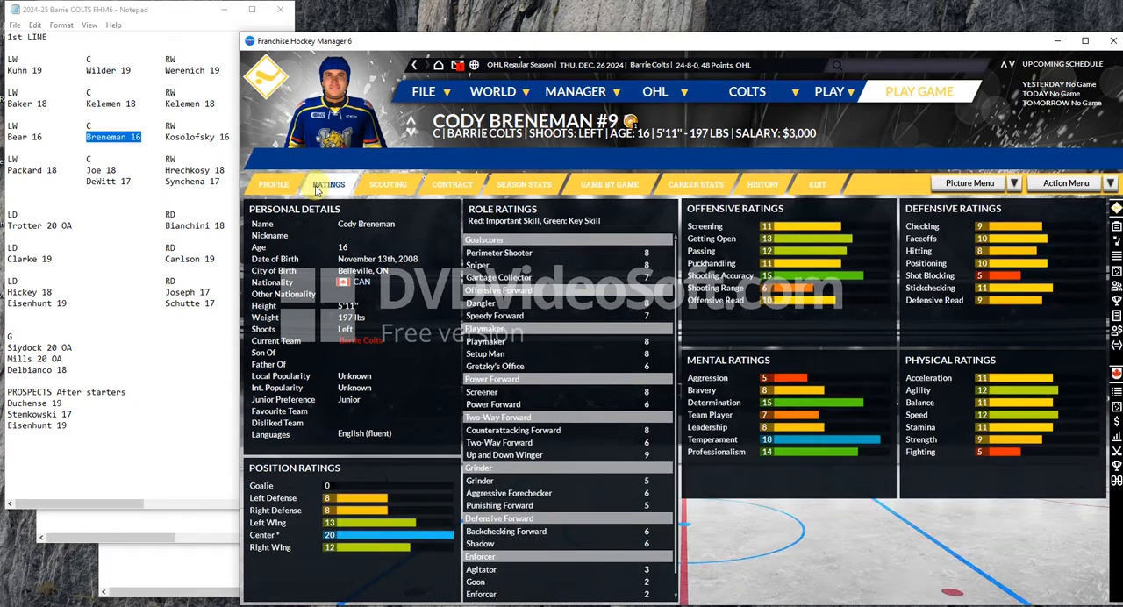
mouse_move(412, 66)
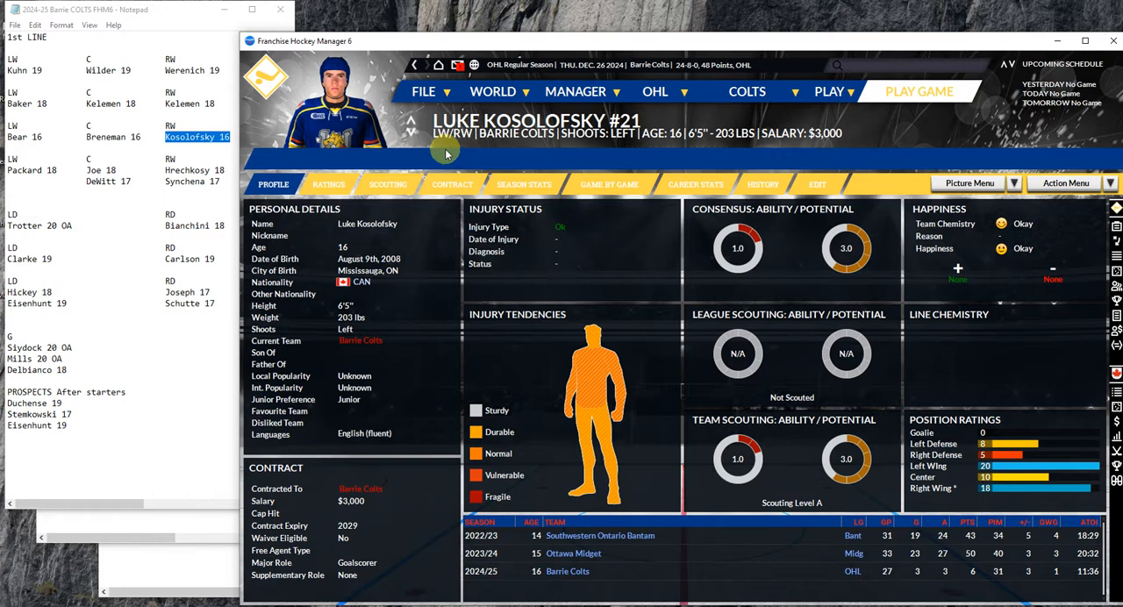
mouse_move(434, 130)
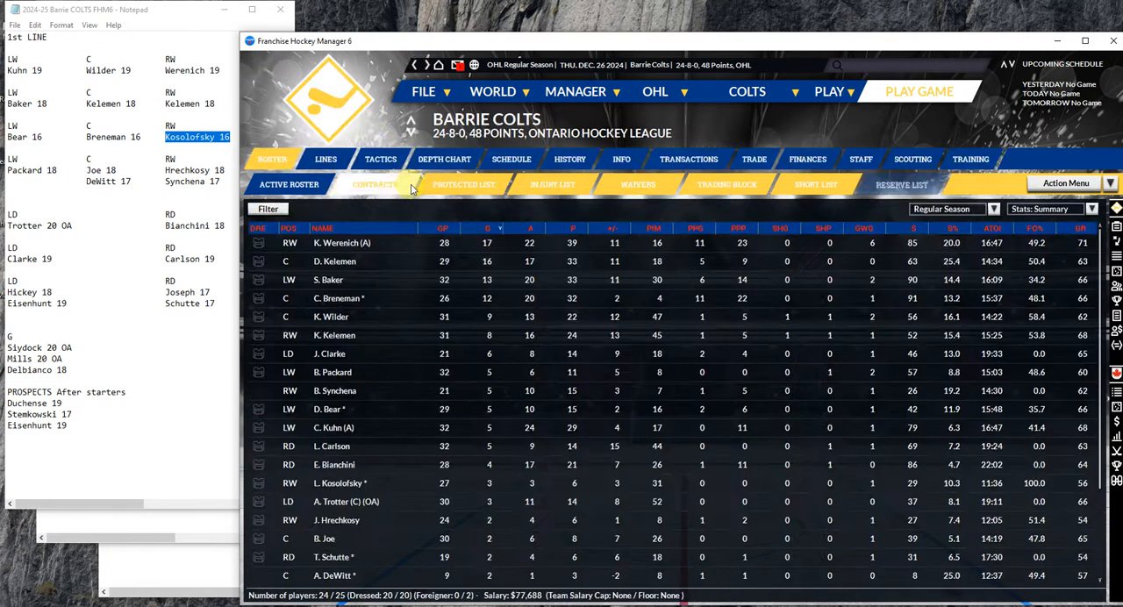
click(325, 159)
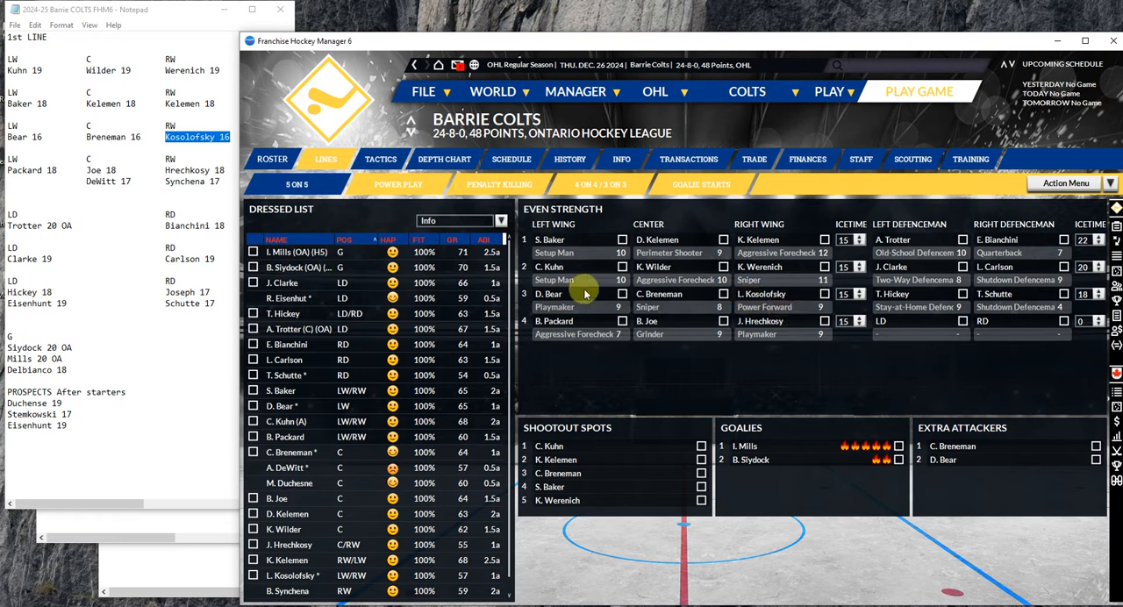
mouse_move(702, 232)
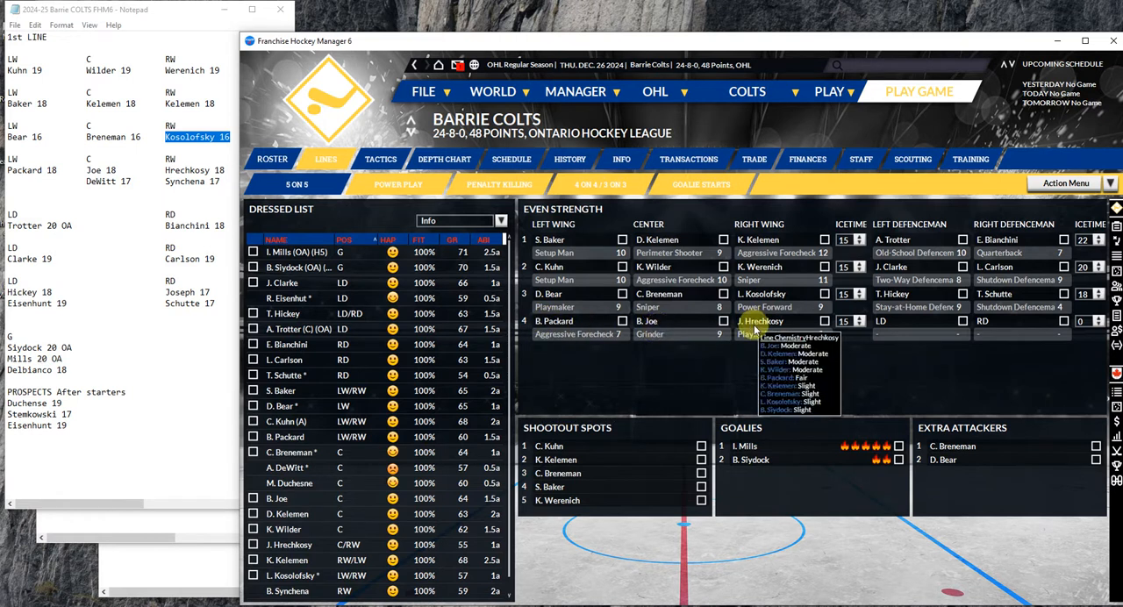
mouse_move(728, 360)
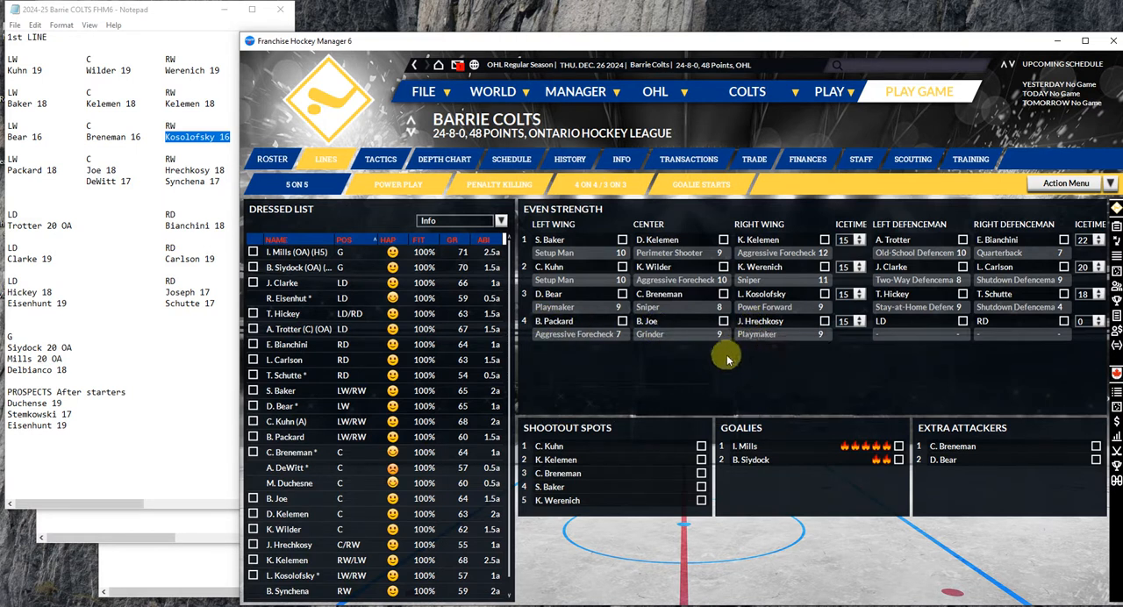
click(272, 159)
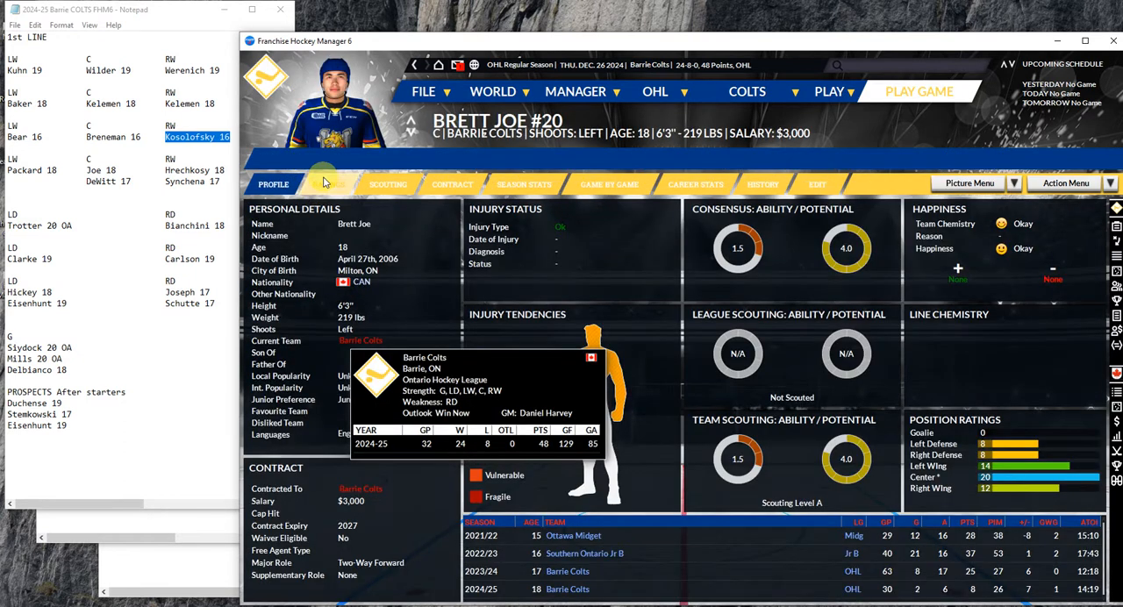
click(329, 185)
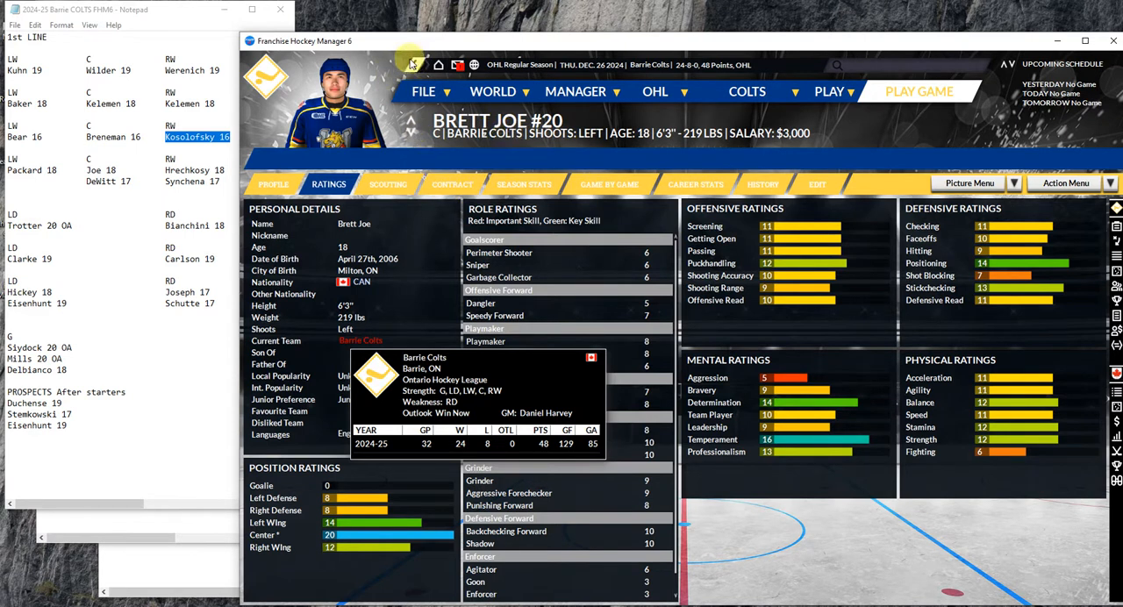
mouse_move(761, 229)
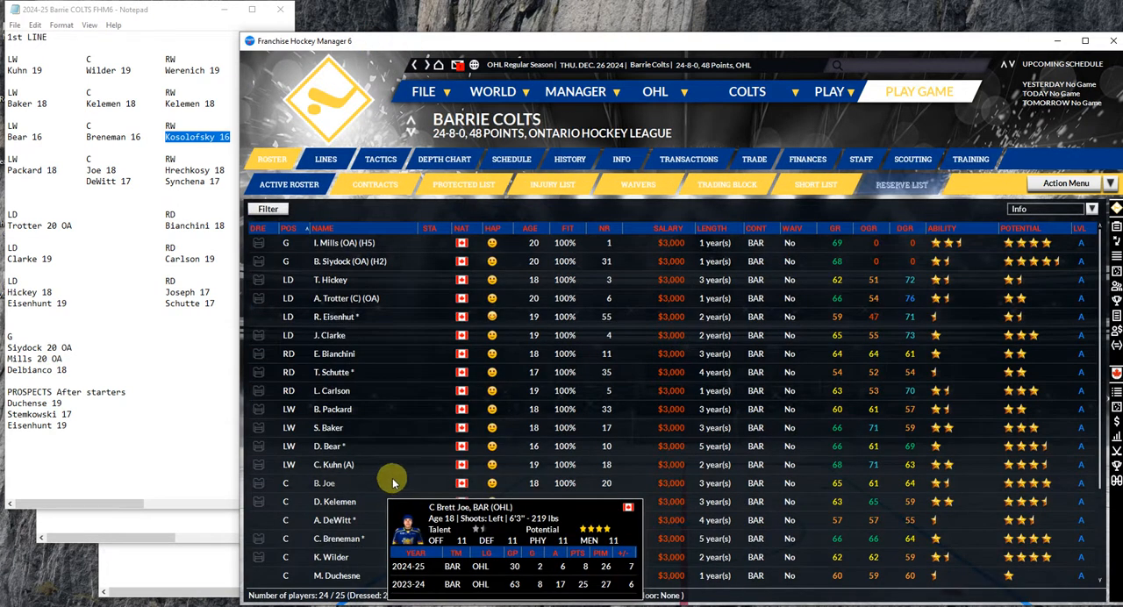
mouse_move(334, 409)
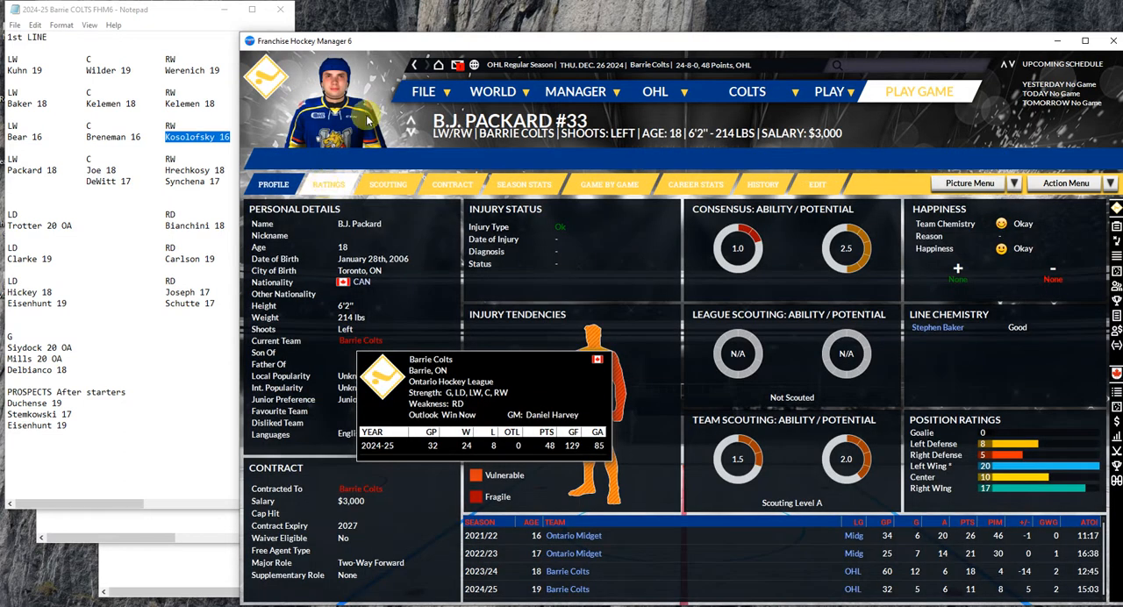
click(328, 184)
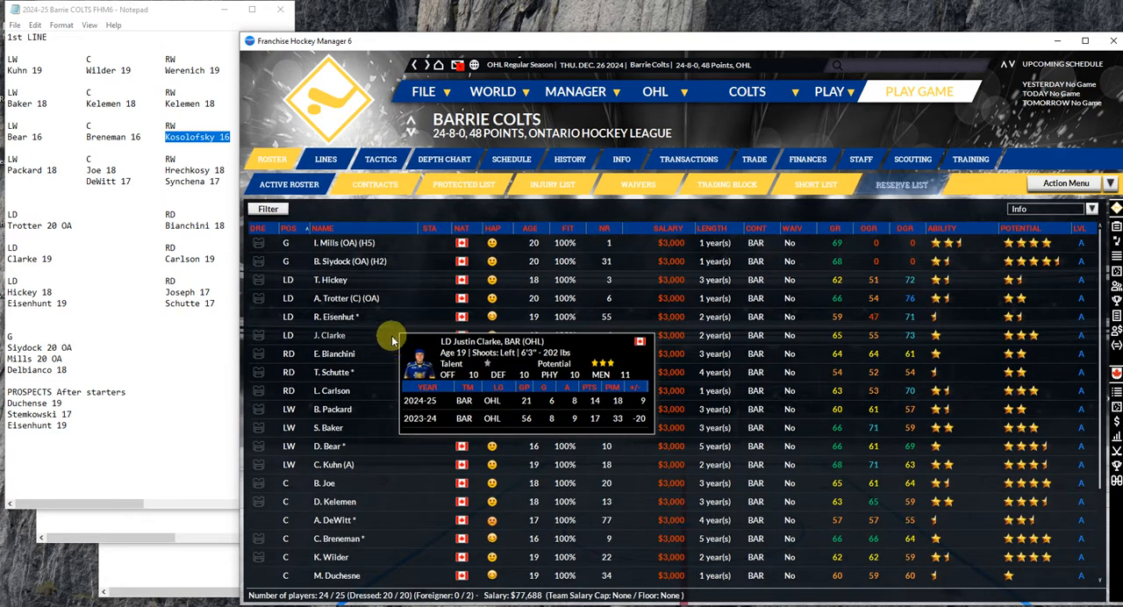
scroll(down, 3)
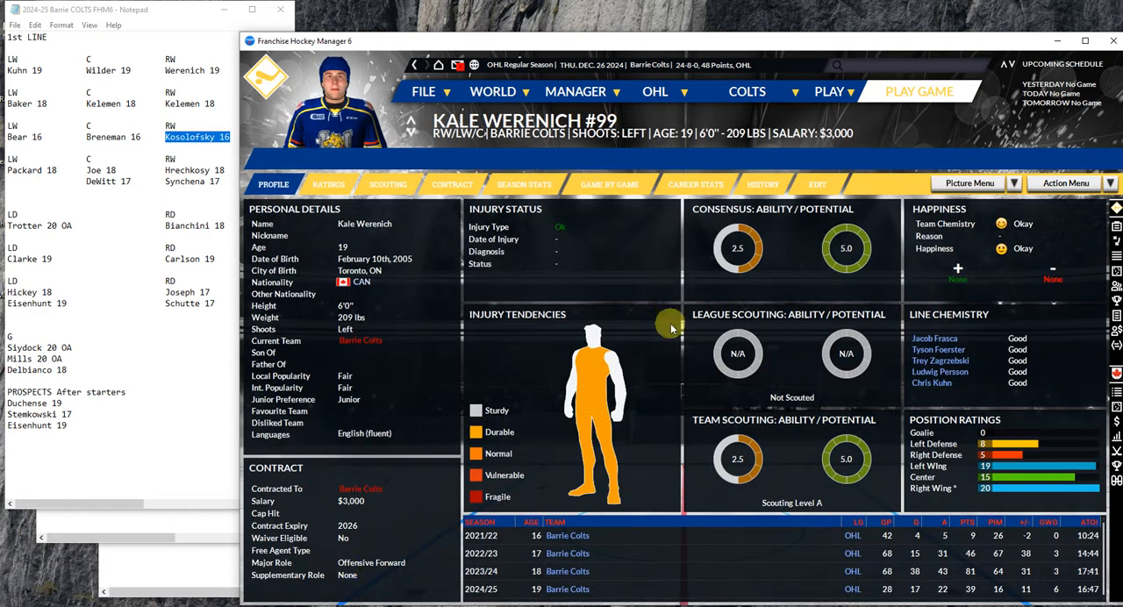
mouse_move(310, 179)
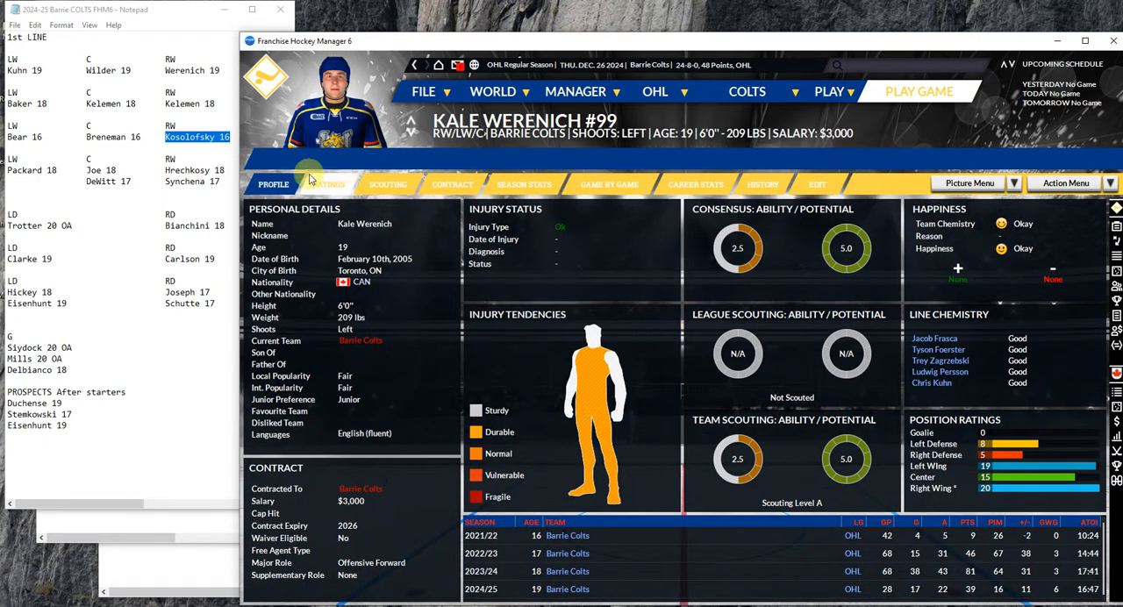
click(328, 184)
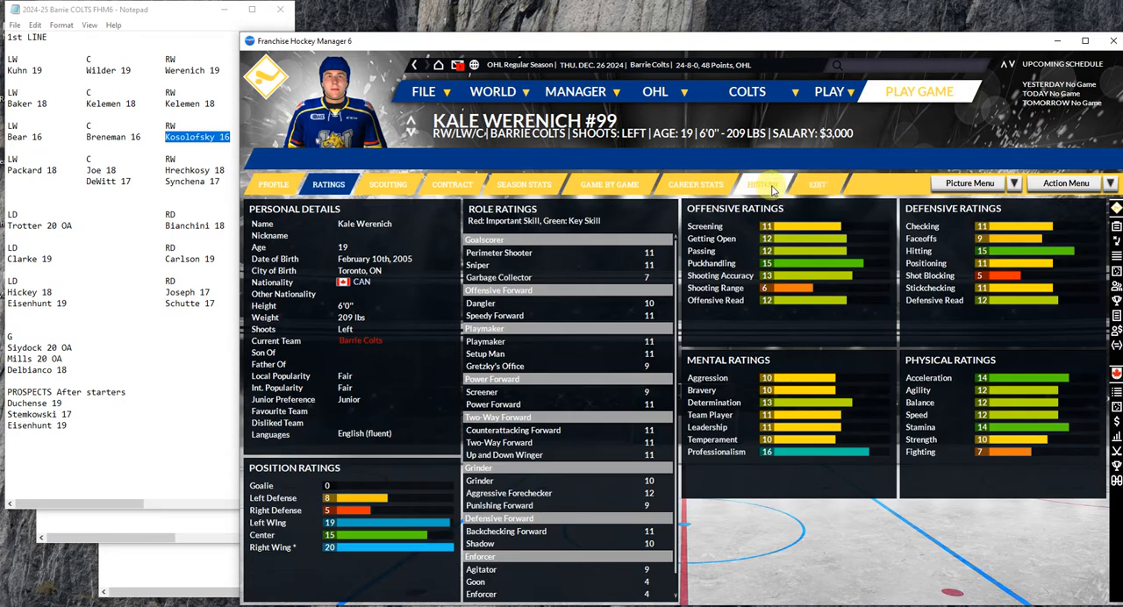
click(762, 185)
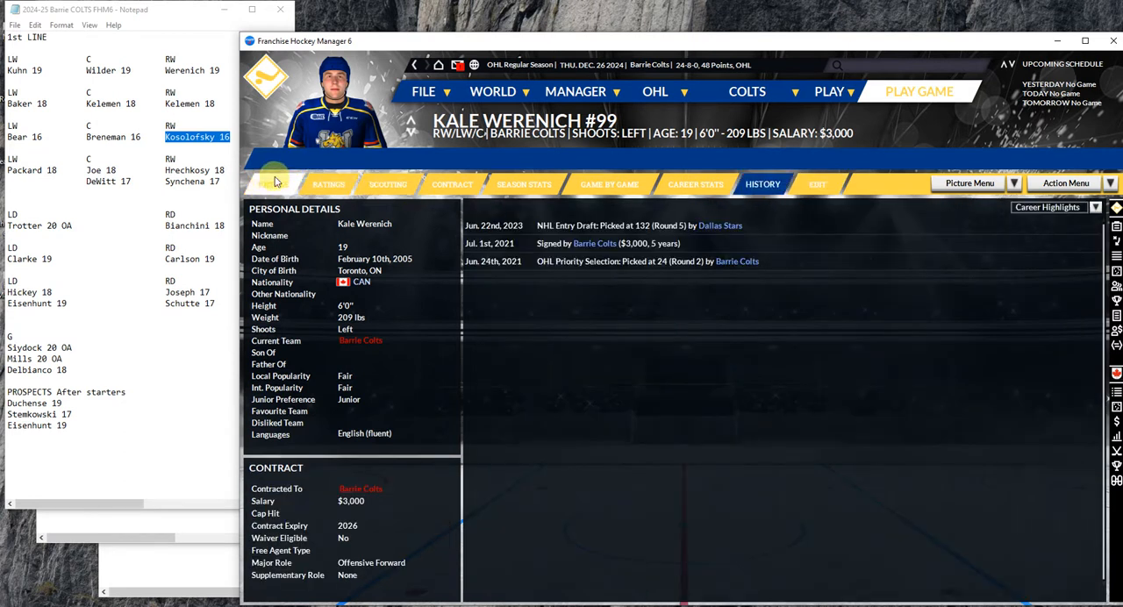
click(328, 184)
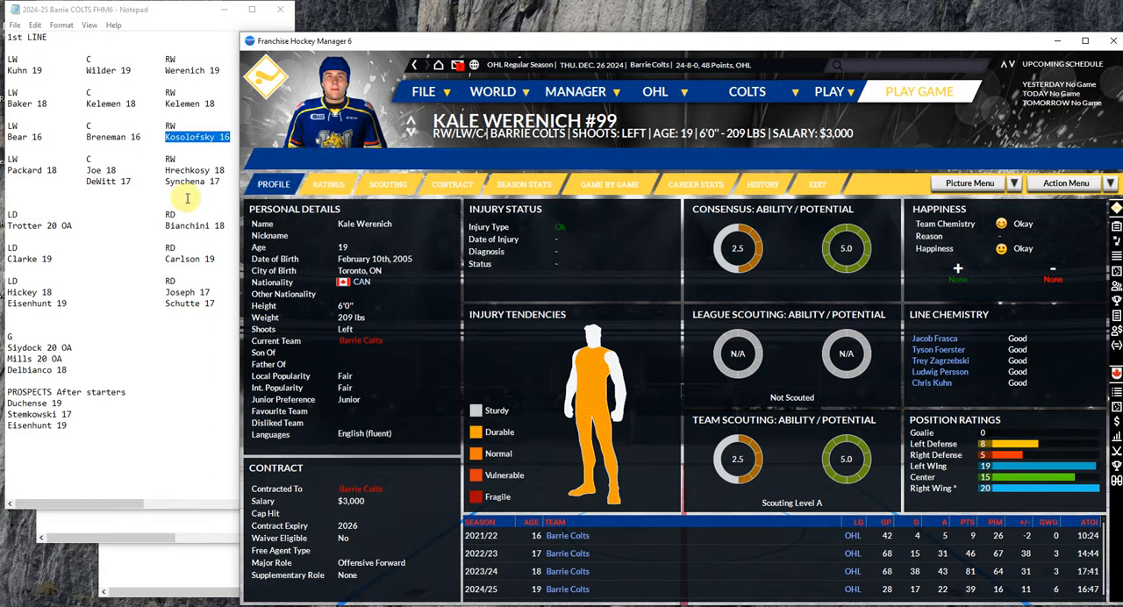
click(328, 185)
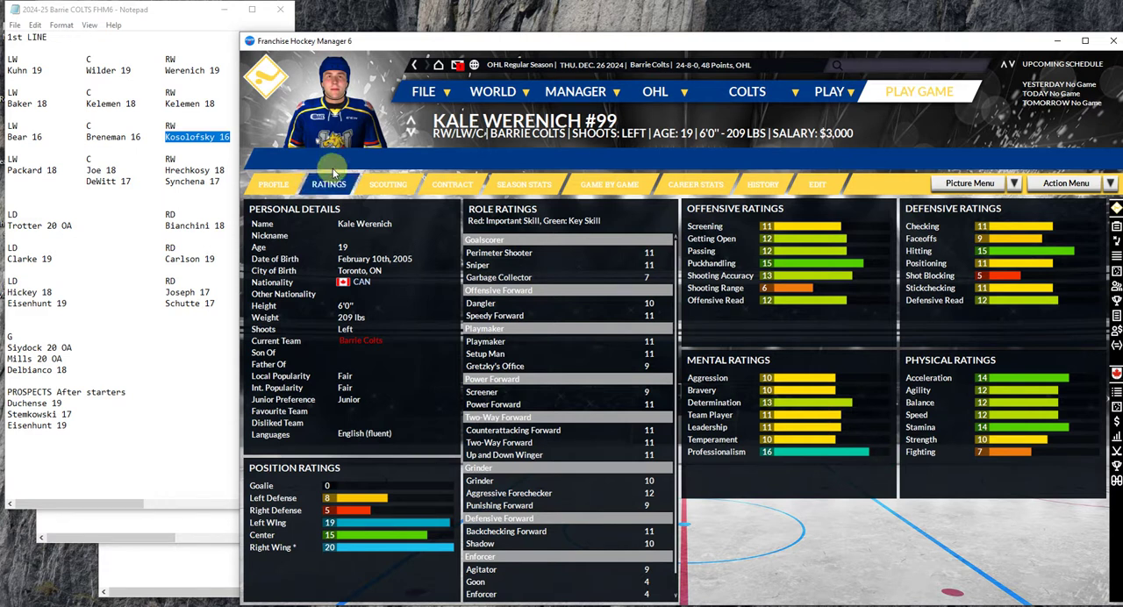
mouse_move(414, 65)
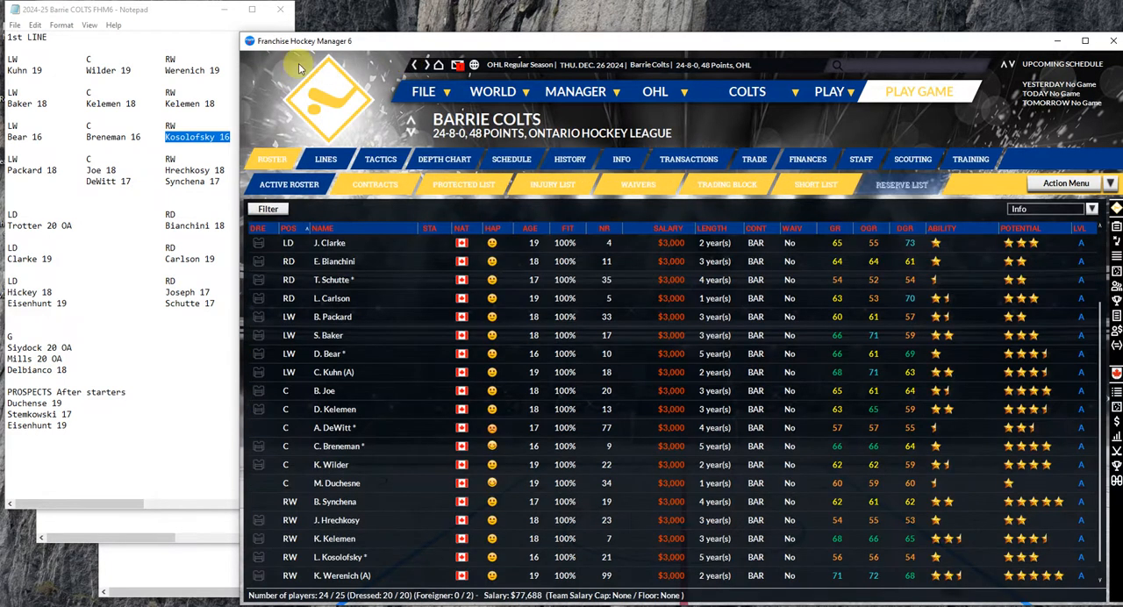
mouse_move(340, 465)
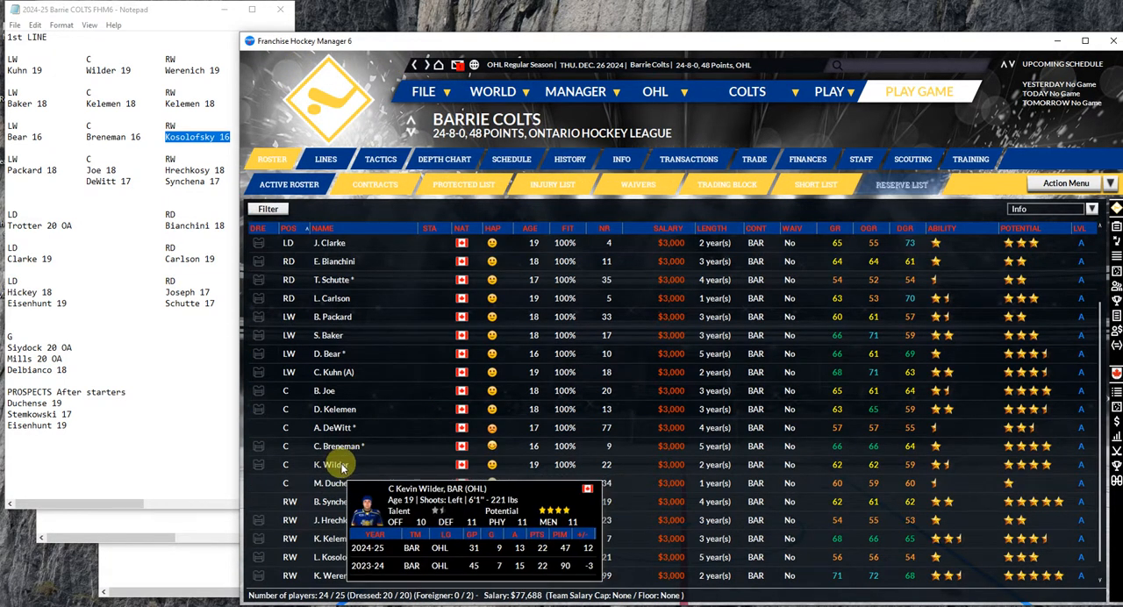
Check Kevin Wilder's detailed ratings, then Chris Kuhn's skill ratings
double_click(338, 464)
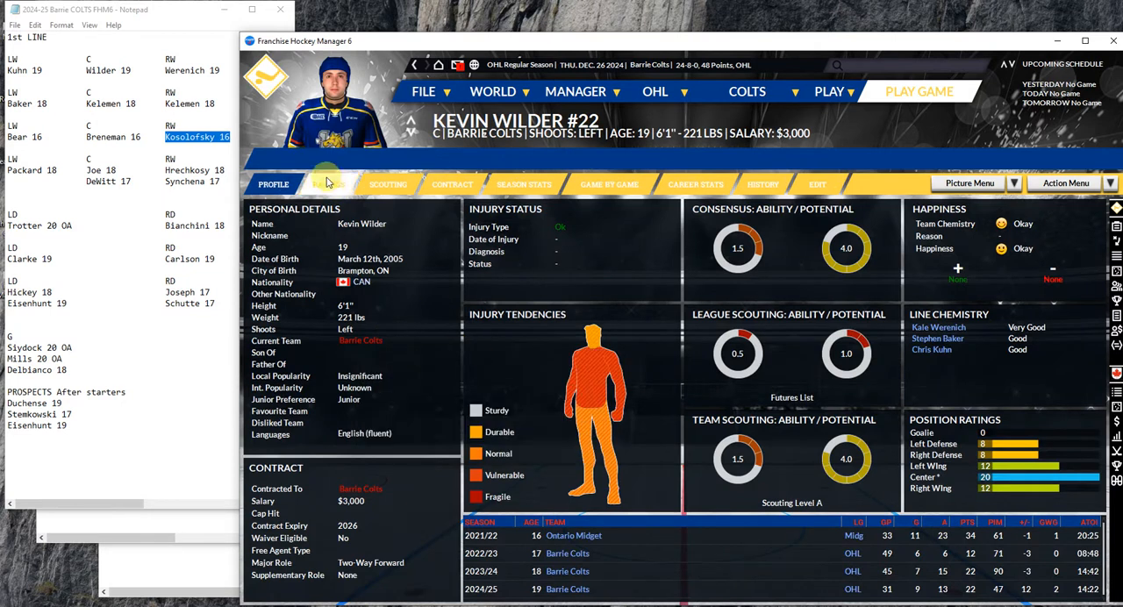
click(327, 185)
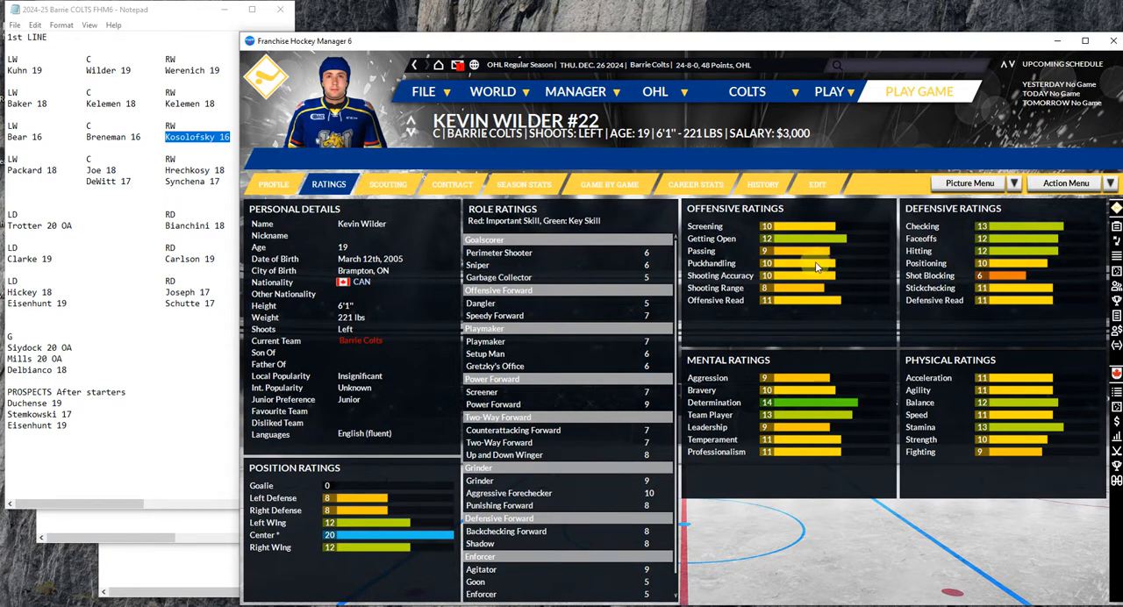
mouse_move(834, 344)
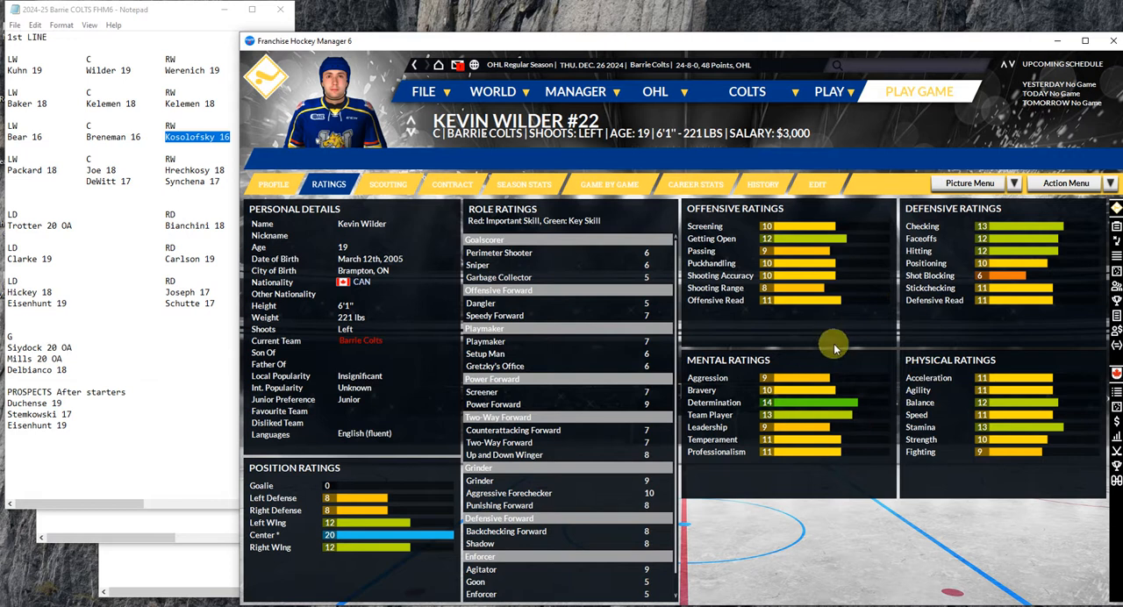
mouse_move(352, 209)
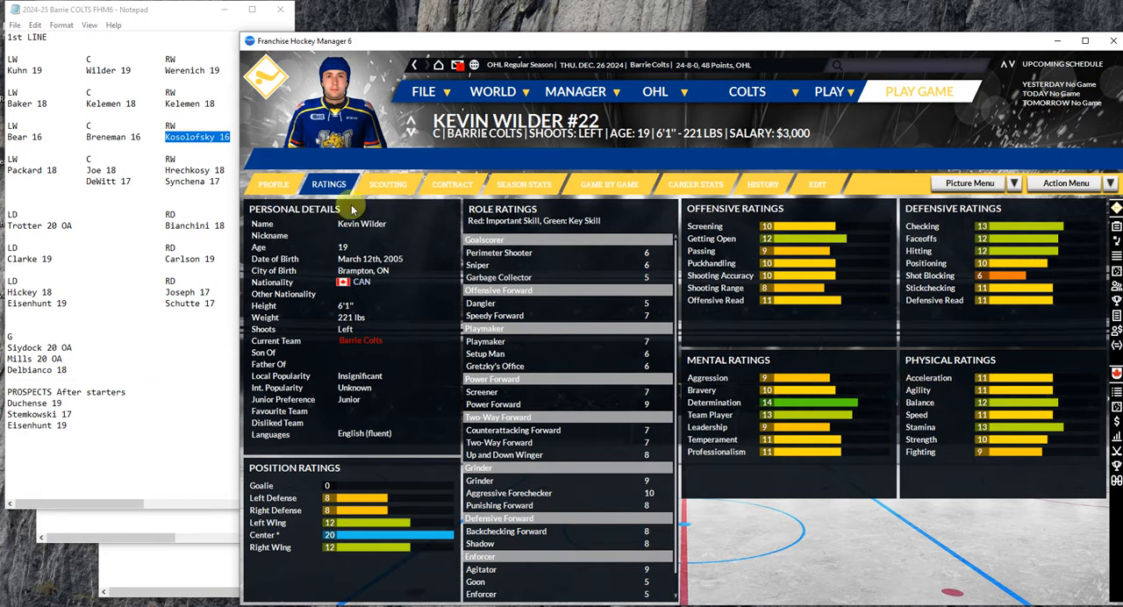
mouse_move(472, 21)
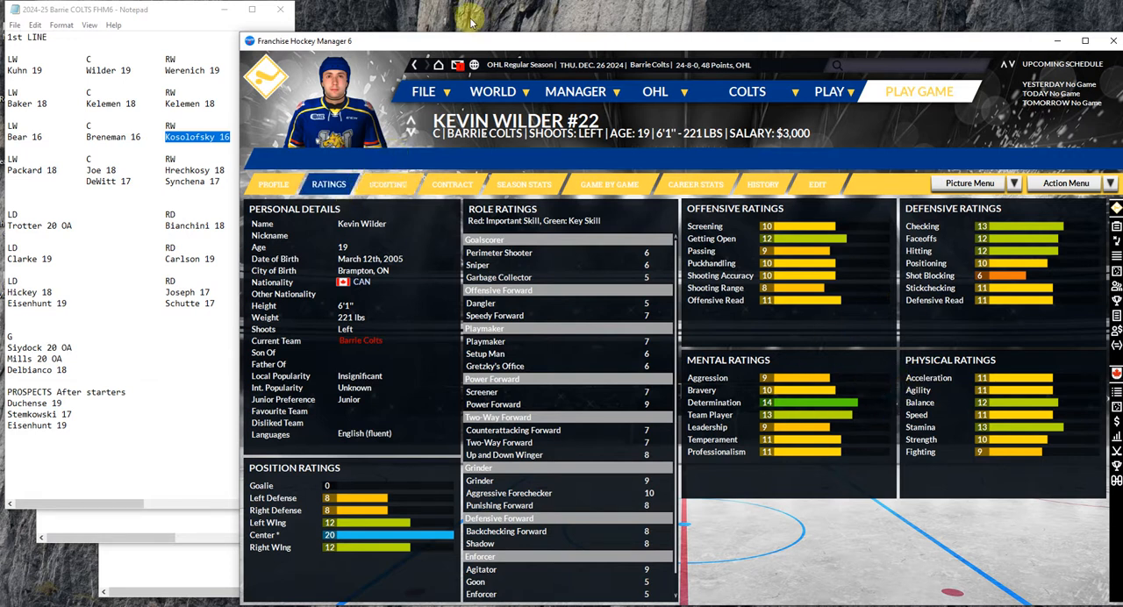
mouse_move(1004, 246)
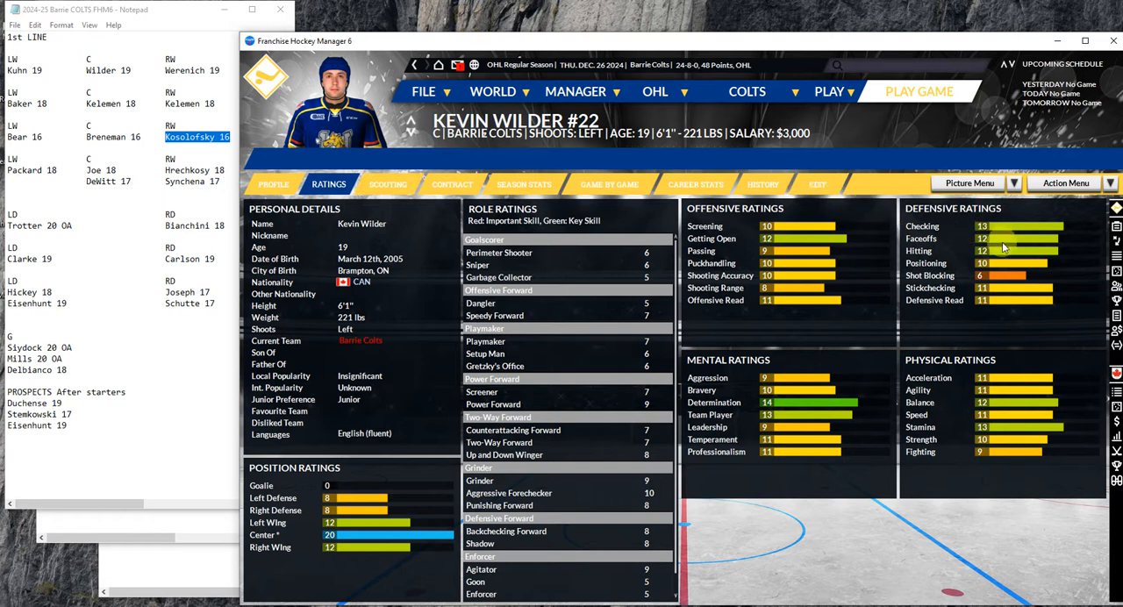
mouse_move(645, 123)
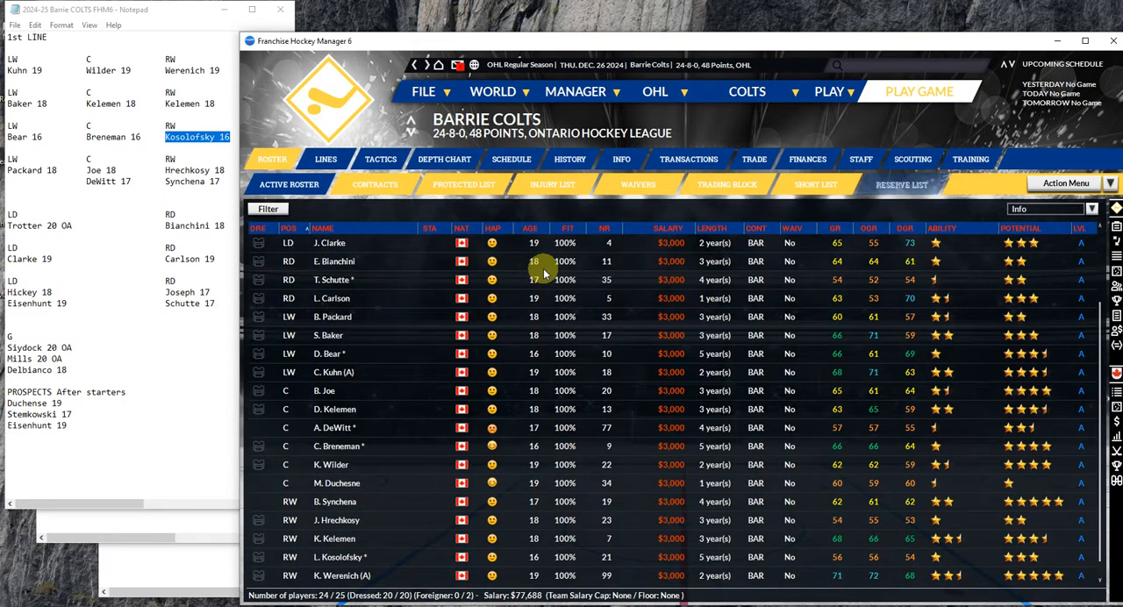
mouse_move(332, 372)
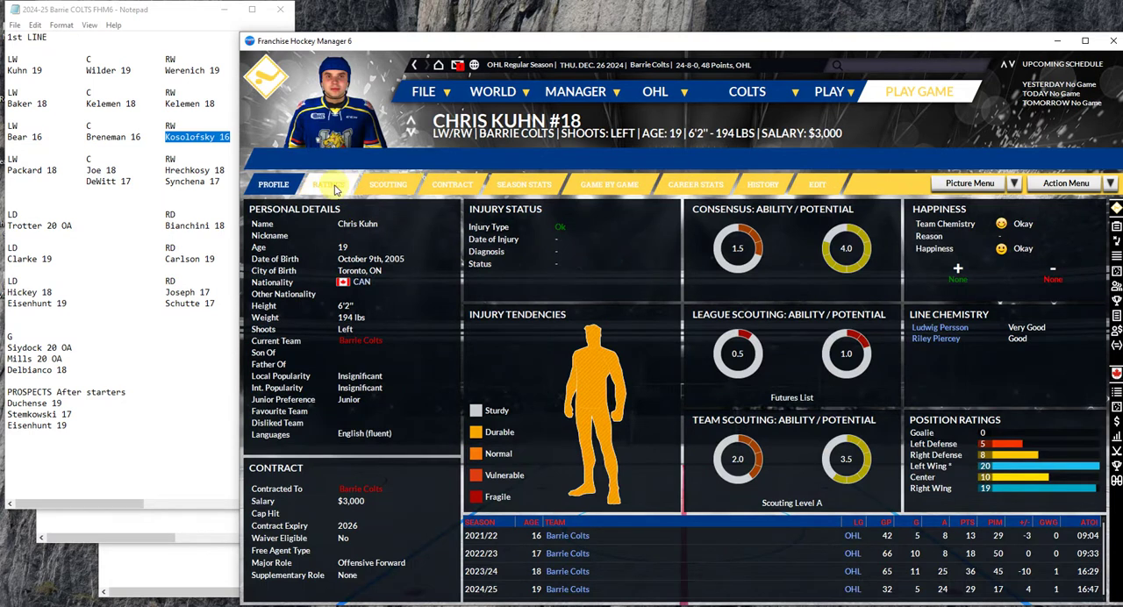
click(328, 185)
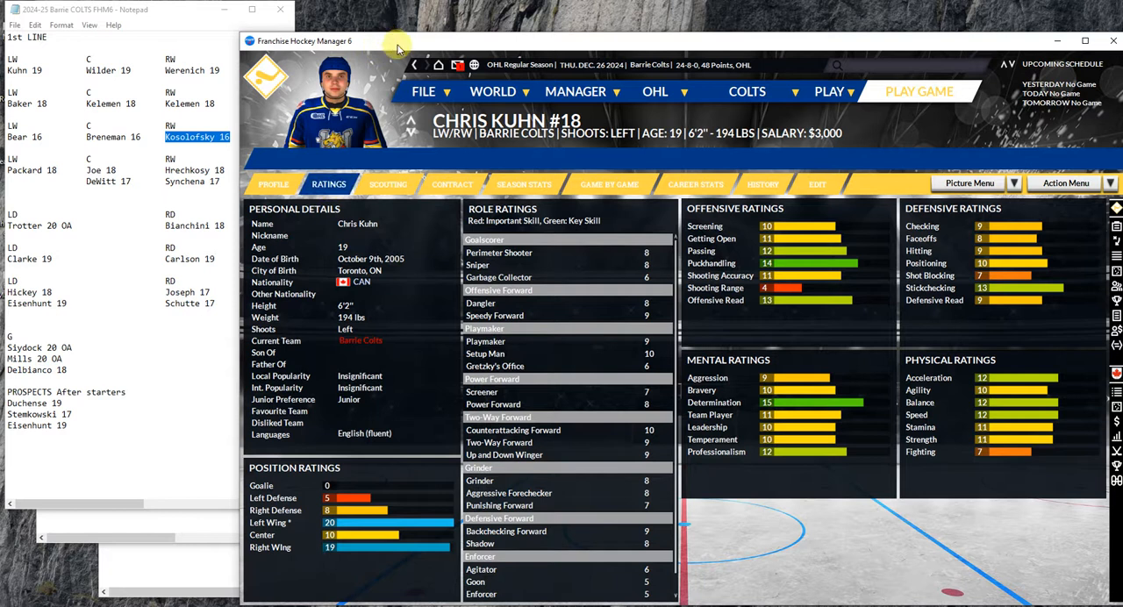
mouse_move(412, 65)
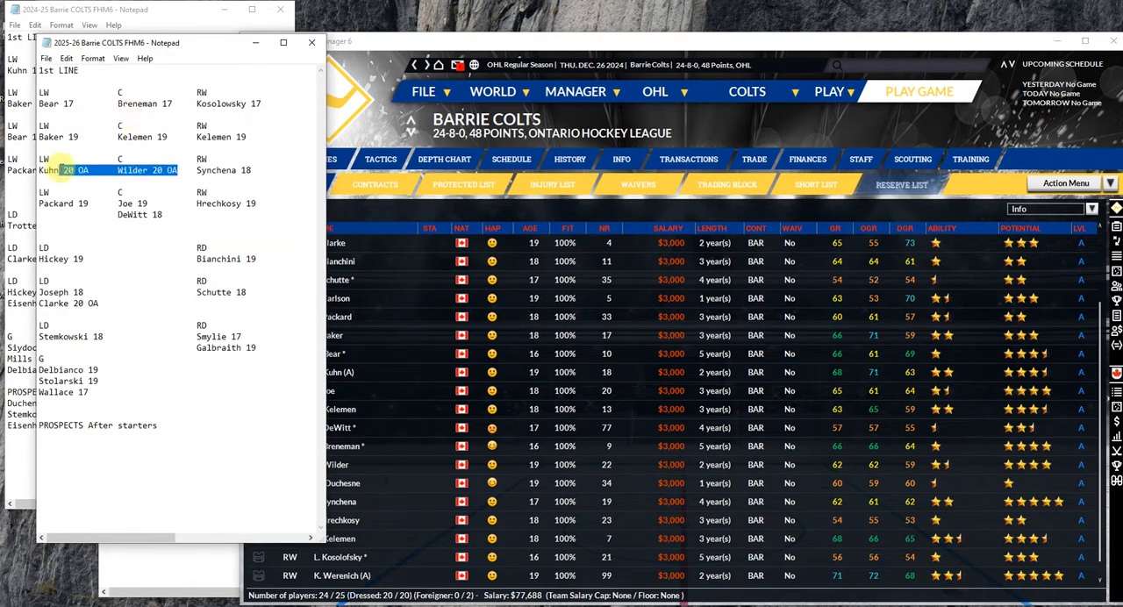
double_click(215, 170)
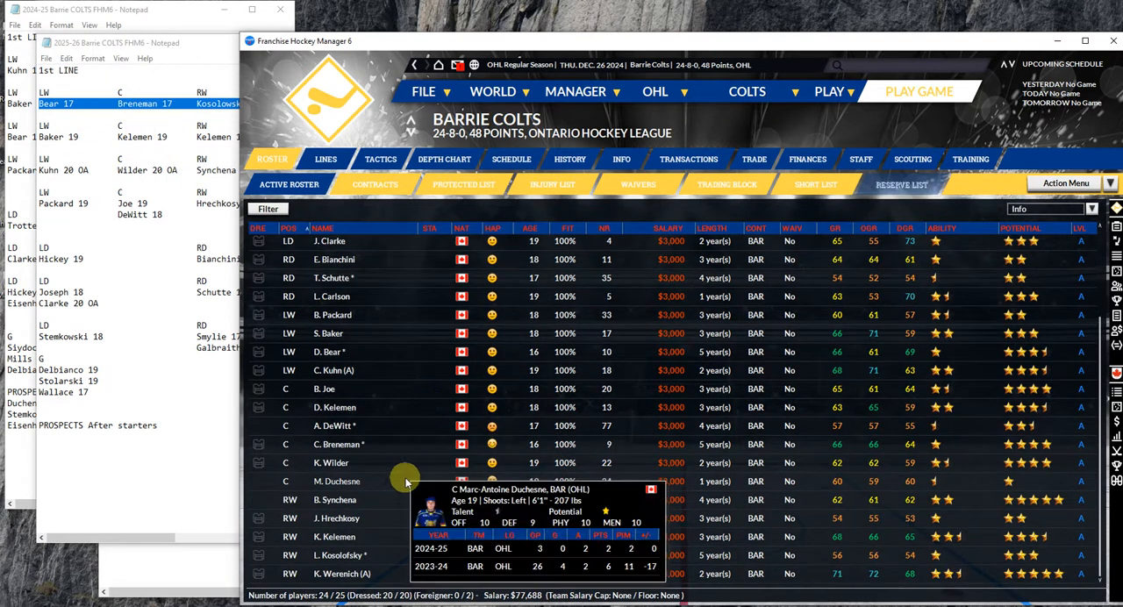
mouse_move(332, 333)
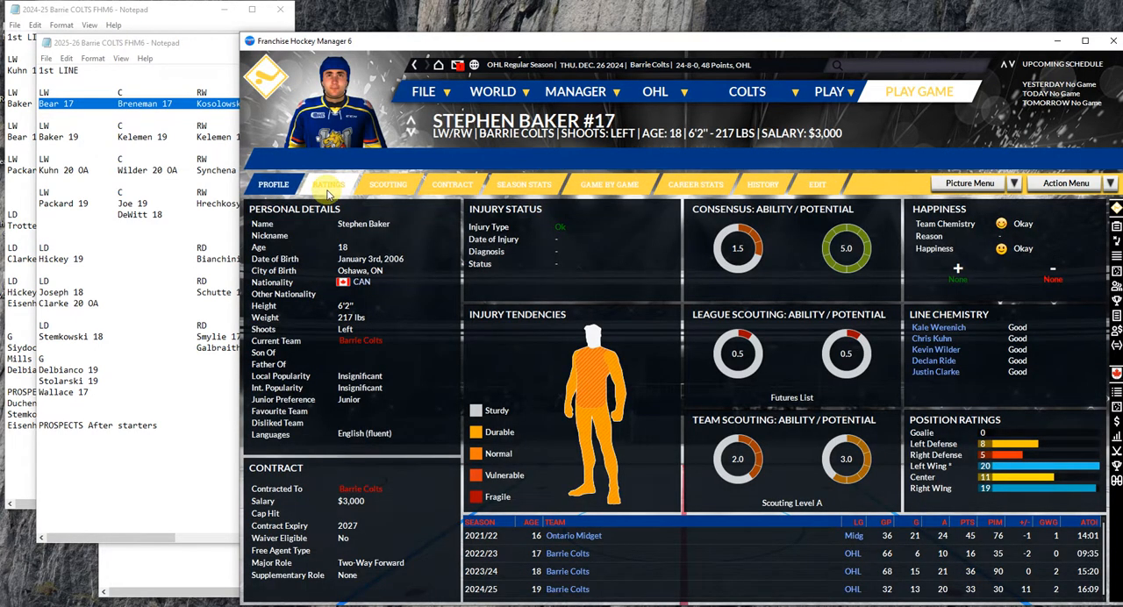
click(329, 184)
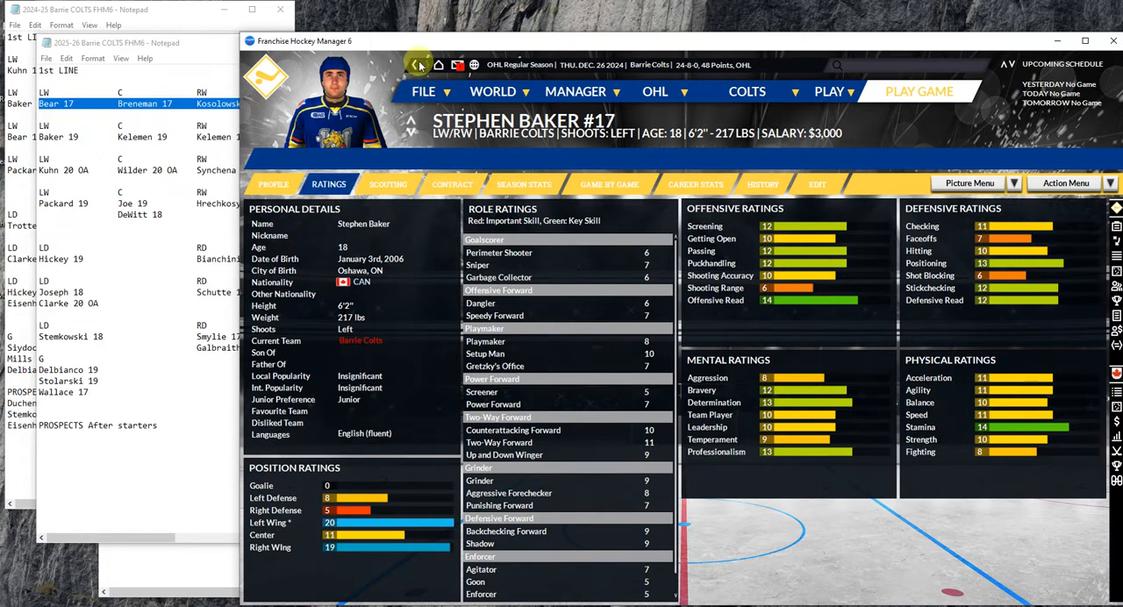
mouse_move(415, 66)
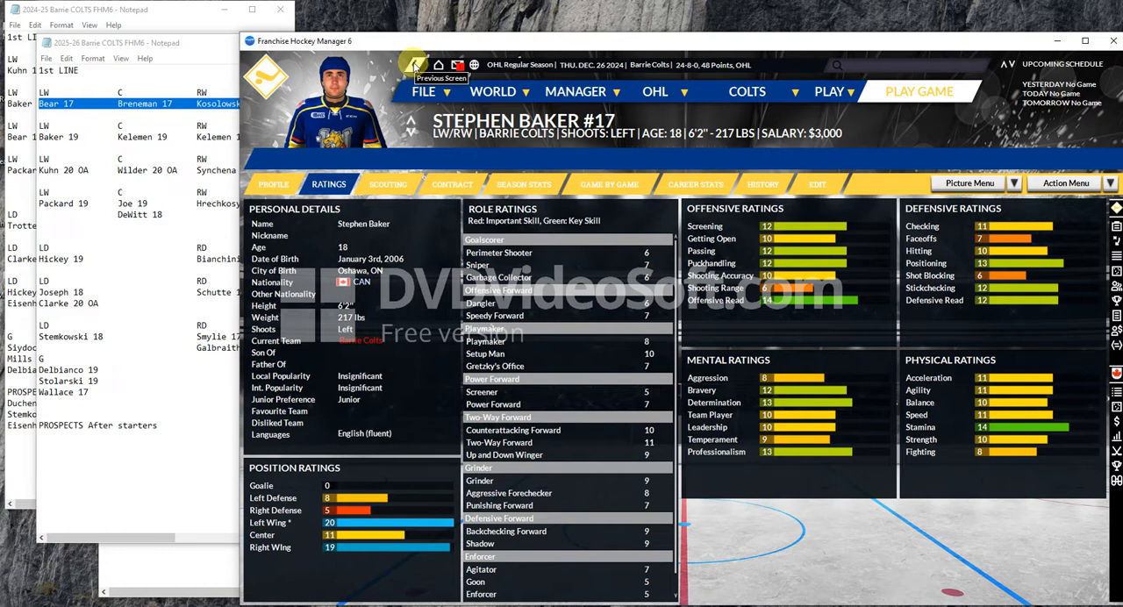
click(413, 64)
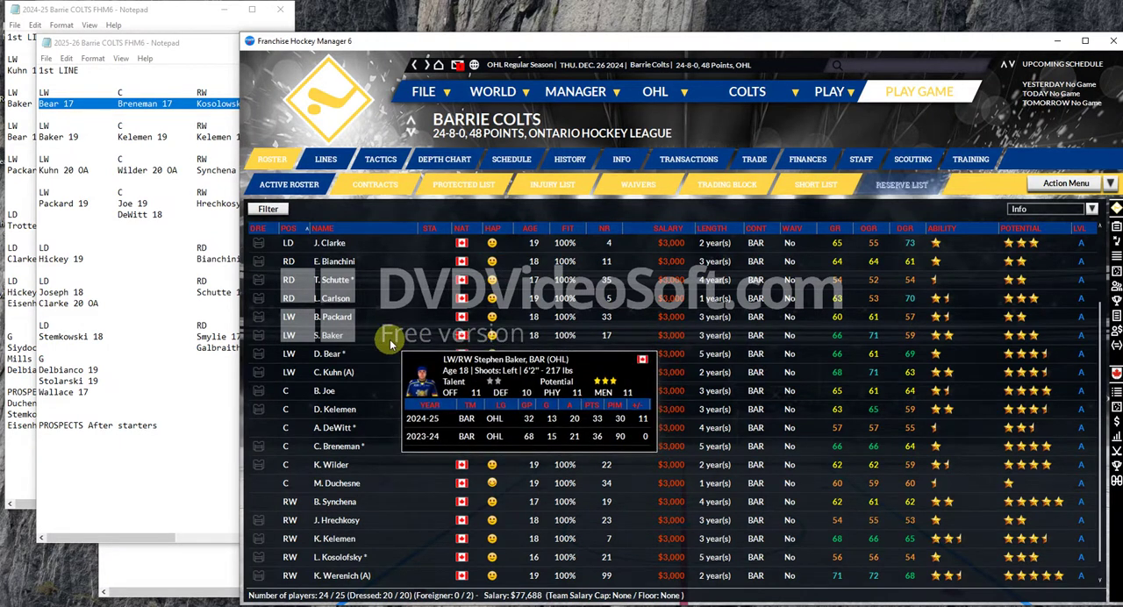
mouse_move(340, 434)
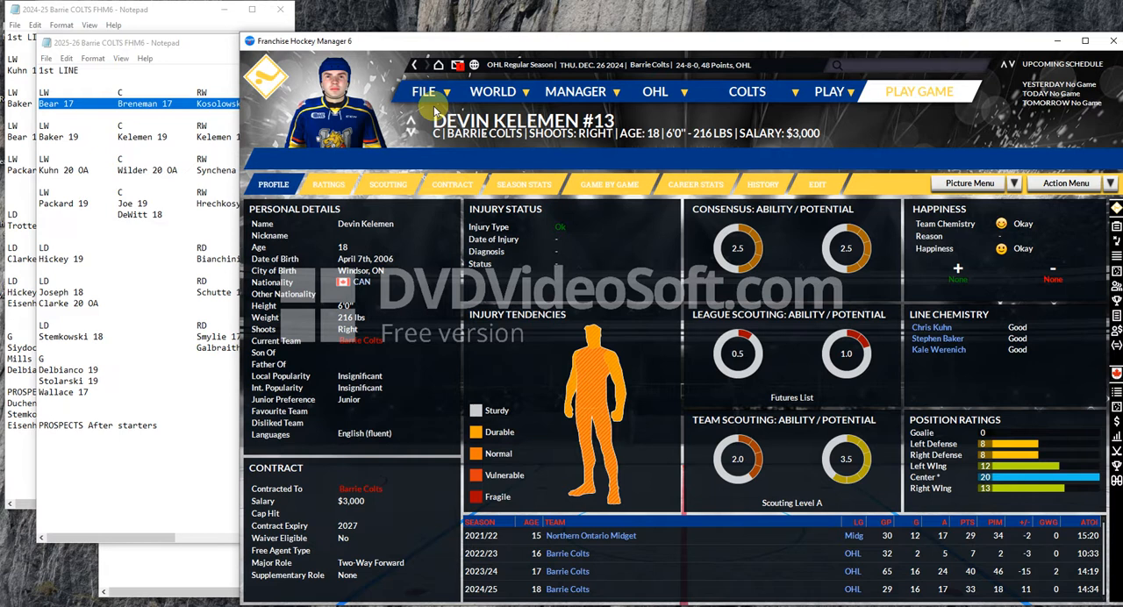
mouse_move(529, 42)
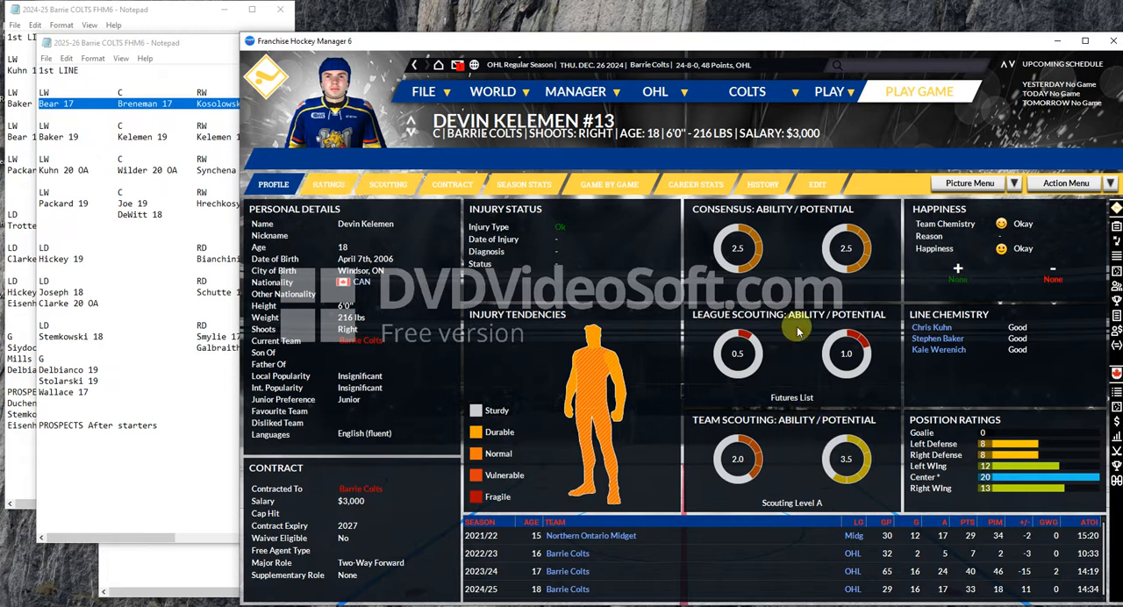
mouse_move(772, 435)
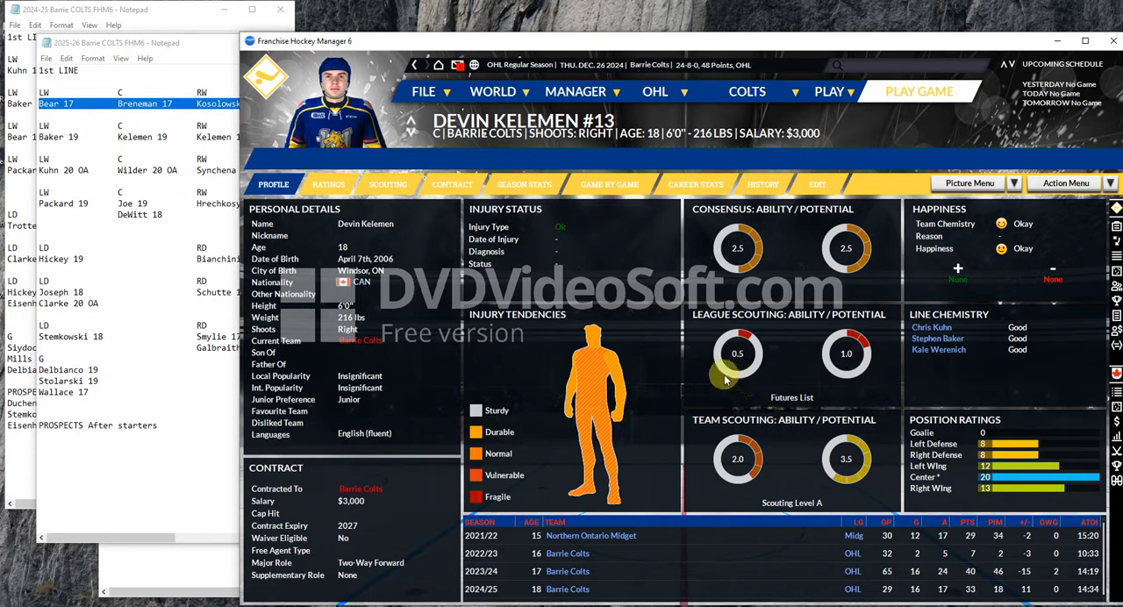
click(329, 184)
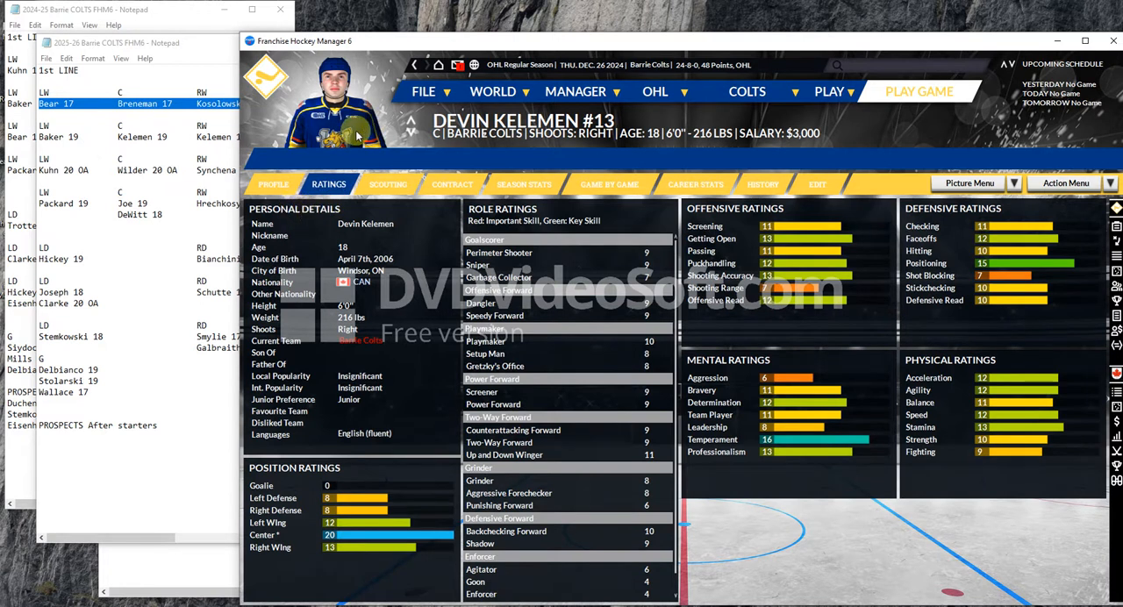
mouse_move(438, 158)
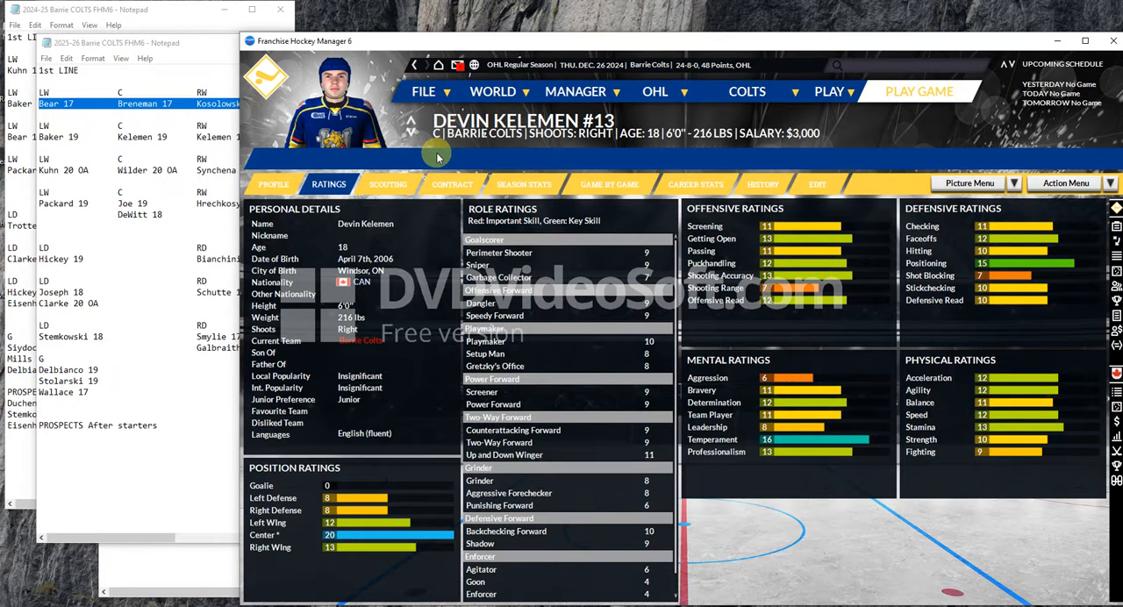
mouse_move(407, 65)
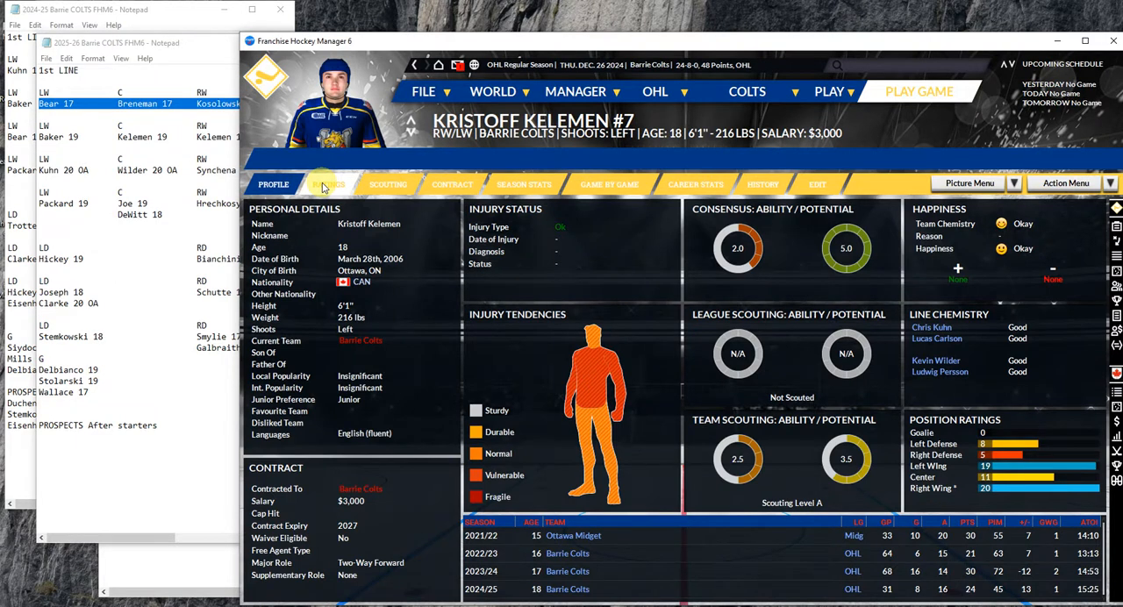
click(328, 184)
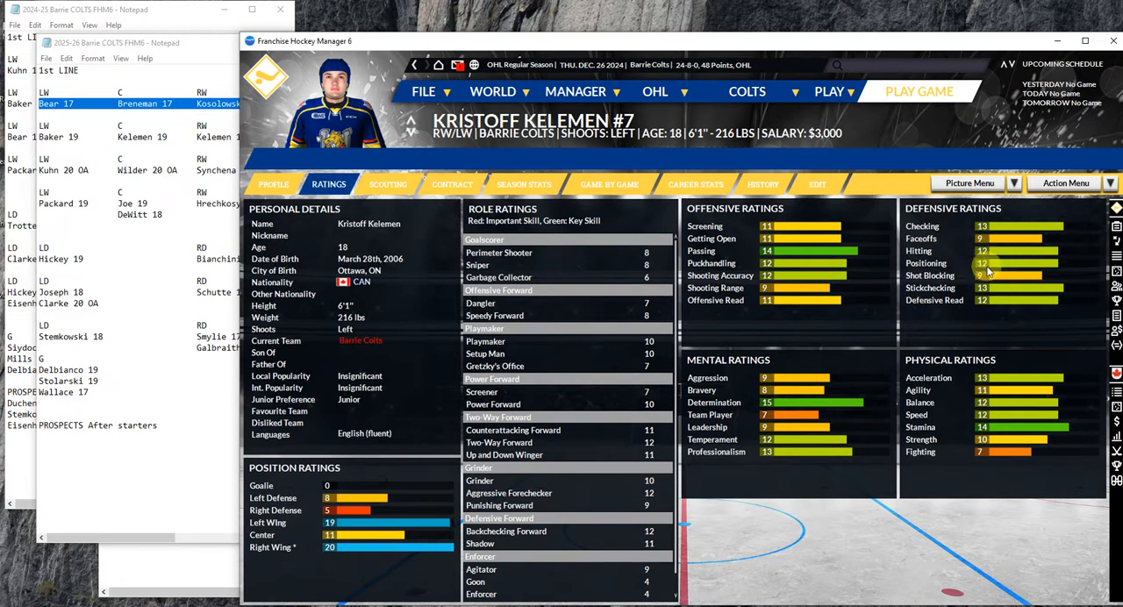
mouse_move(993, 252)
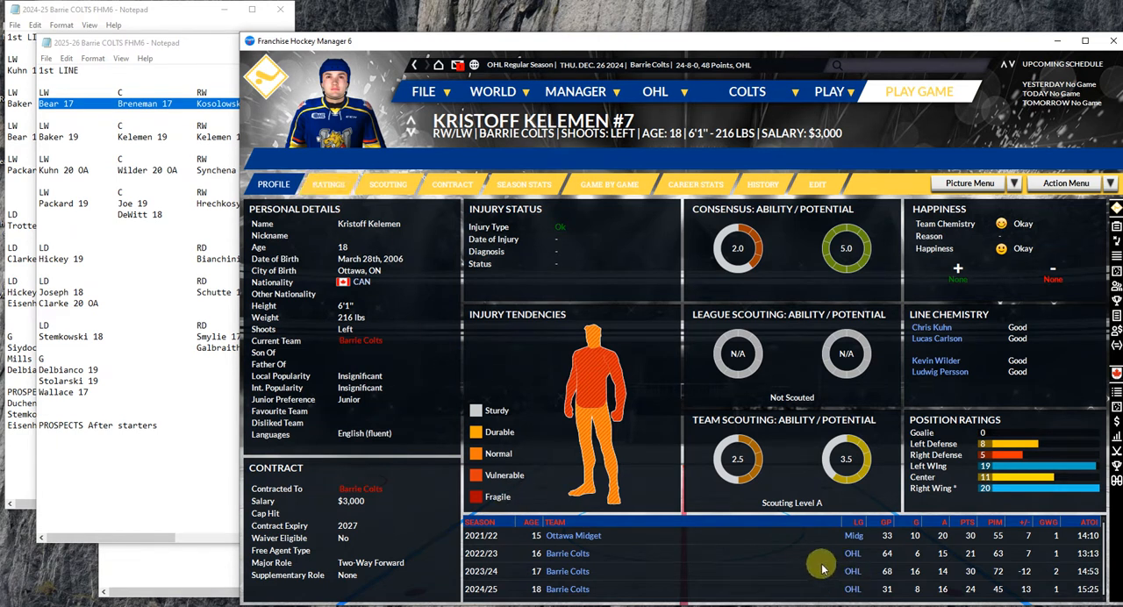
mouse_move(820, 559)
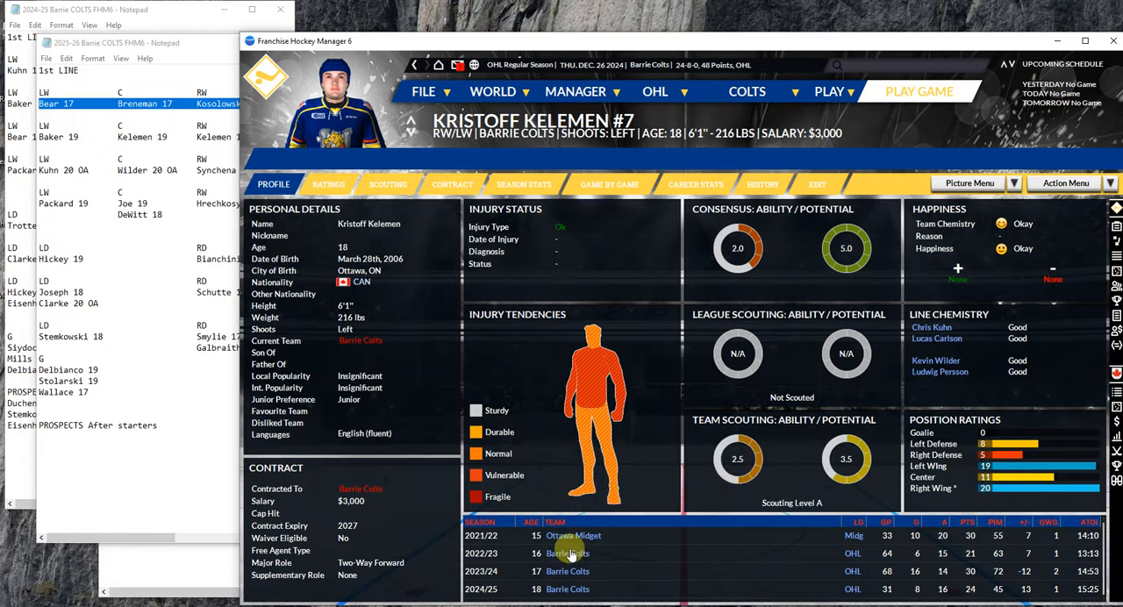
mouse_move(474, 447)
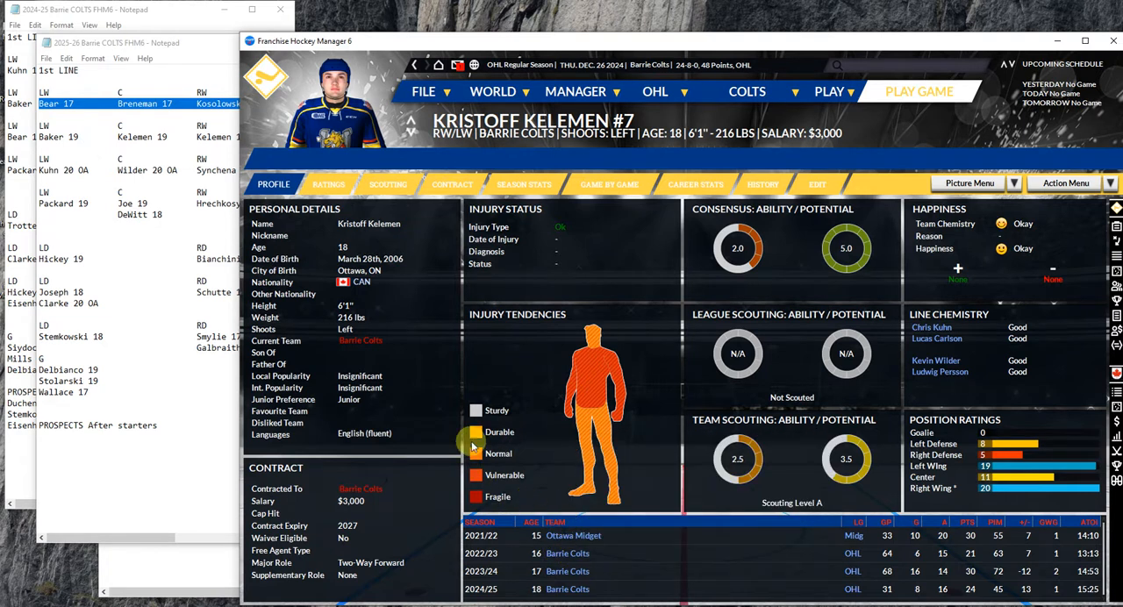
mouse_move(475, 429)
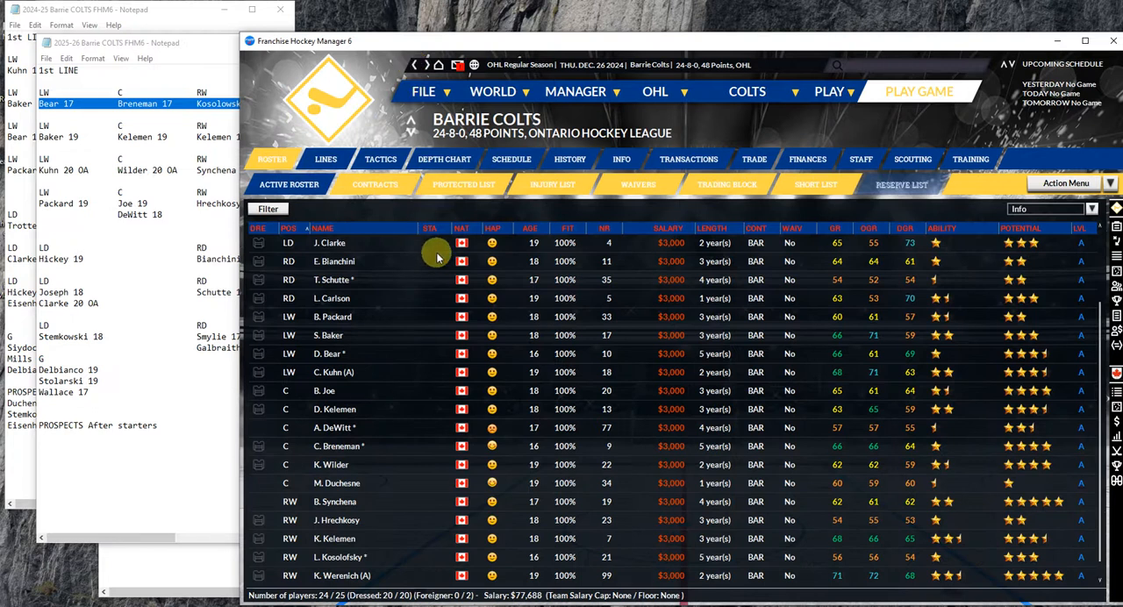
mouse_move(450, 336)
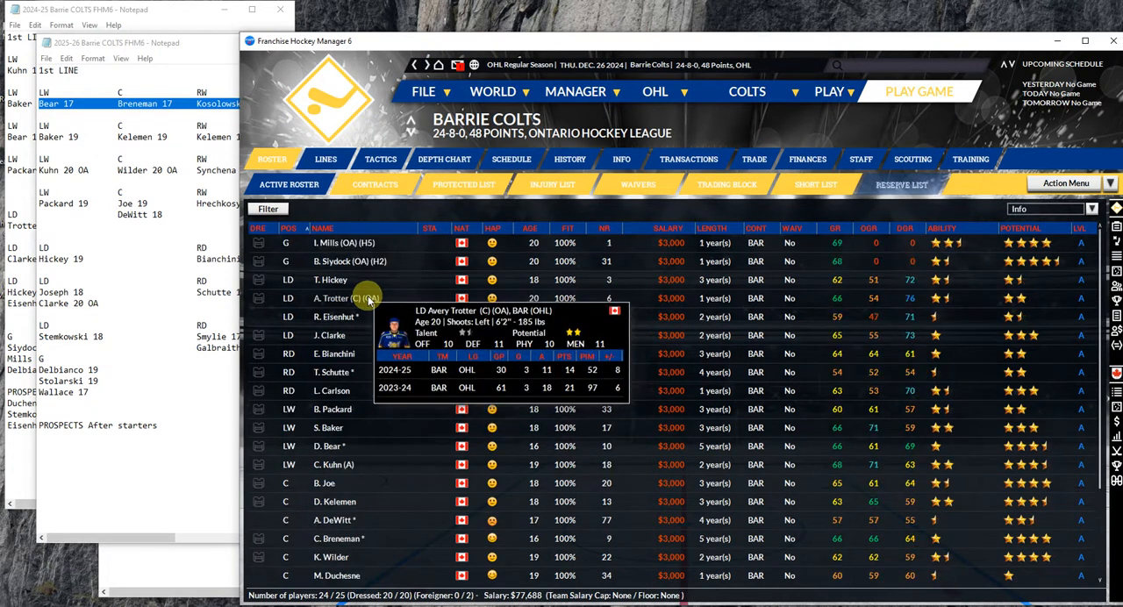
mouse_move(336, 280)
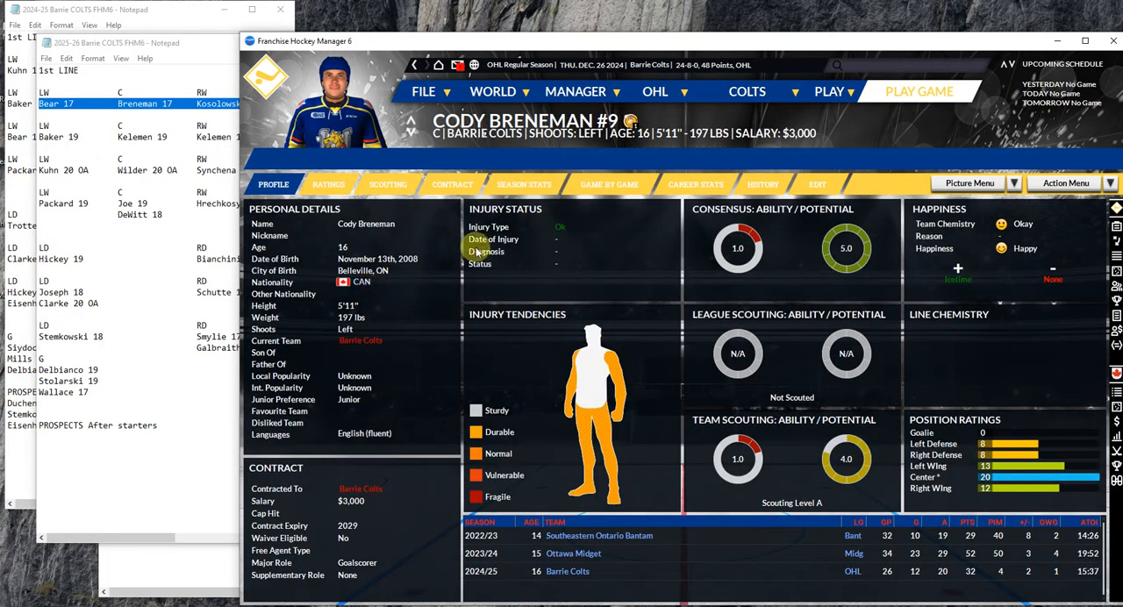
mouse_move(626, 120)
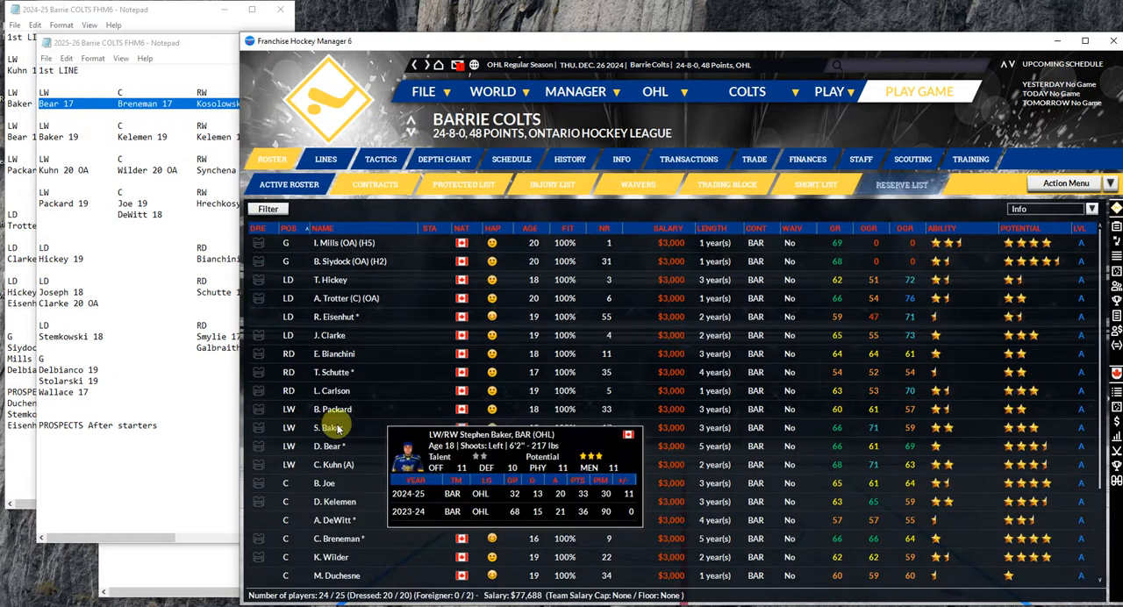
mouse_move(362, 446)
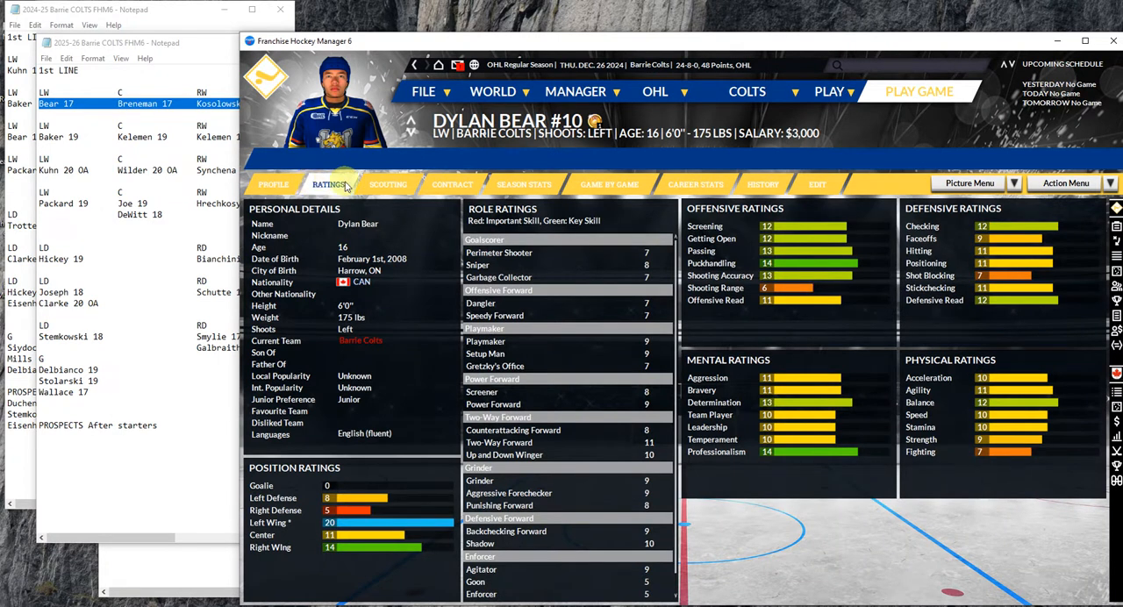
mouse_move(291, 185)
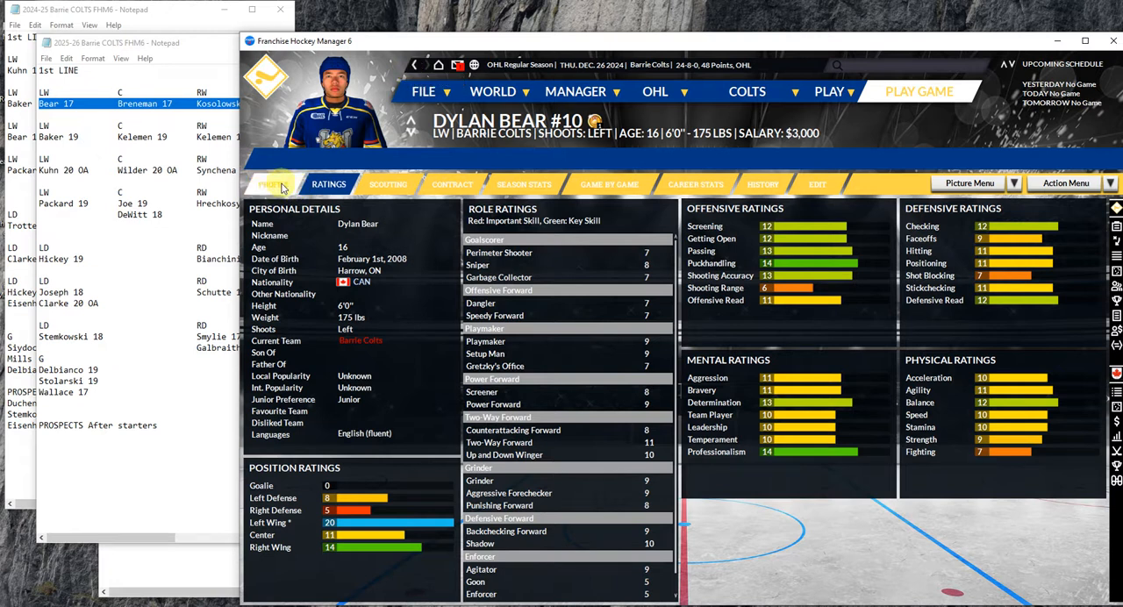
click(273, 184)
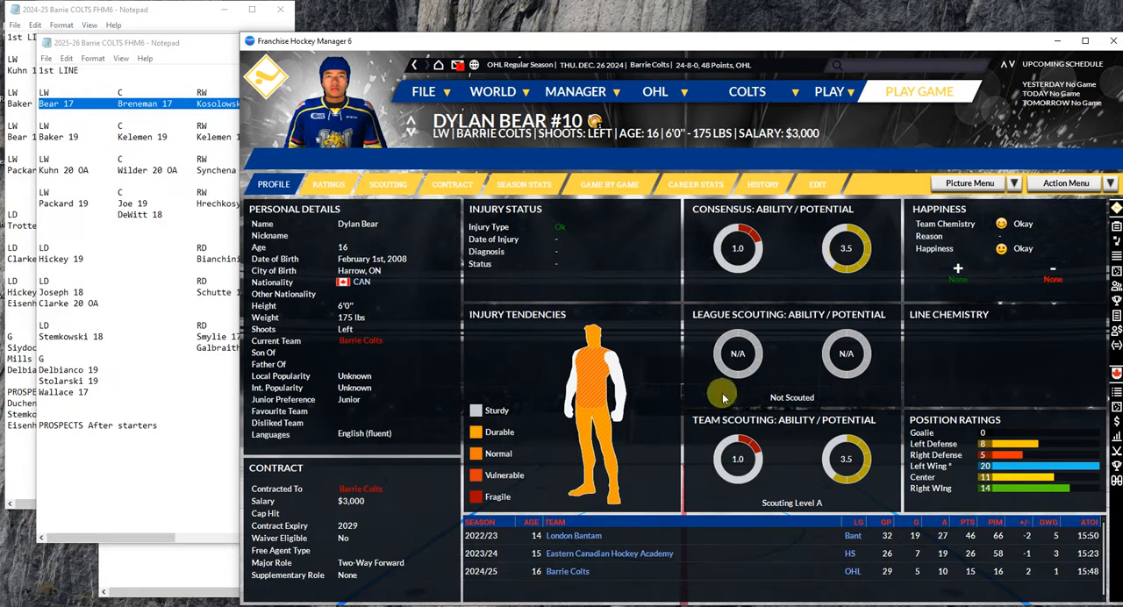
mouse_move(495, 239)
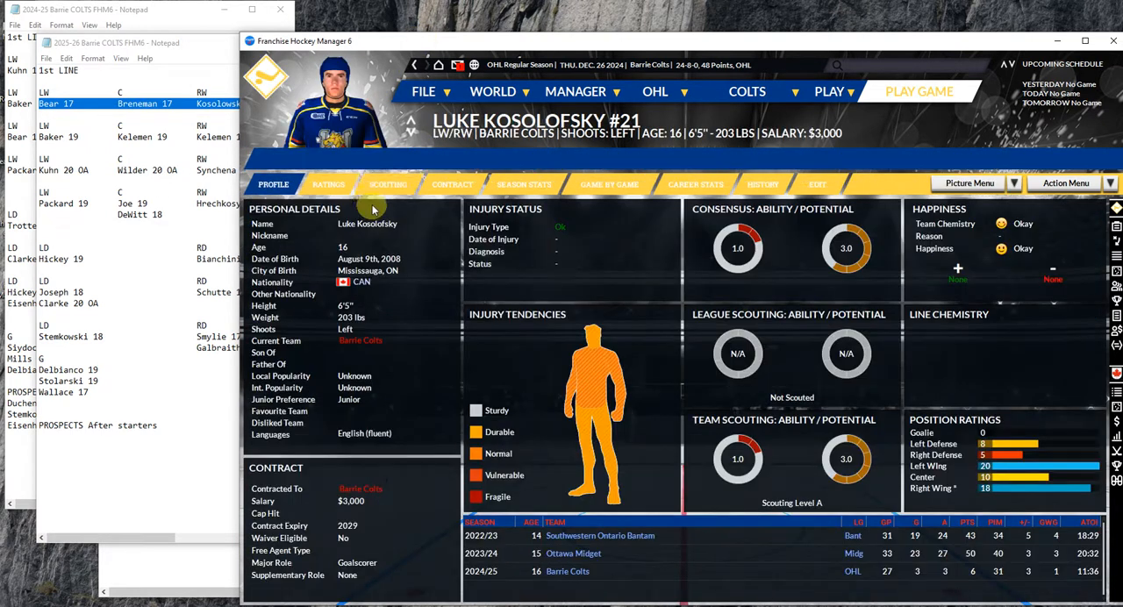
click(329, 184)
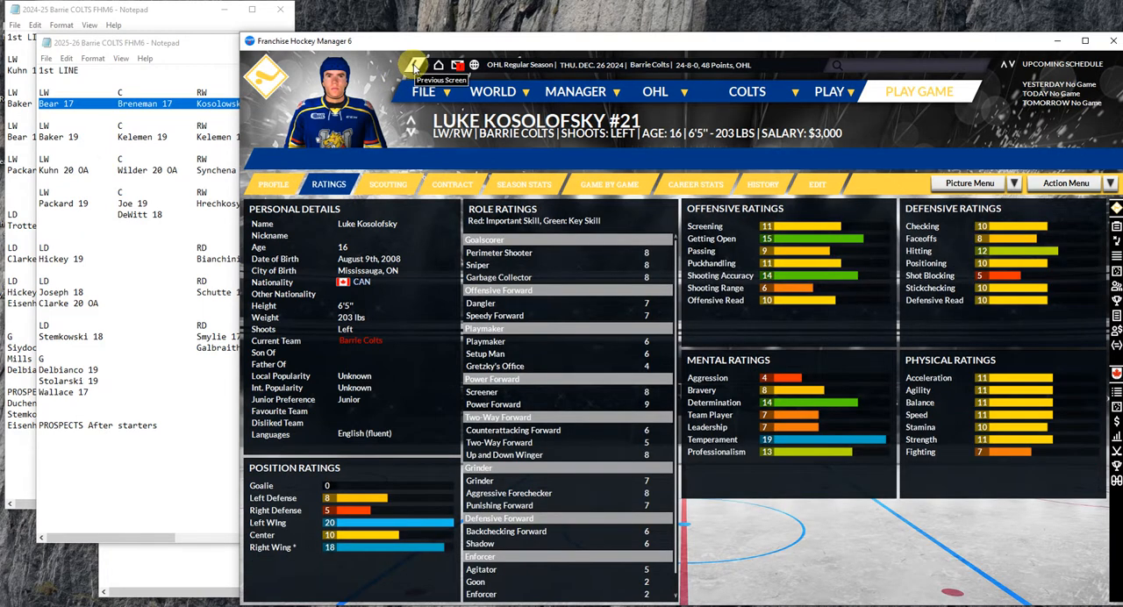
click(411, 66)
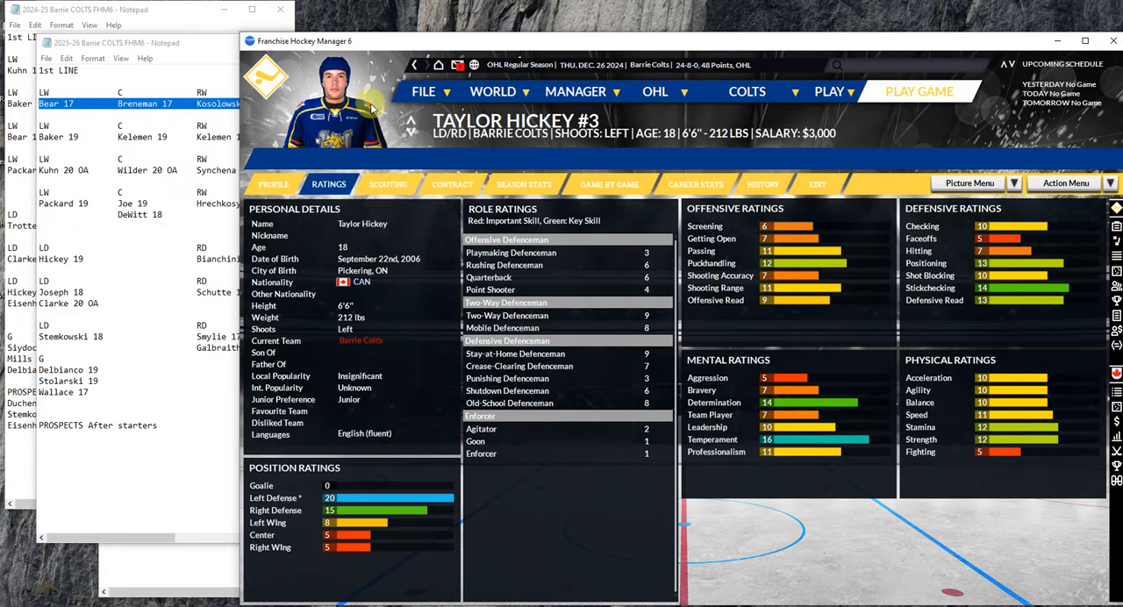
mouse_move(411, 65)
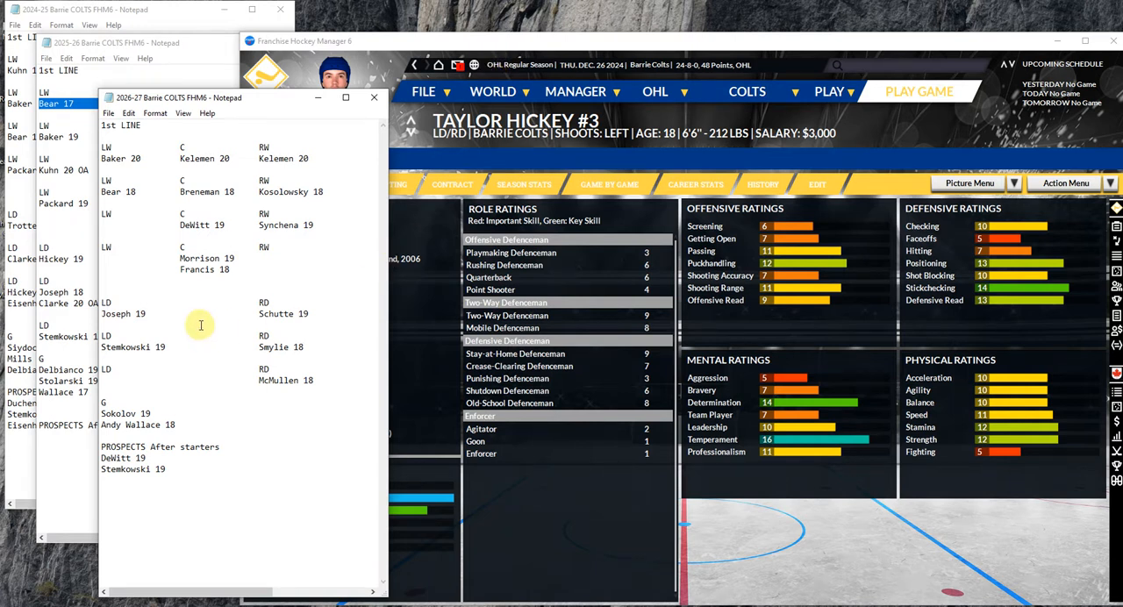
mouse_move(289, 331)
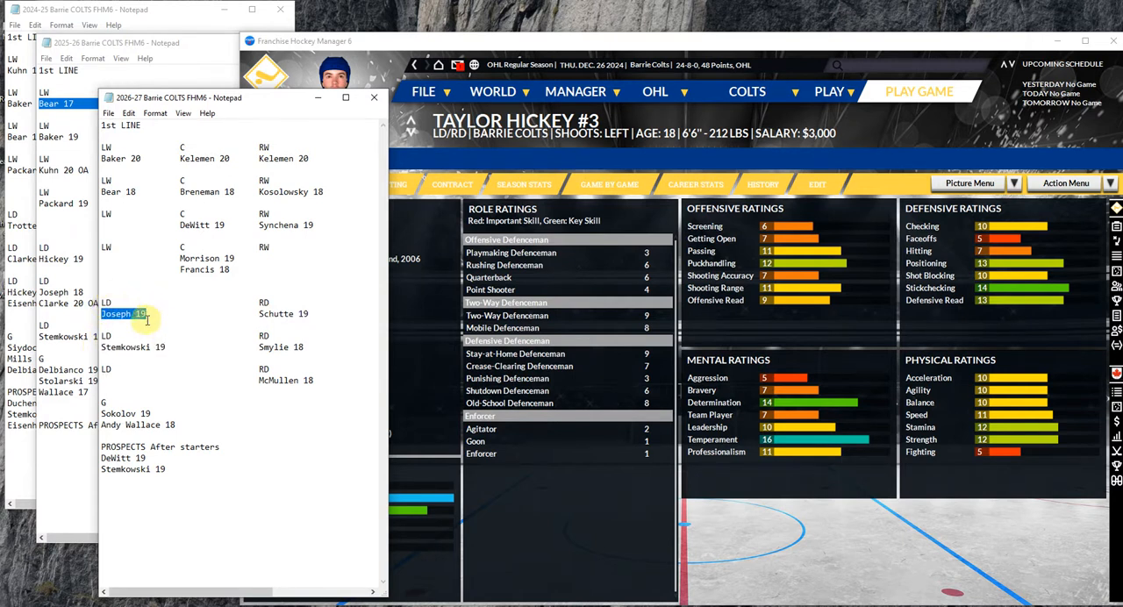
mouse_move(213, 330)
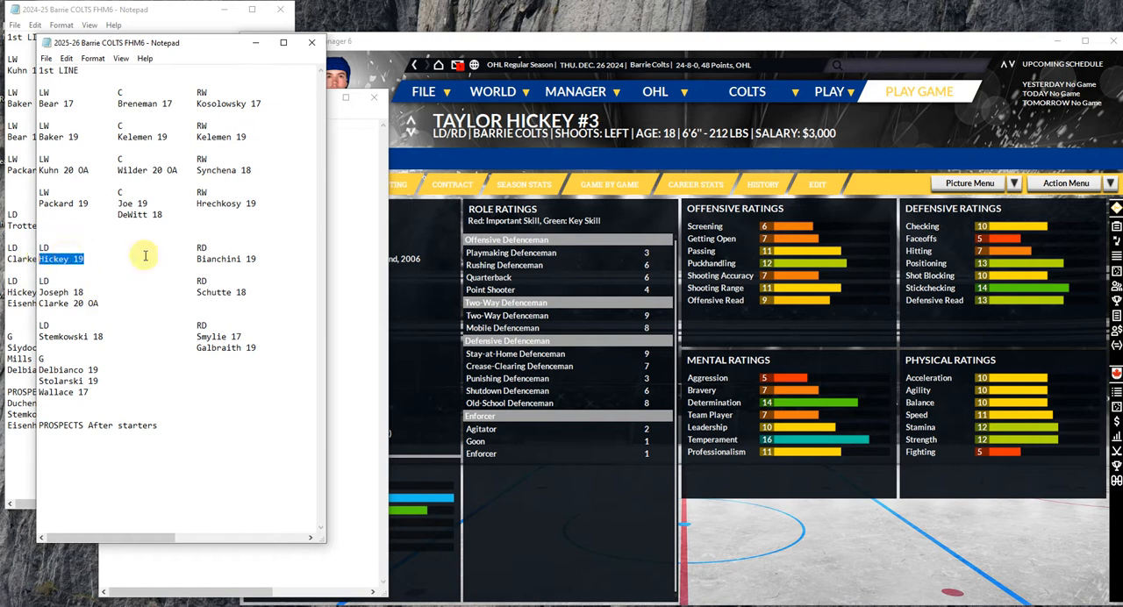
mouse_move(191, 255)
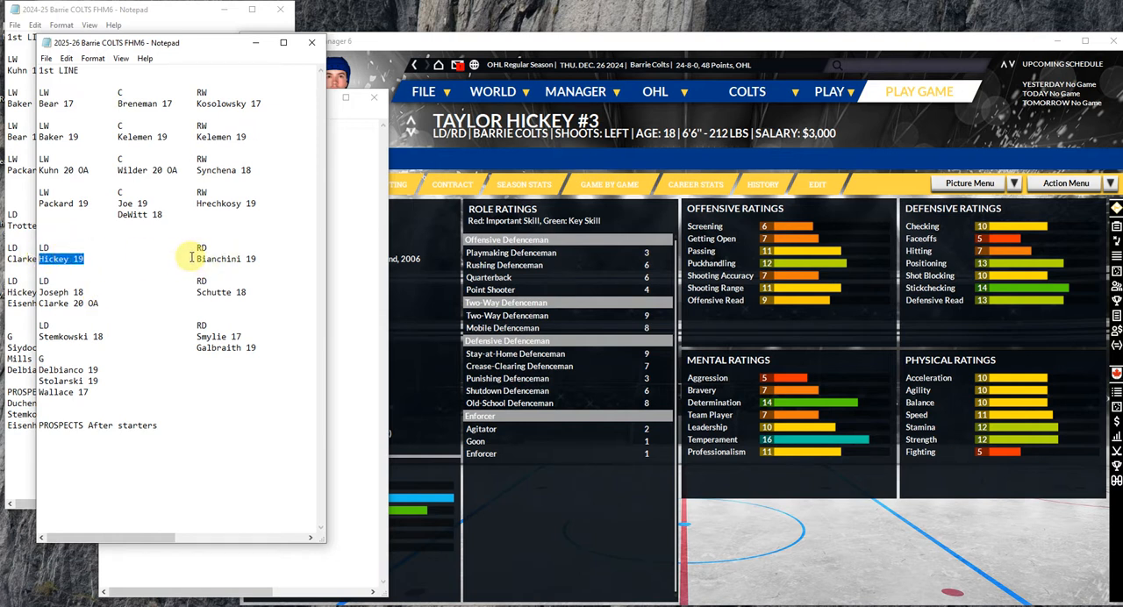
mouse_move(176, 239)
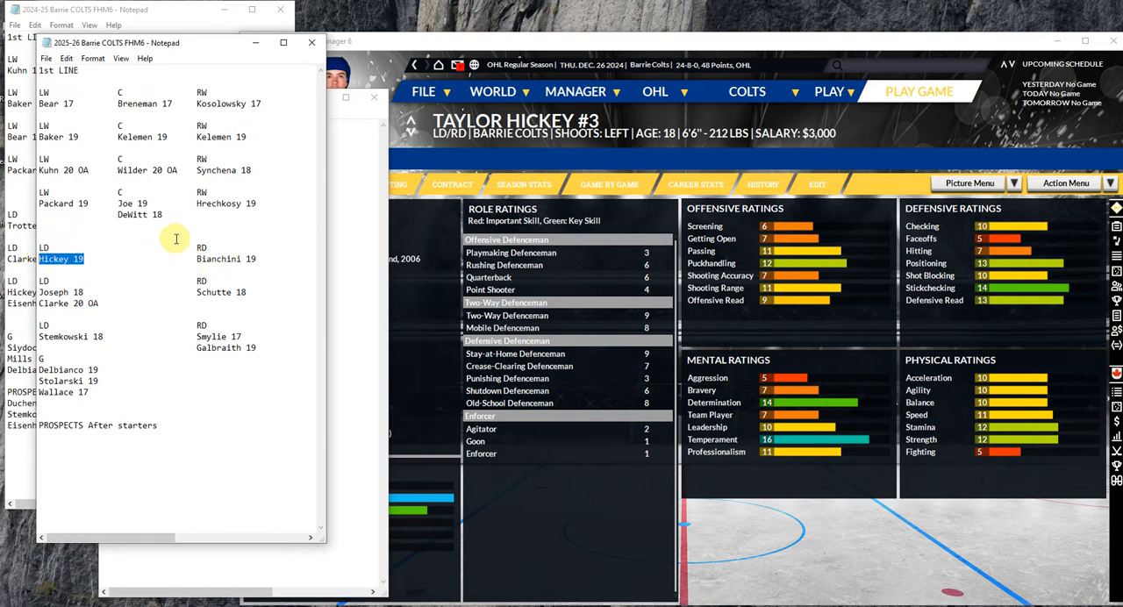
mouse_move(245, 153)
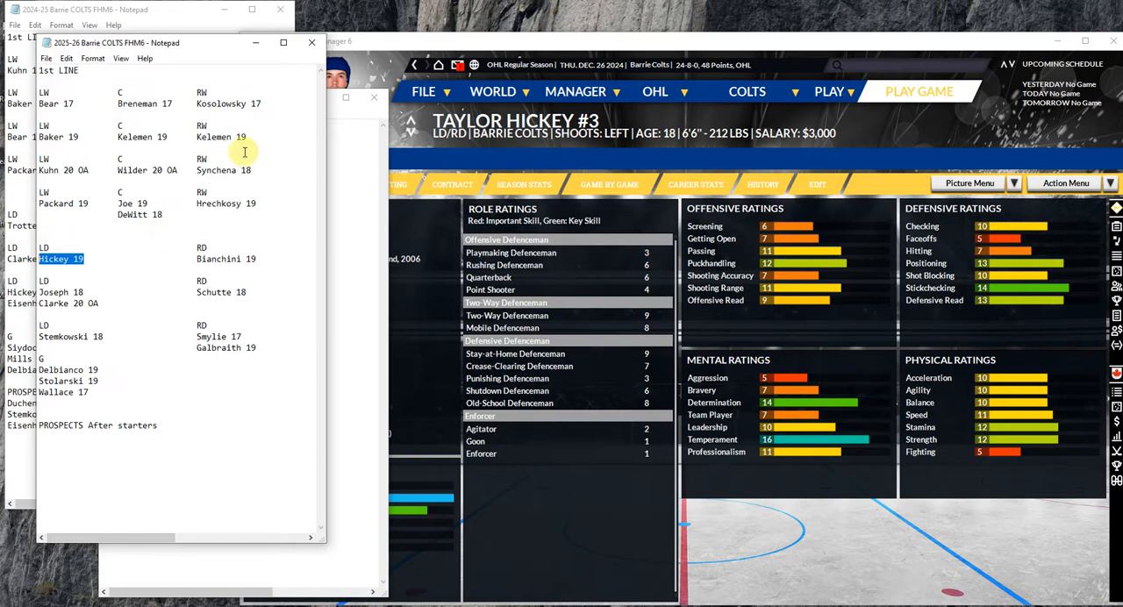
mouse_move(167, 287)
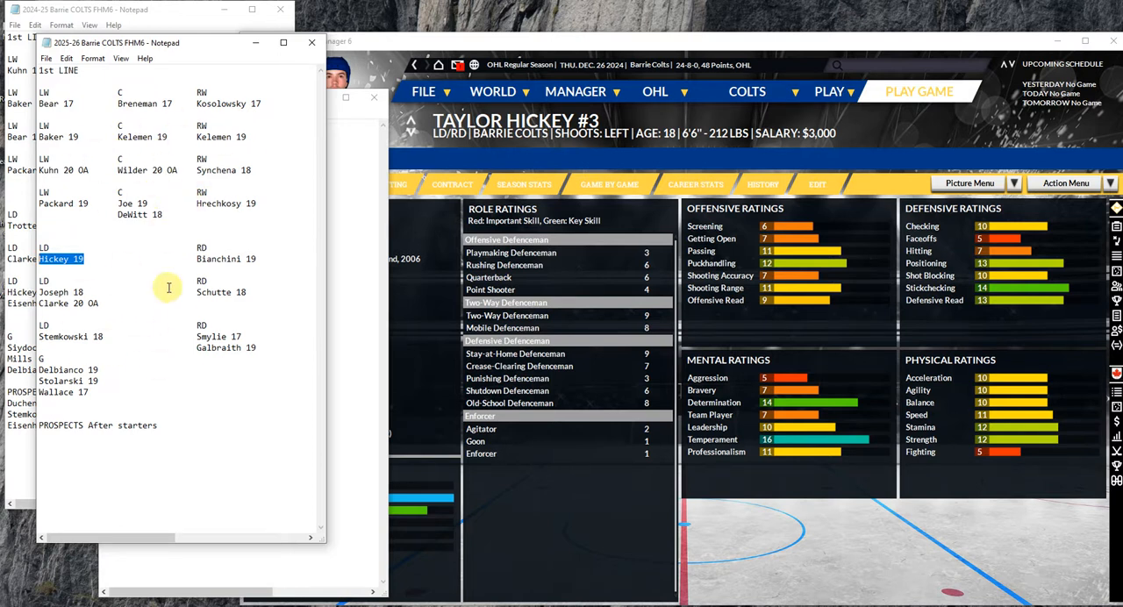
mouse_move(206, 355)
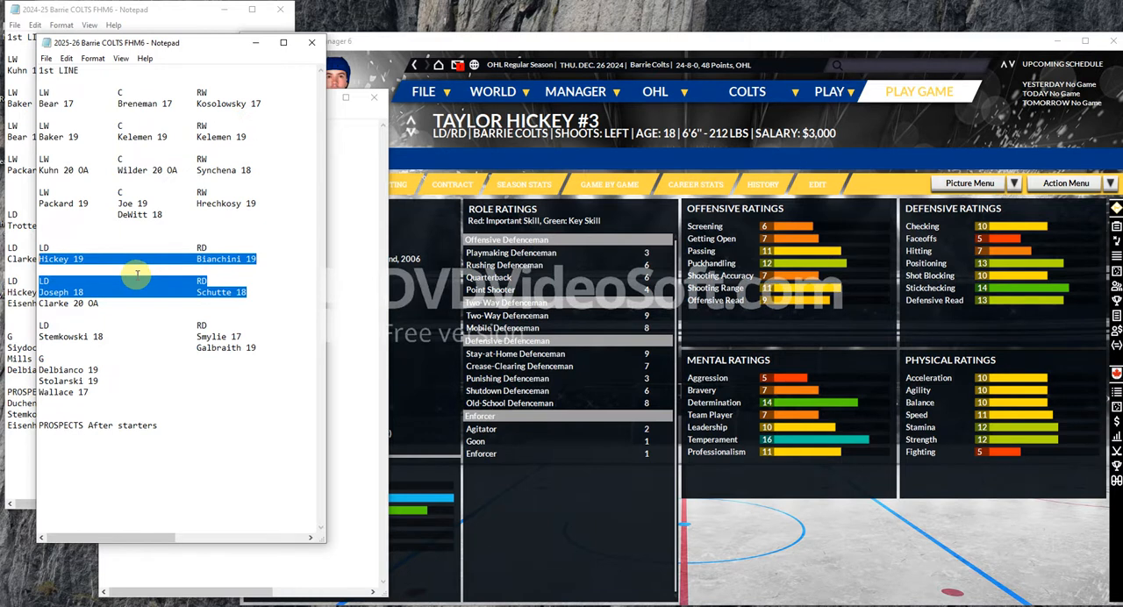
Select Clarke's and Synchena's defence-pair entries in the 2025-26 notes
click(103, 303)
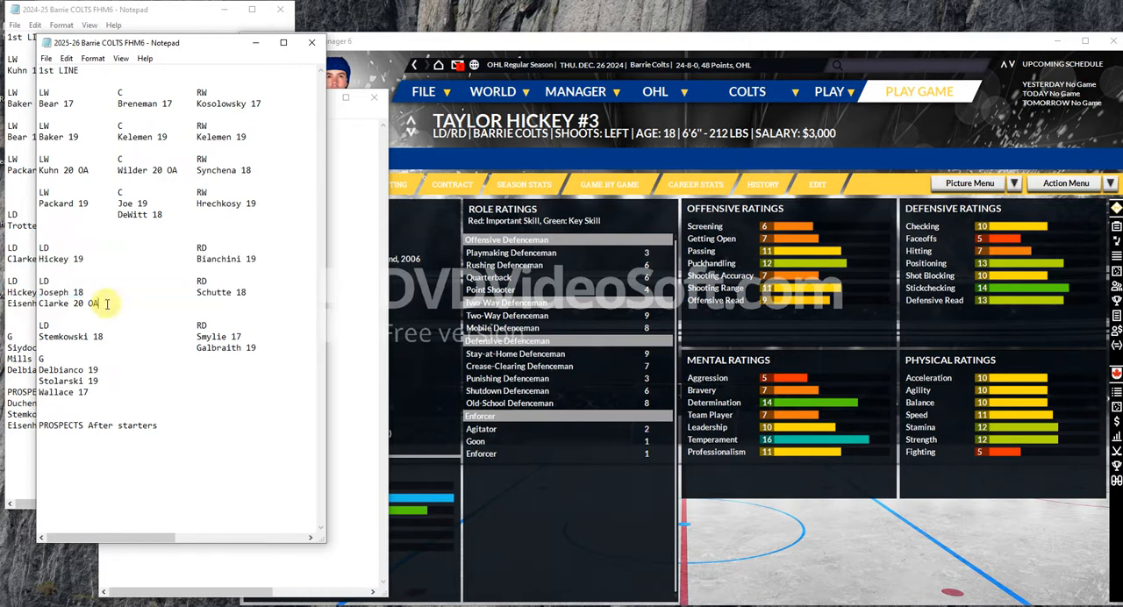
double_click(57, 303)
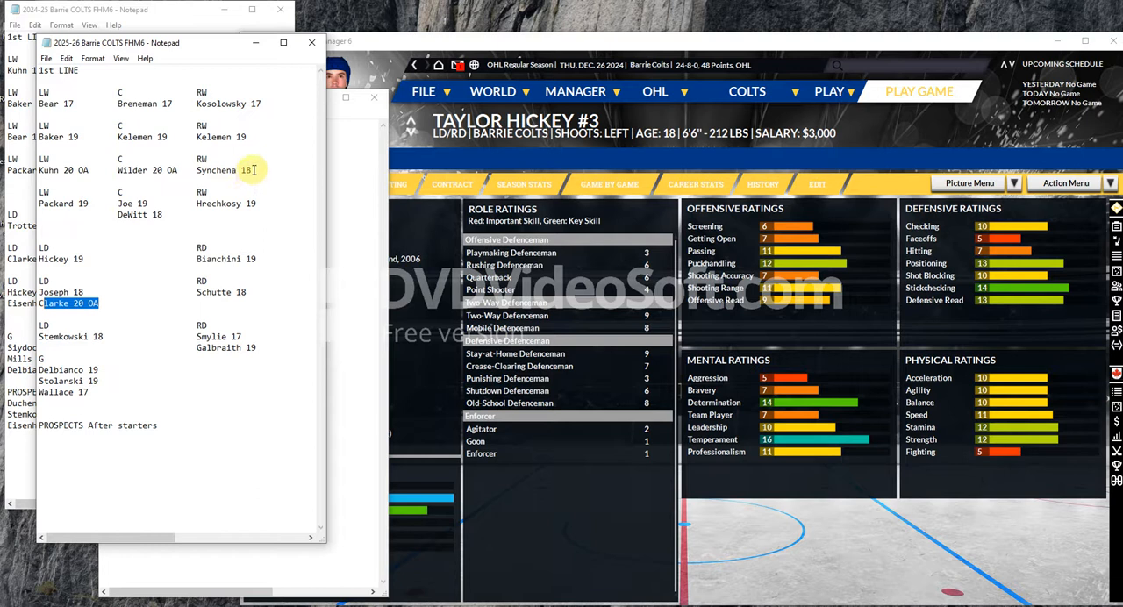
double_click(216, 169)
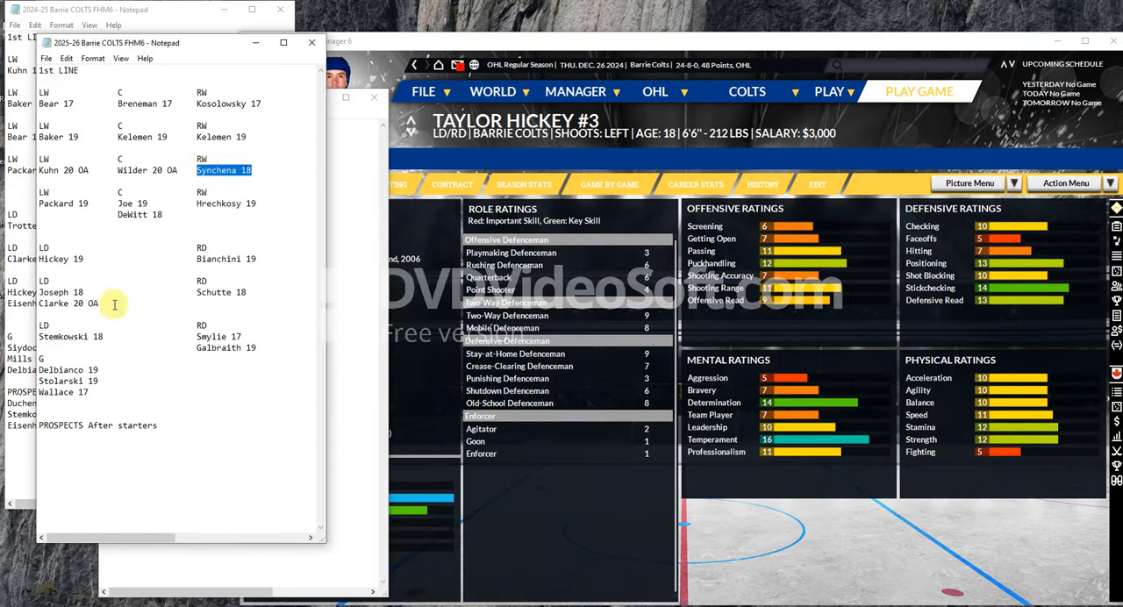
double_click(56, 302)
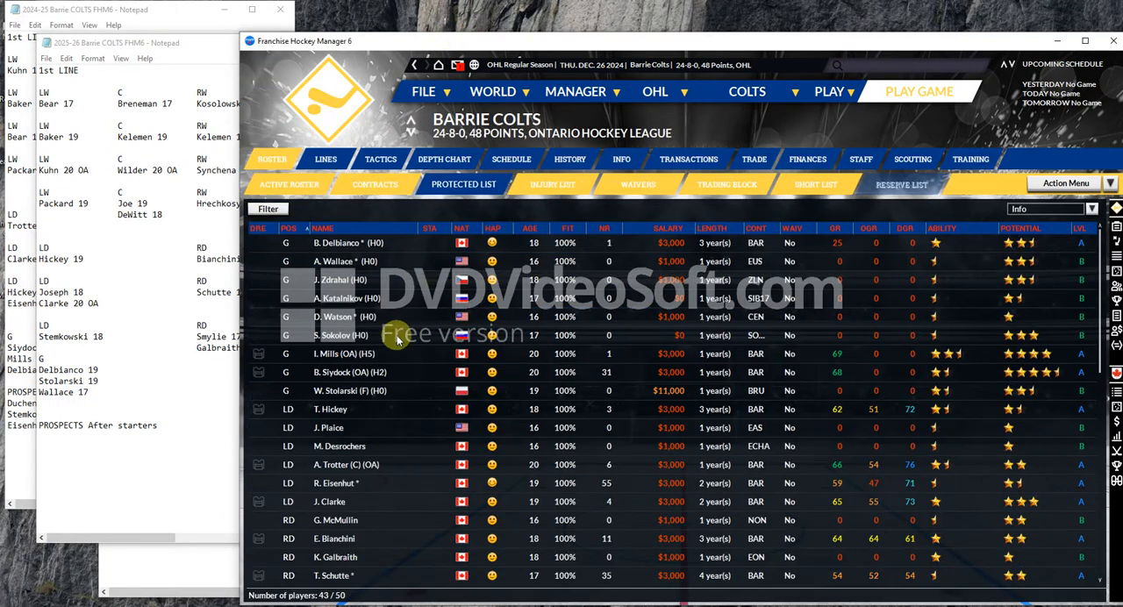
mouse_move(343, 391)
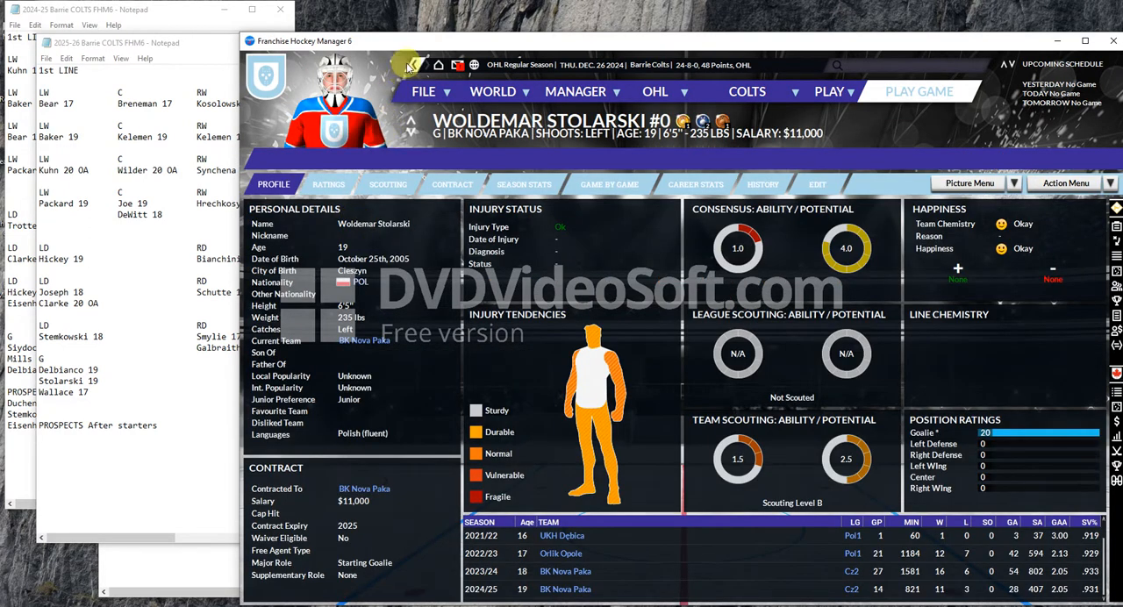
mouse_move(415, 66)
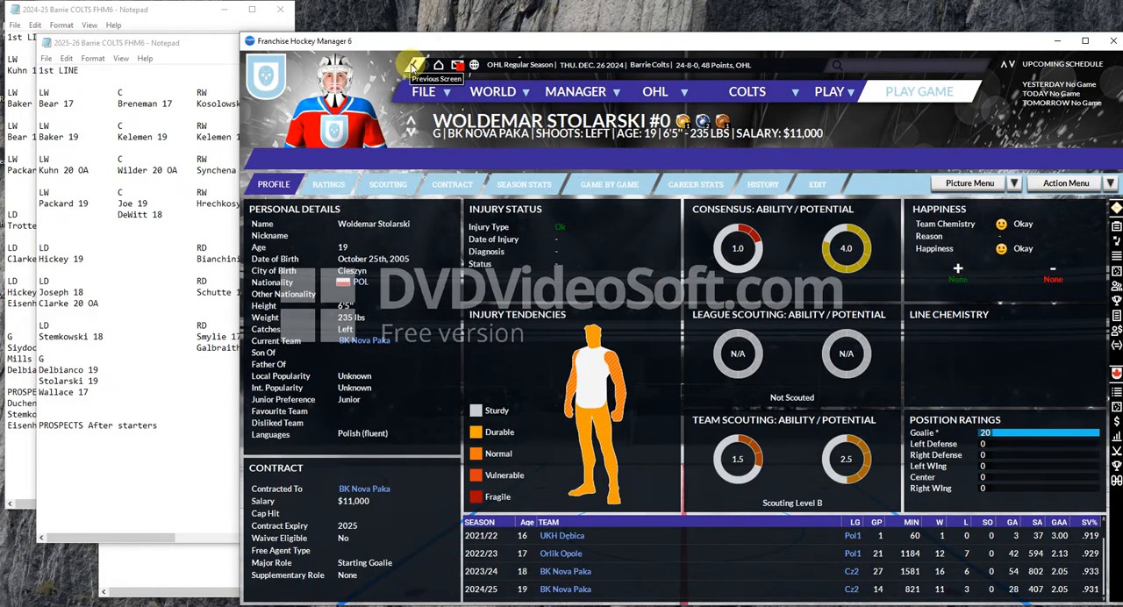
View Woldemar Stolarski's junior contract offer, profile and goalie ratings from the roster
click(328, 184)
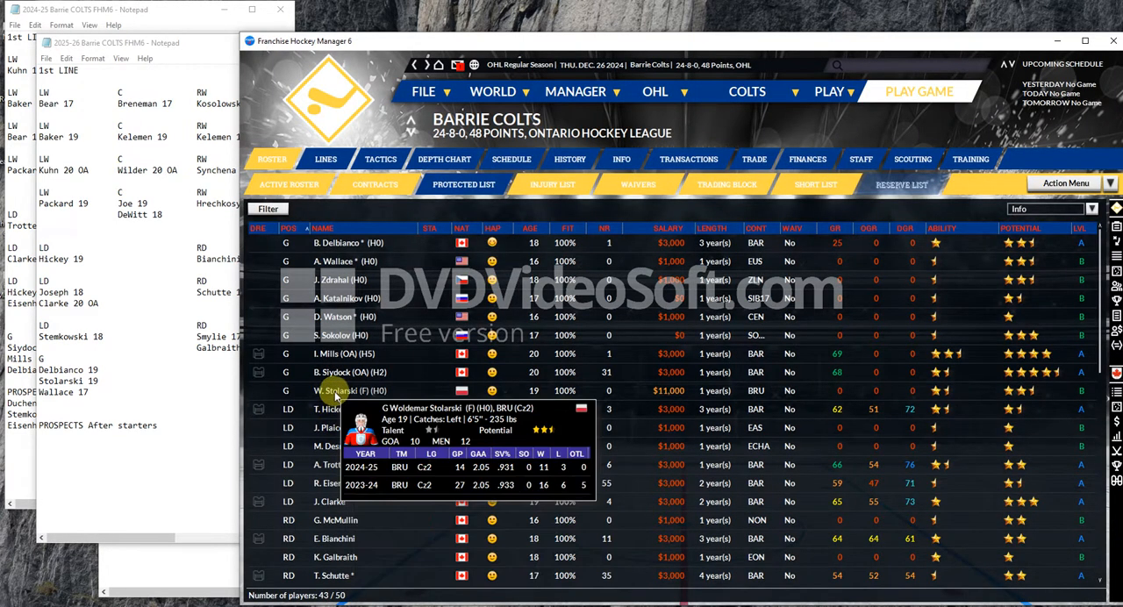
double_click(324, 391)
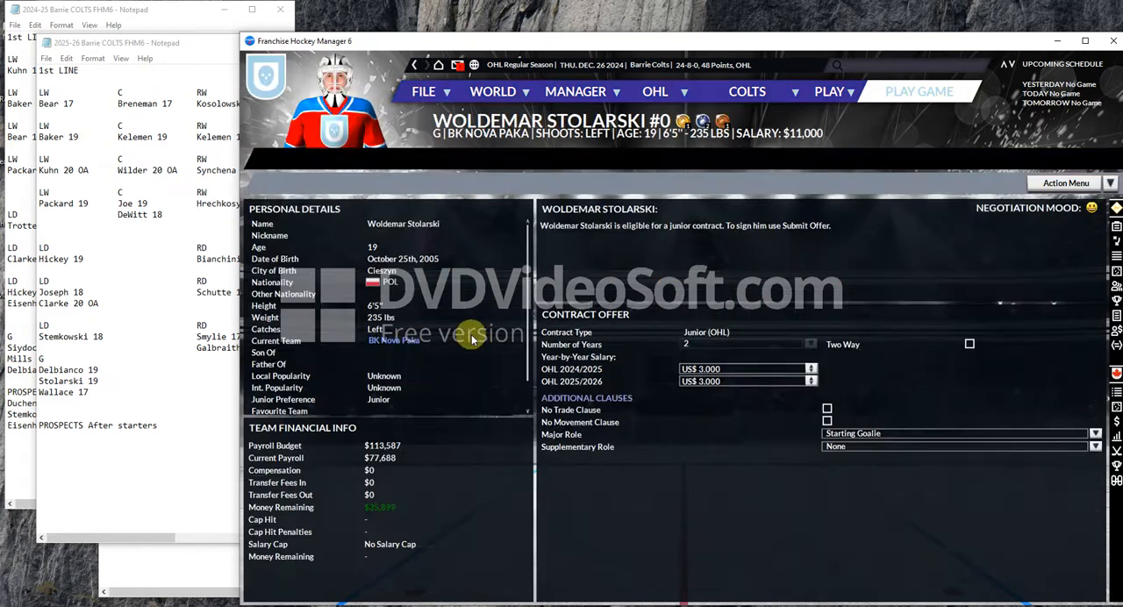
mouse_move(505, 168)
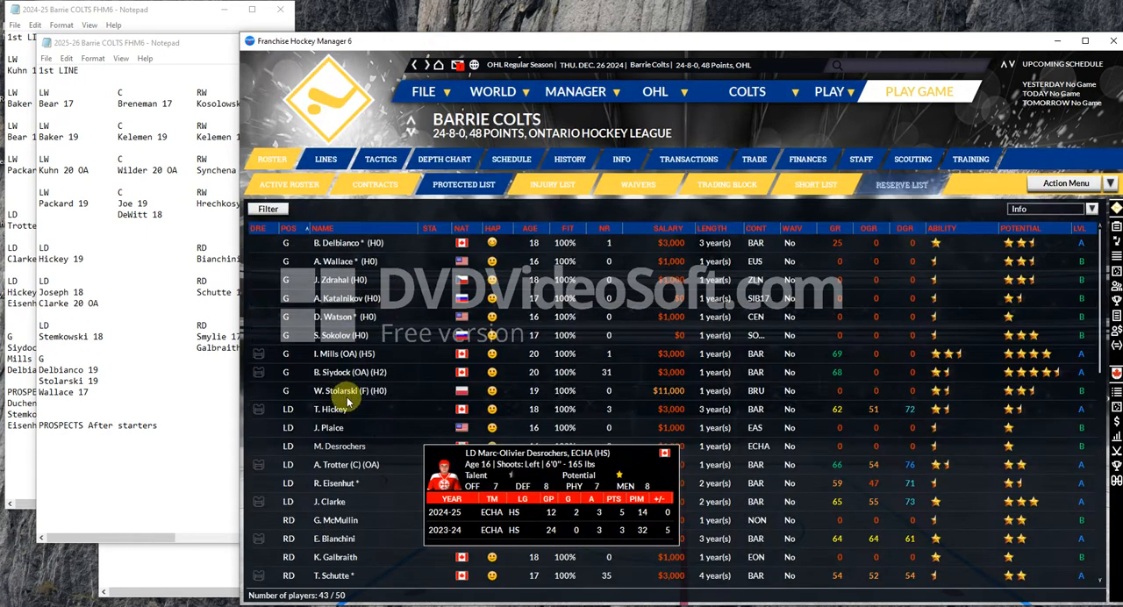
double_click(339, 391)
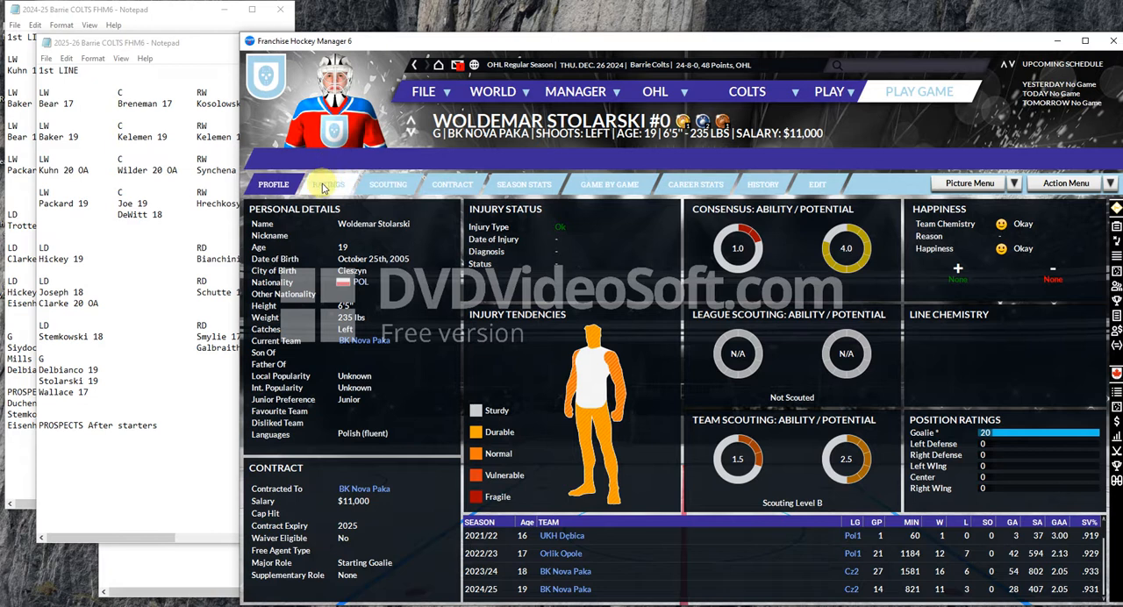
click(328, 184)
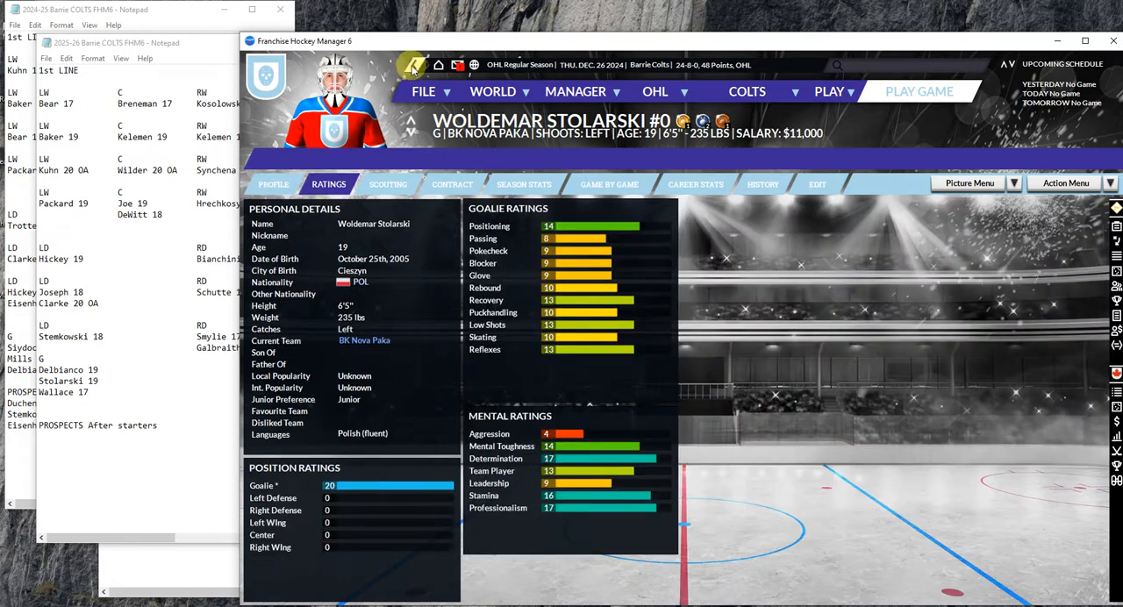
mouse_move(412, 65)
text(20)
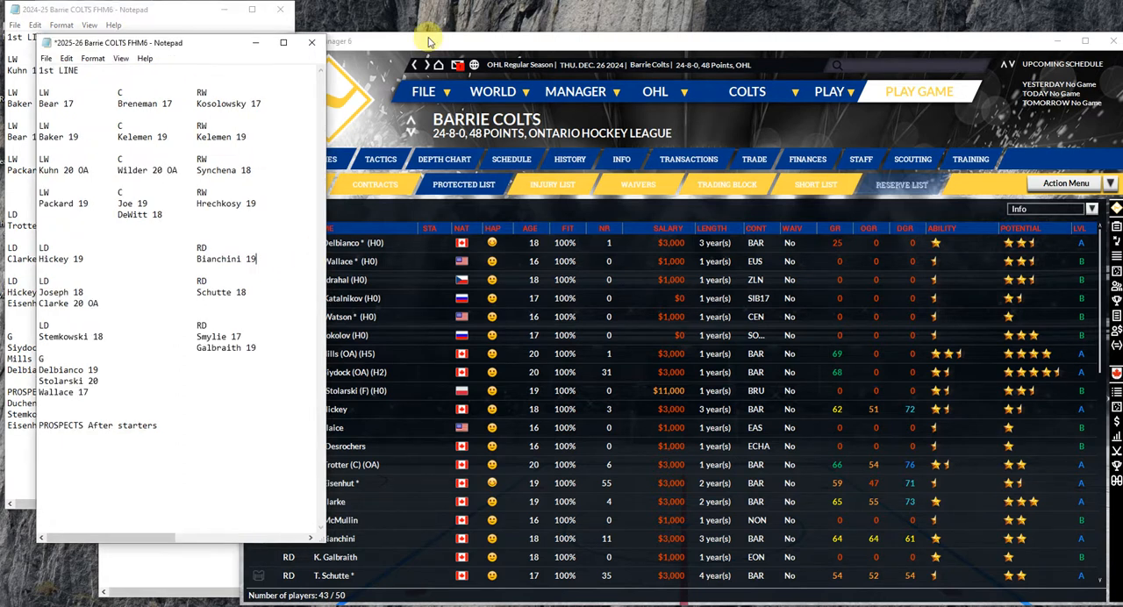
mouse_move(333, 502)
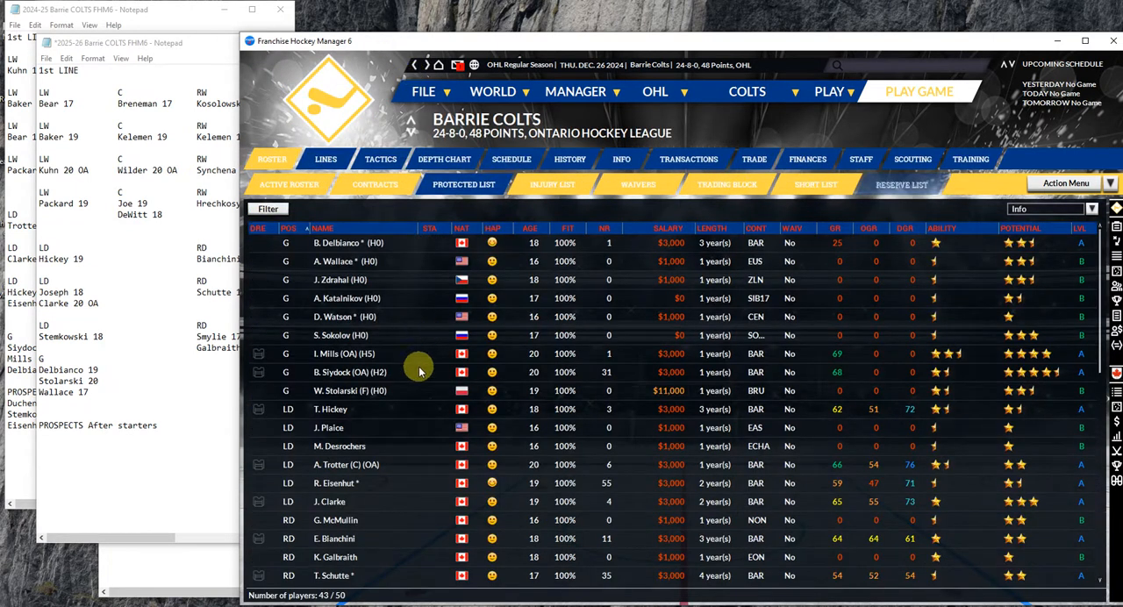
mouse_move(355, 299)
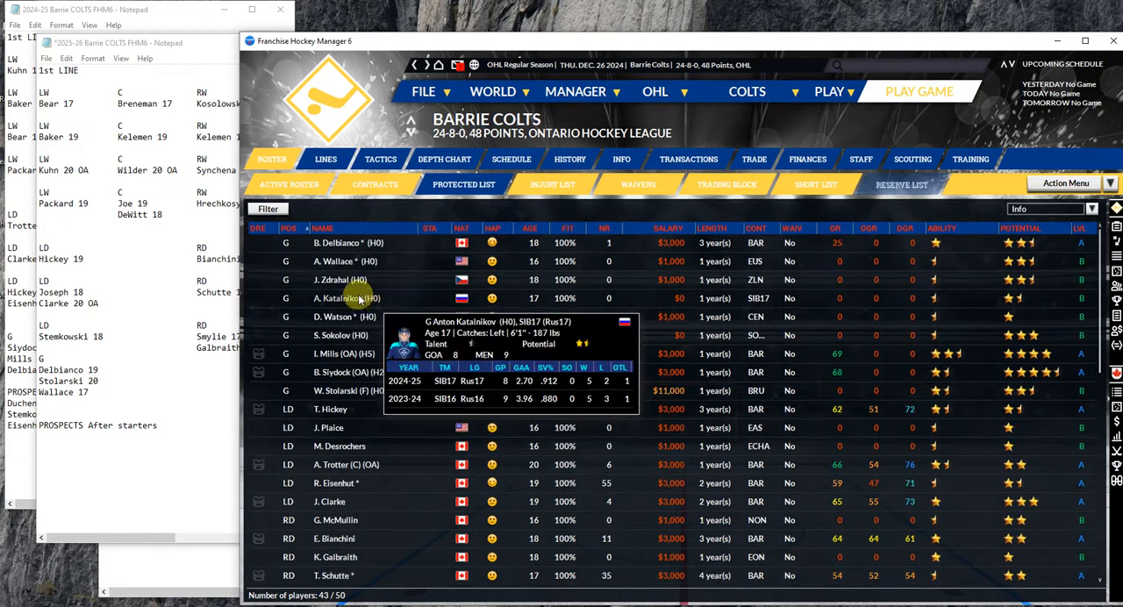
mouse_move(336, 372)
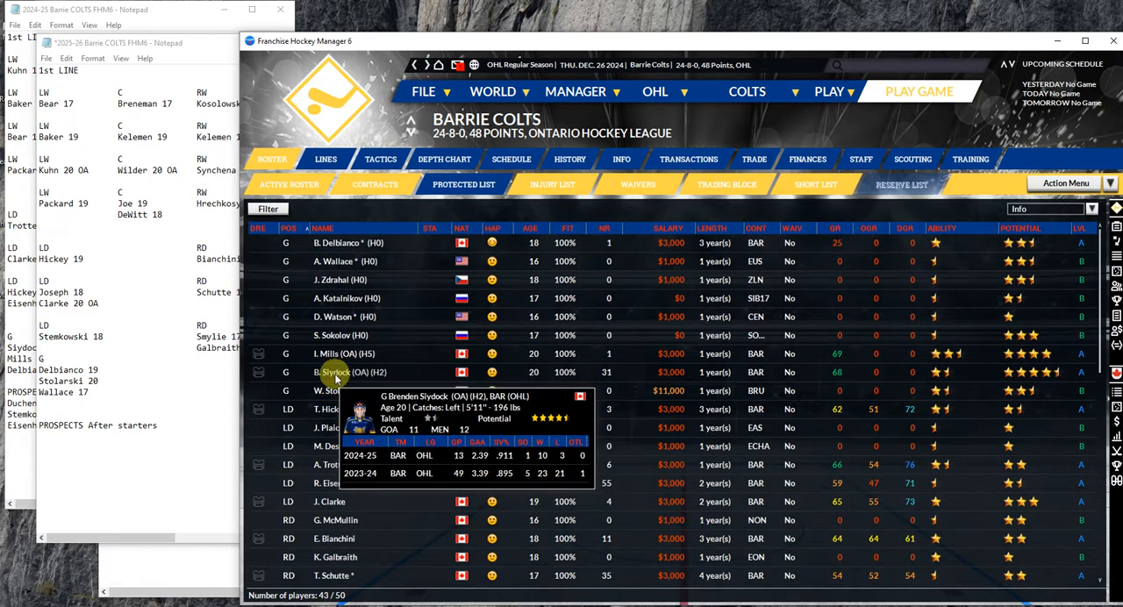
mouse_move(381, 415)
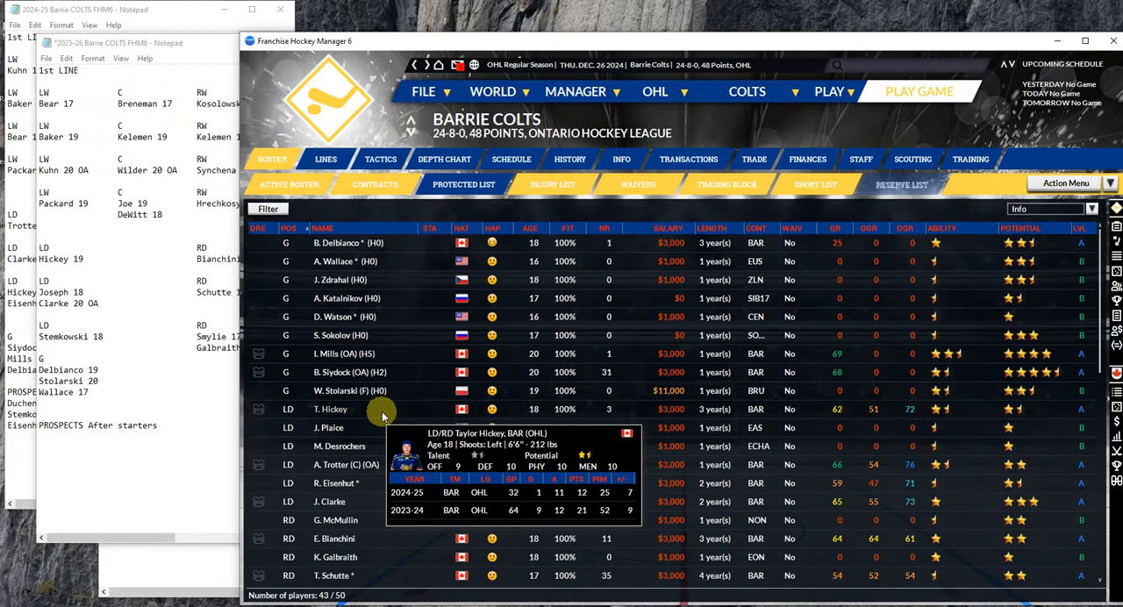
Bring Woldemar Stolarski's goalie and mental ratings back on screen
click(132, 42)
text( OA)
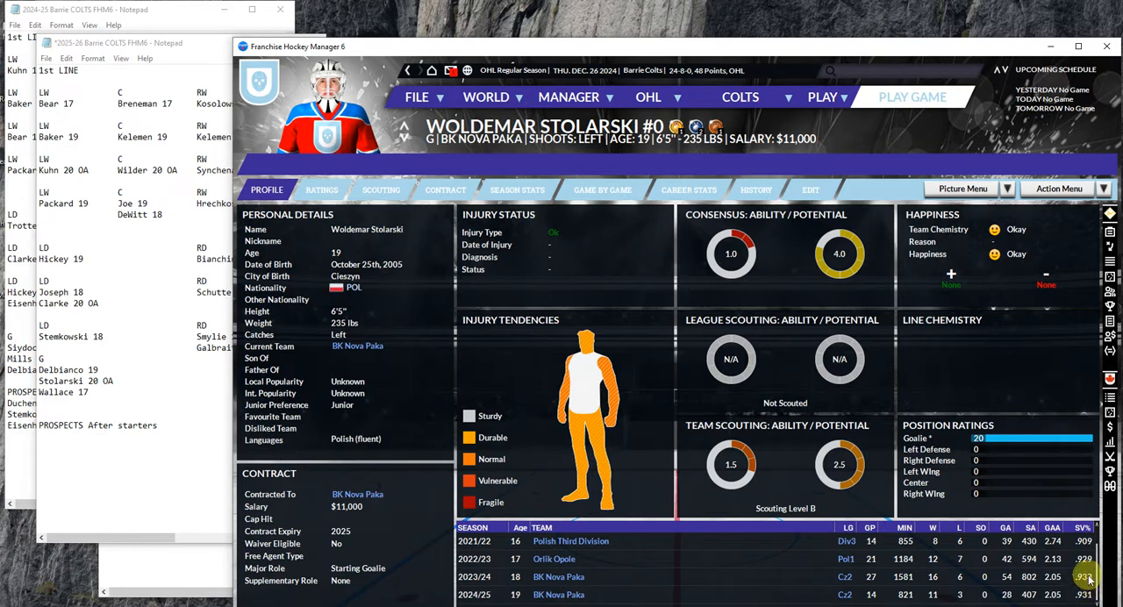
mouse_move(582, 534)
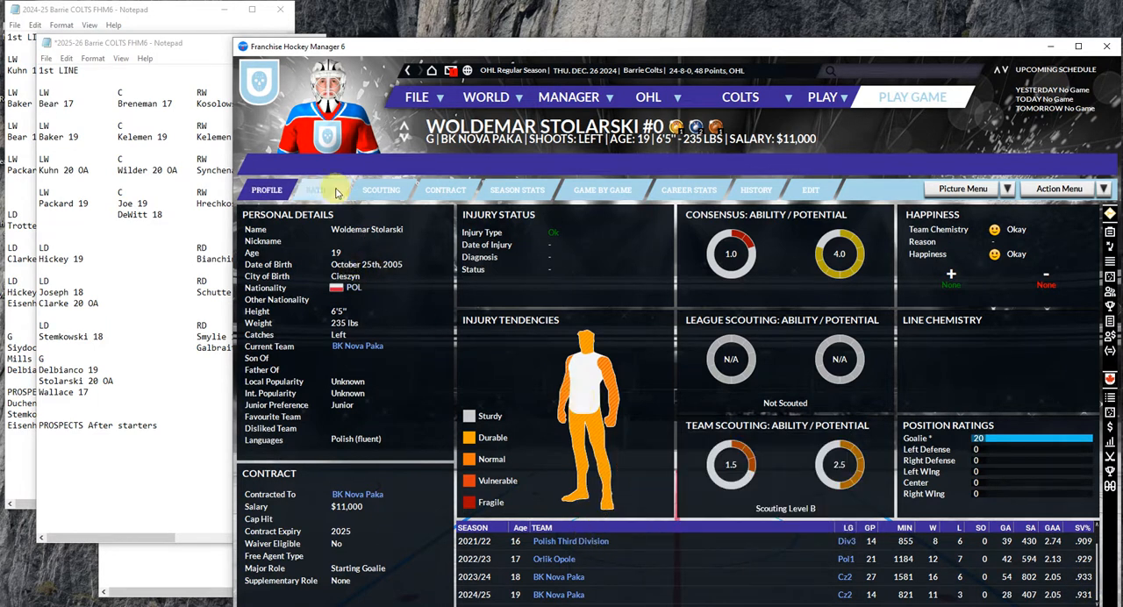
click(321, 189)
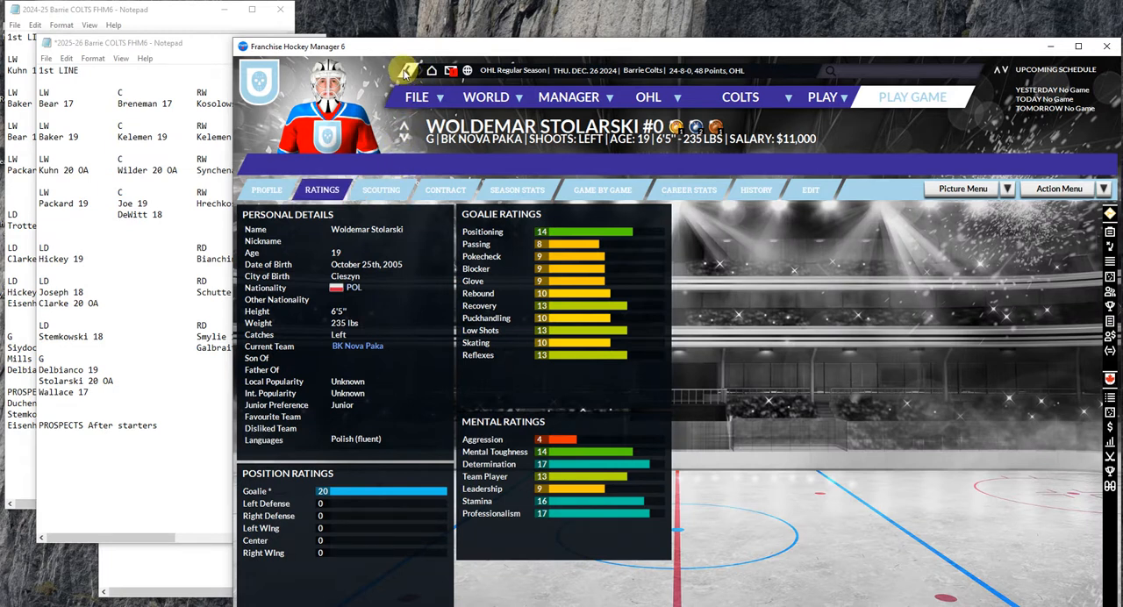
mouse_move(402, 68)
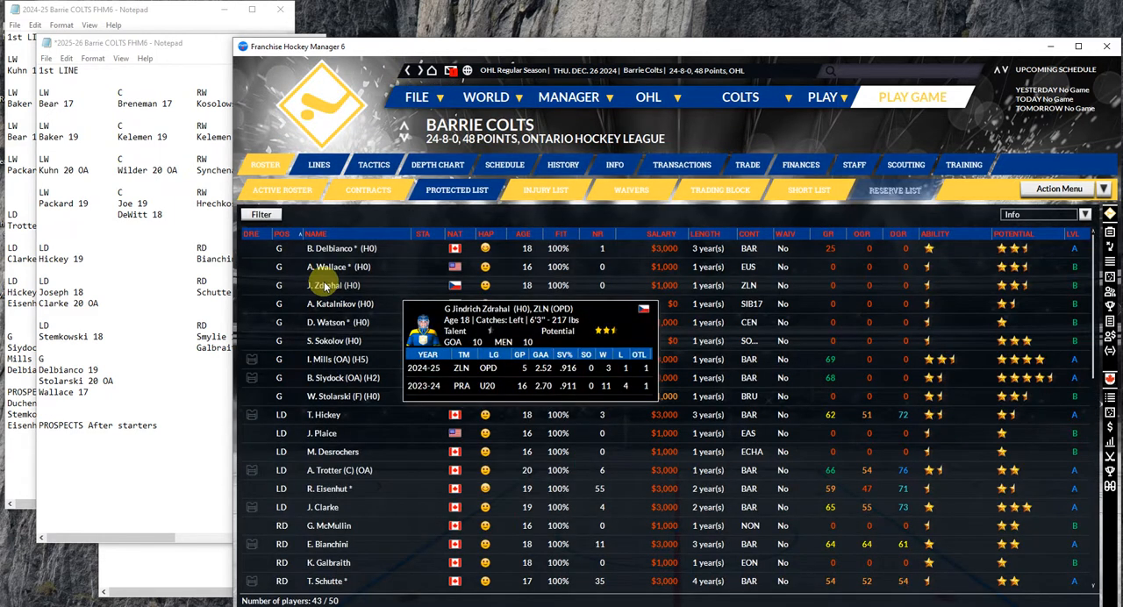
Check Emanuele Bianchini's and Tyler Schutte's ratings, then return to the active roster
click(281, 189)
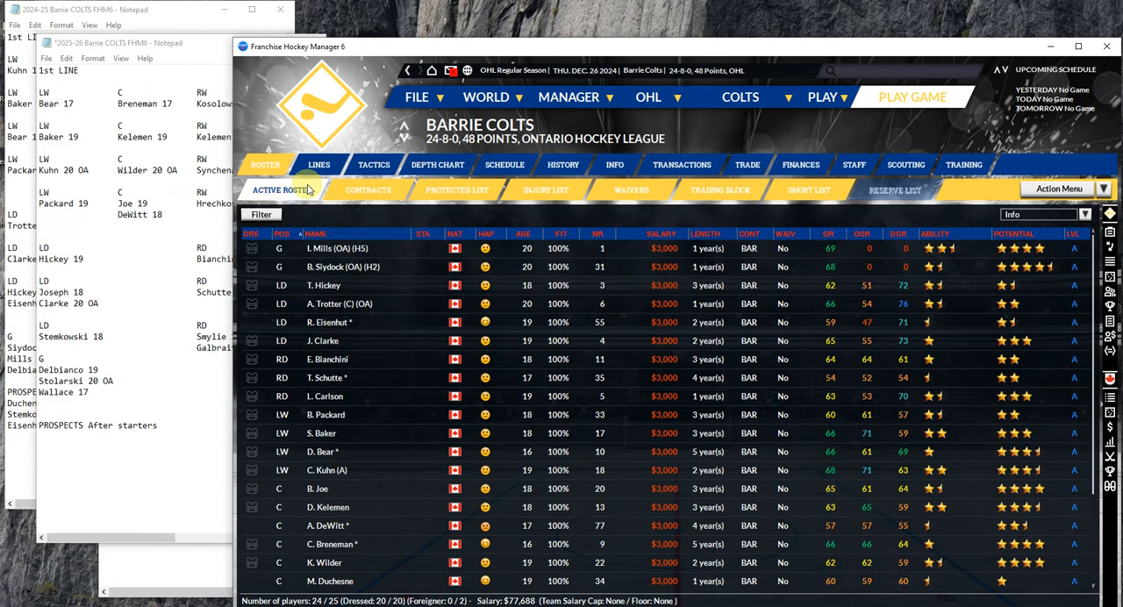
mouse_move(338, 377)
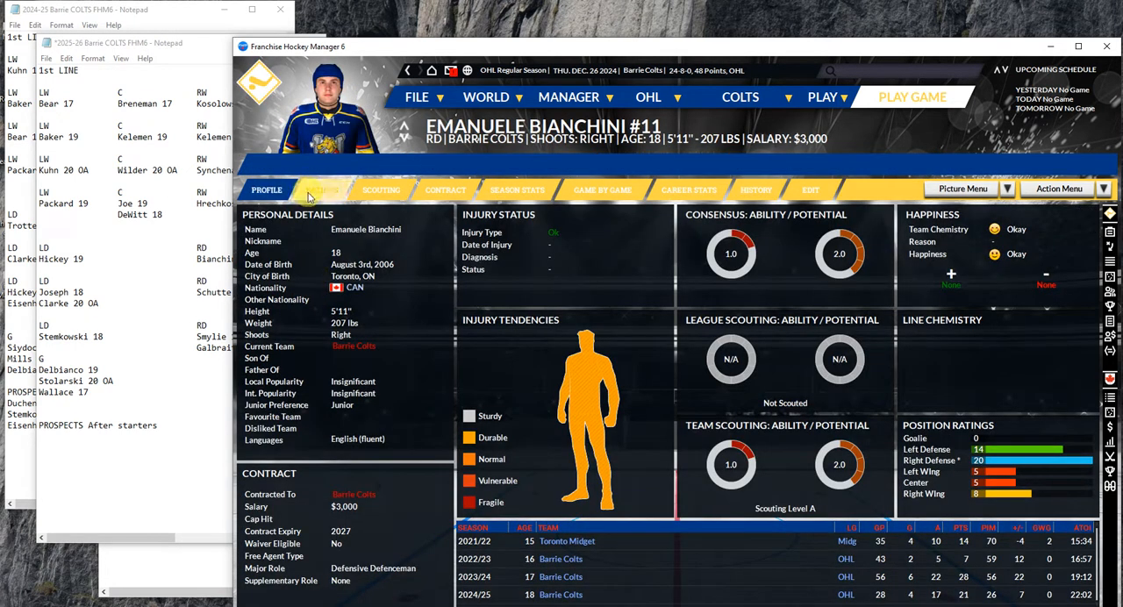
click(323, 190)
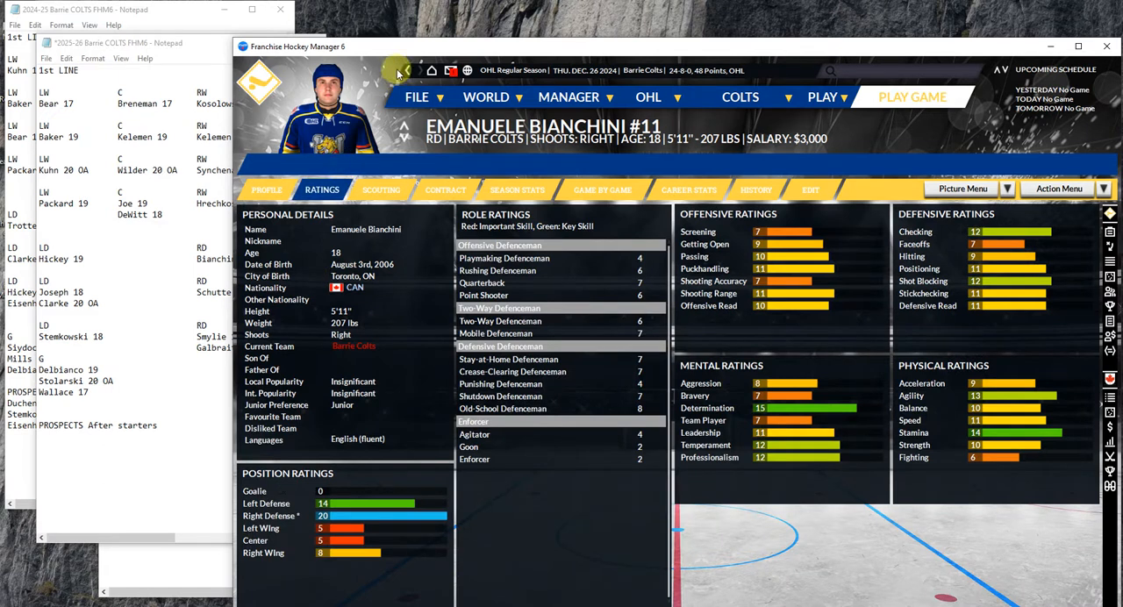
mouse_move(406, 68)
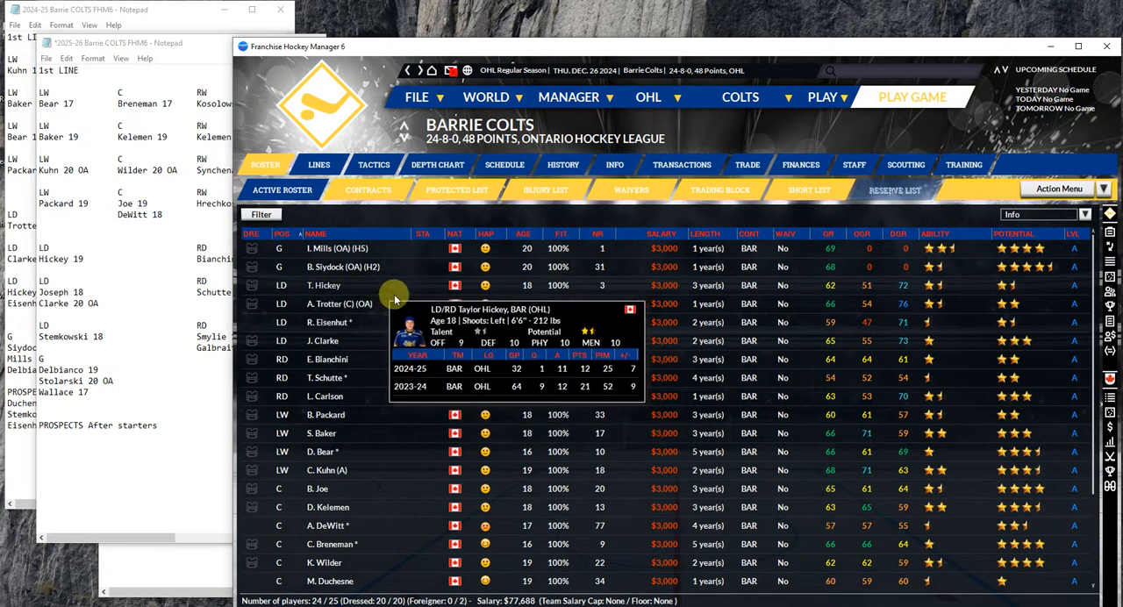
mouse_move(407, 303)
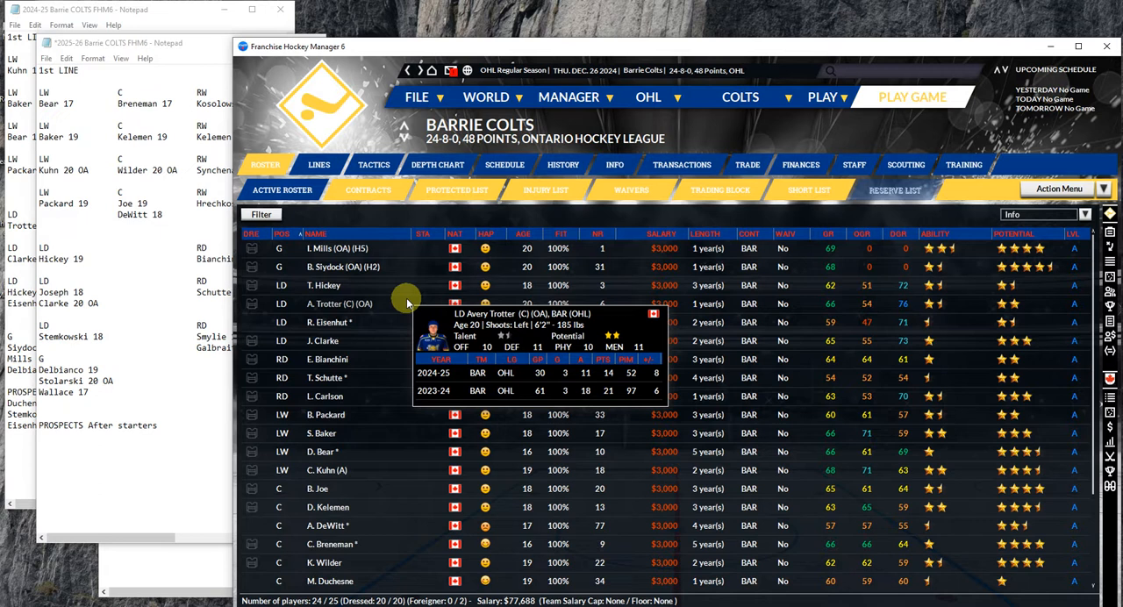
mouse_move(386, 365)
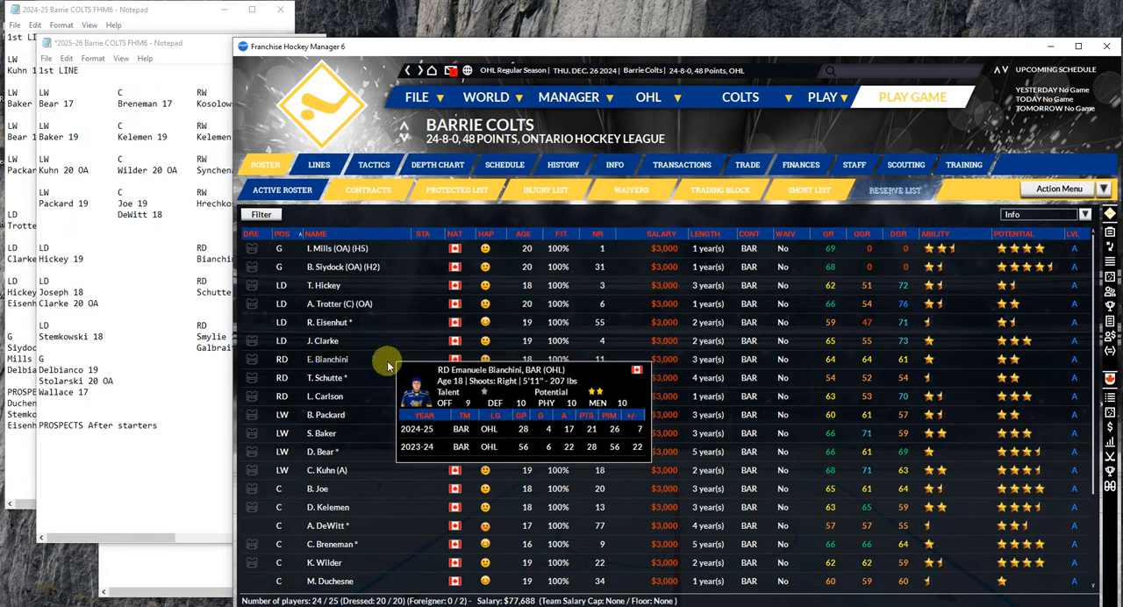
mouse_move(388, 376)
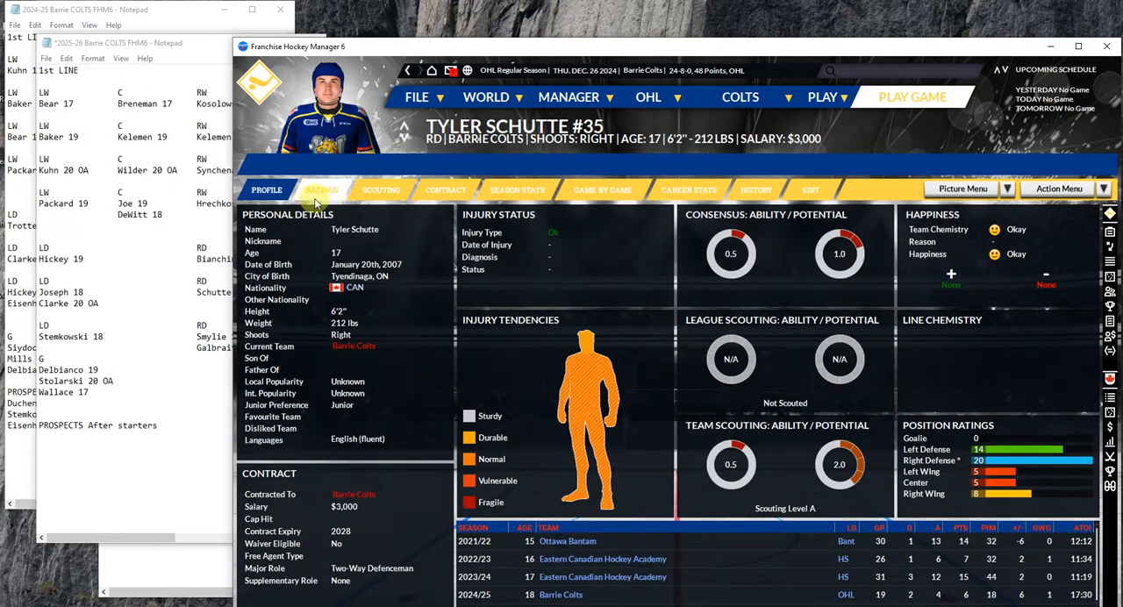
click(323, 189)
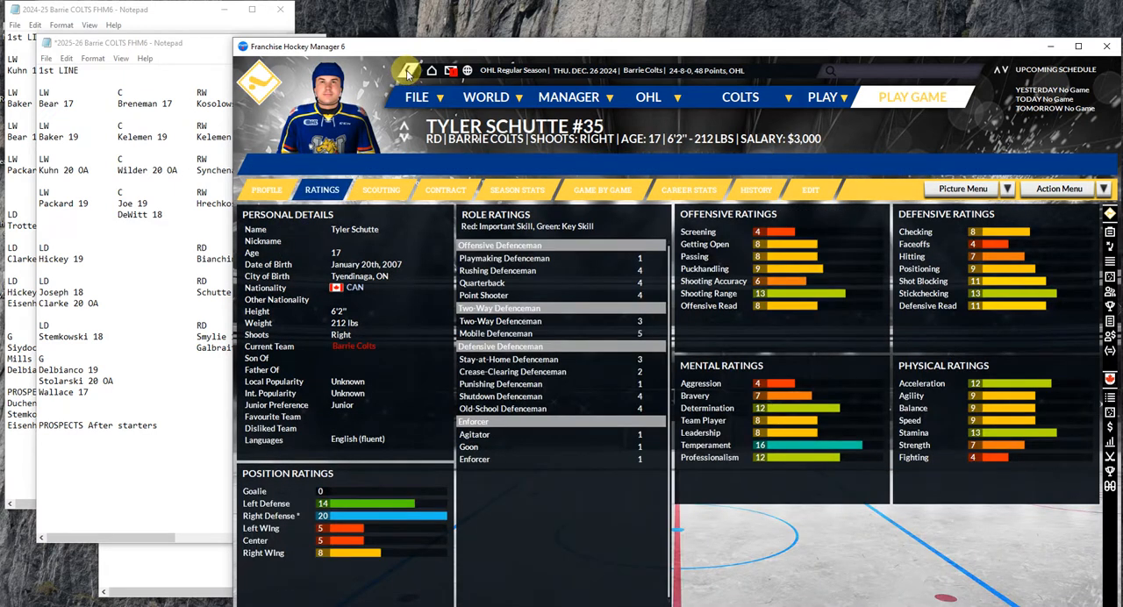
mouse_move(407, 69)
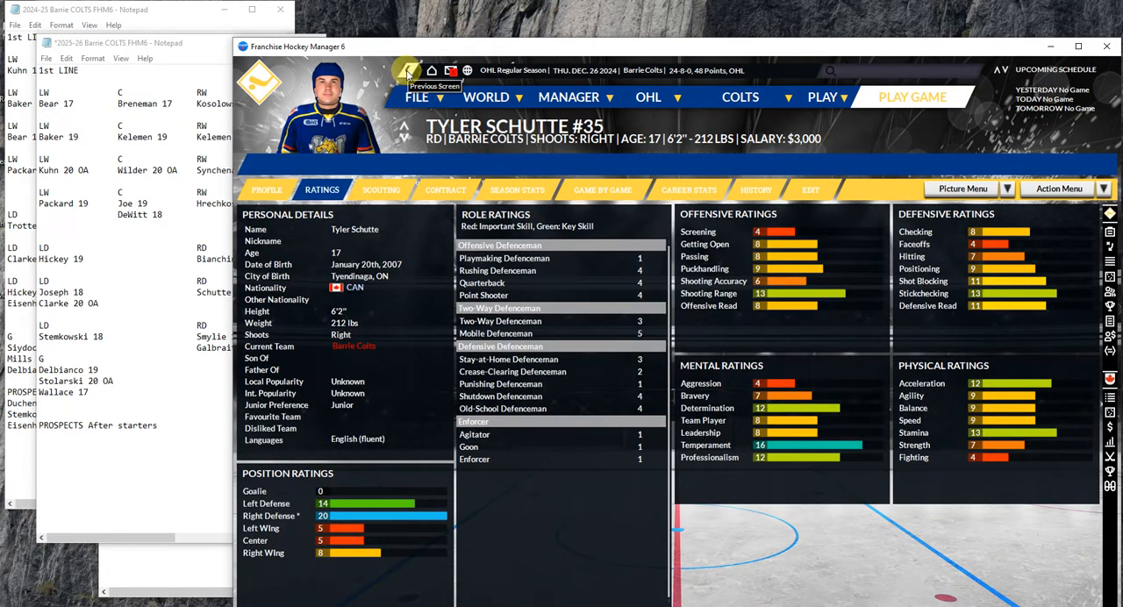
click(405, 69)
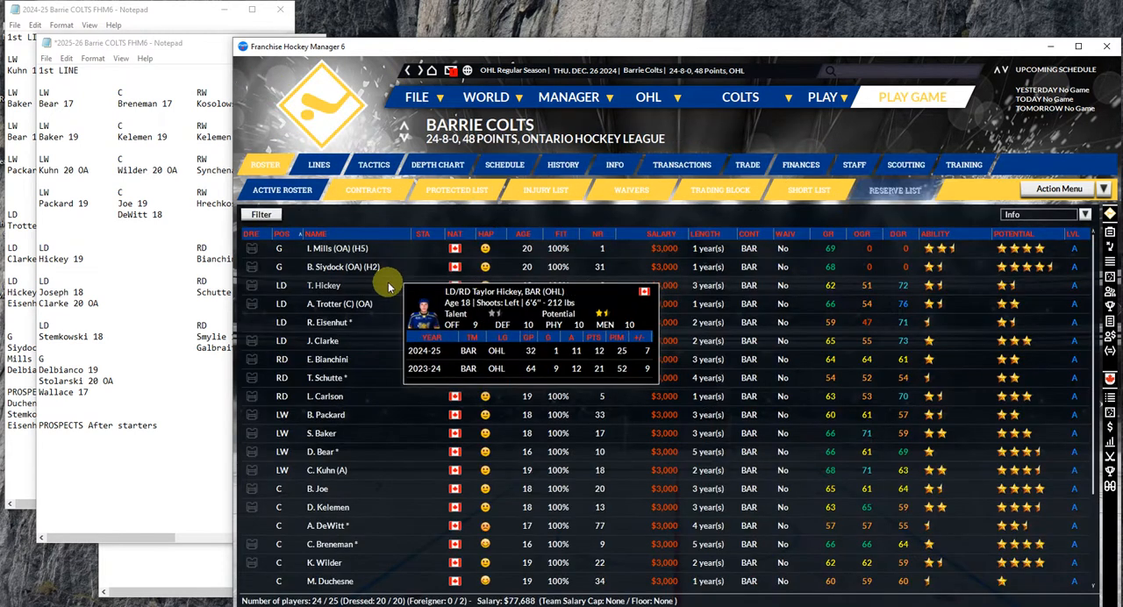
mouse_move(330, 323)
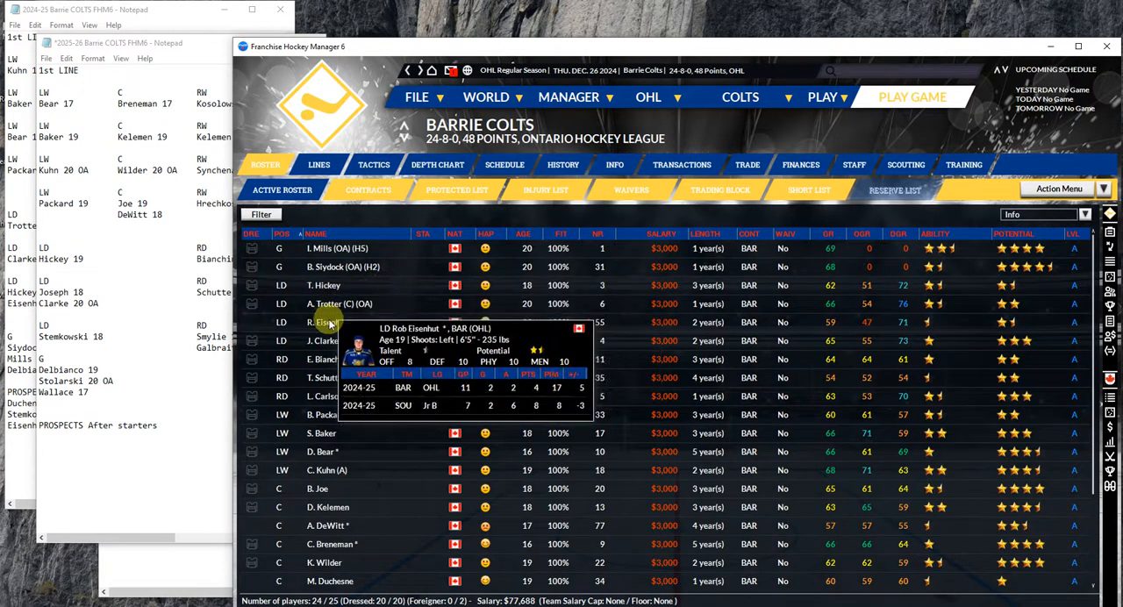
mouse_move(369, 435)
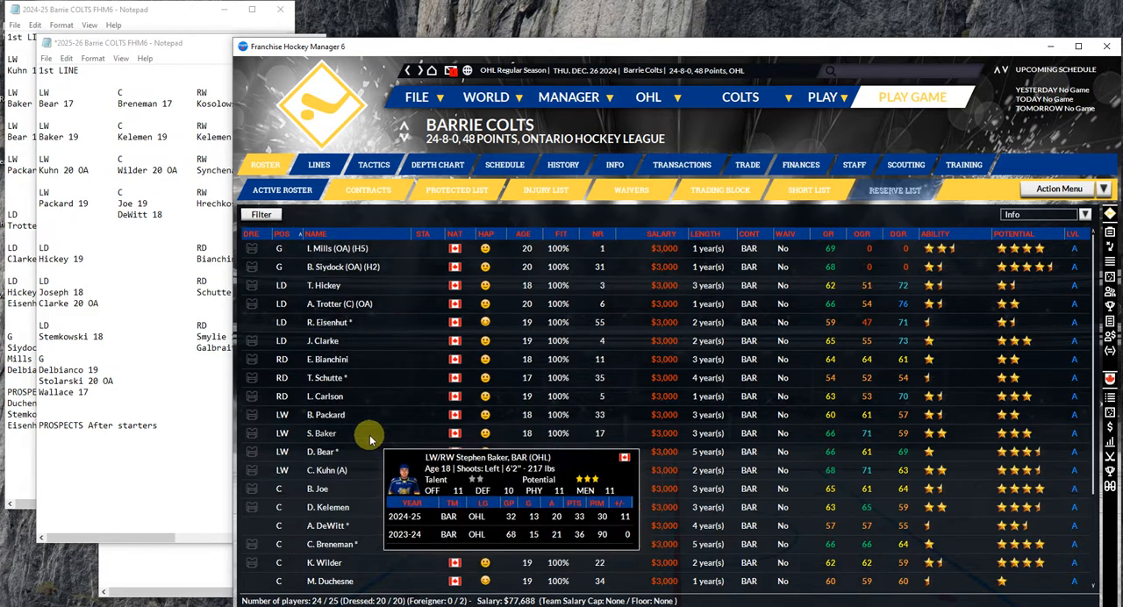
mouse_move(356, 465)
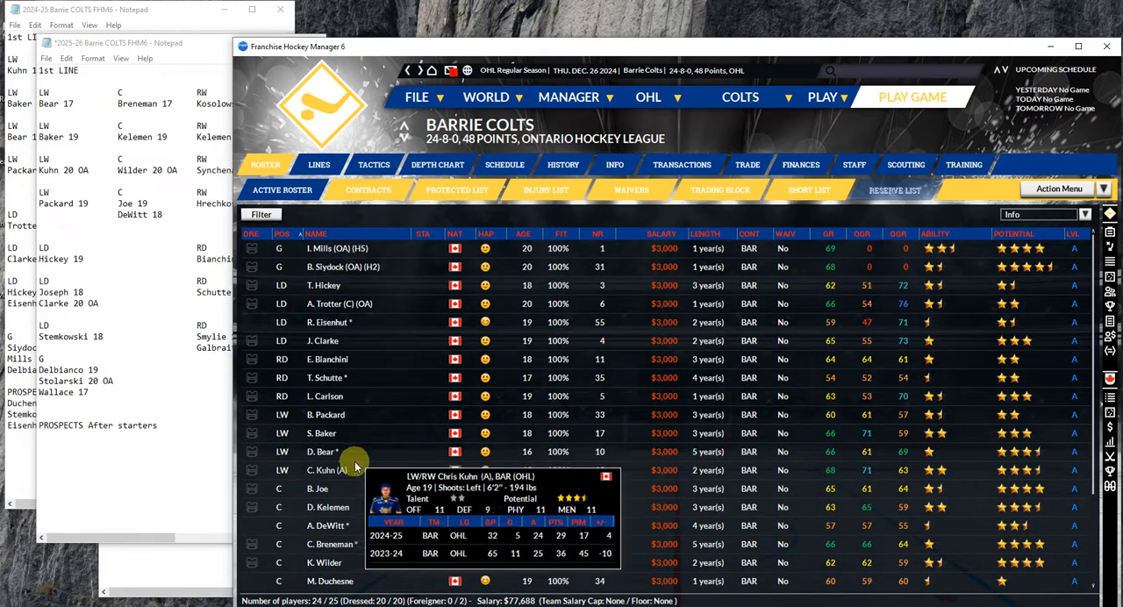
mouse_move(329, 395)
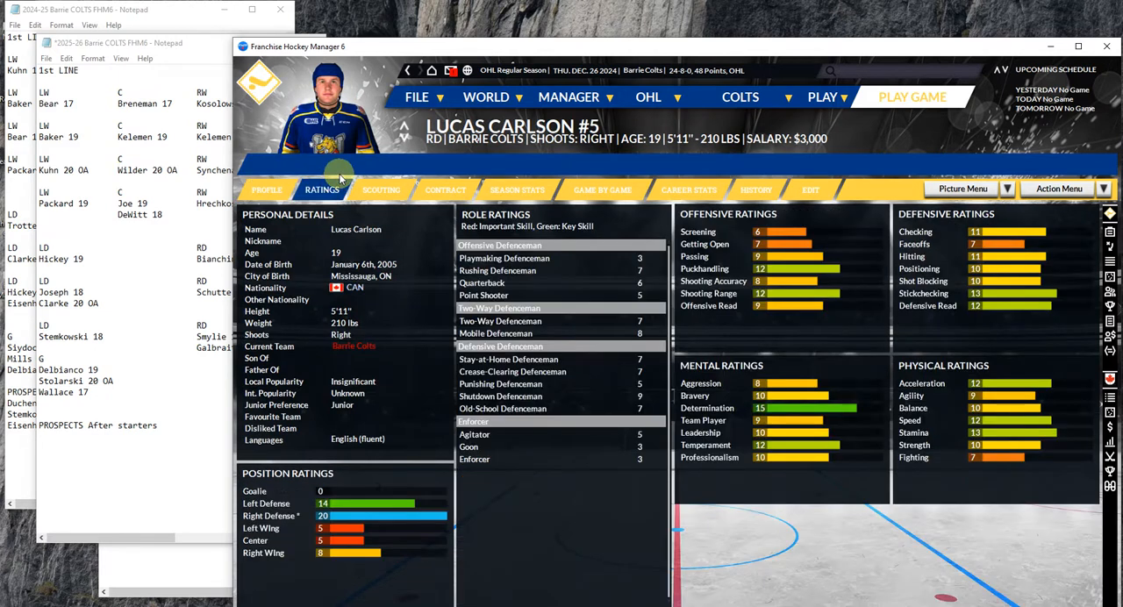
mouse_move(410, 80)
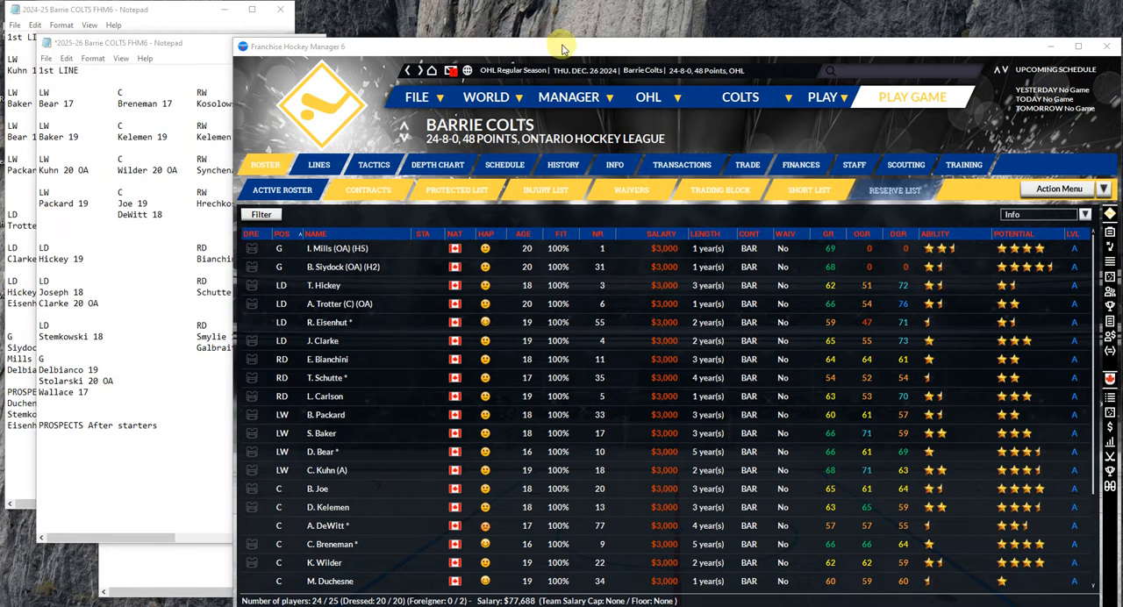
mouse_move(408, 210)
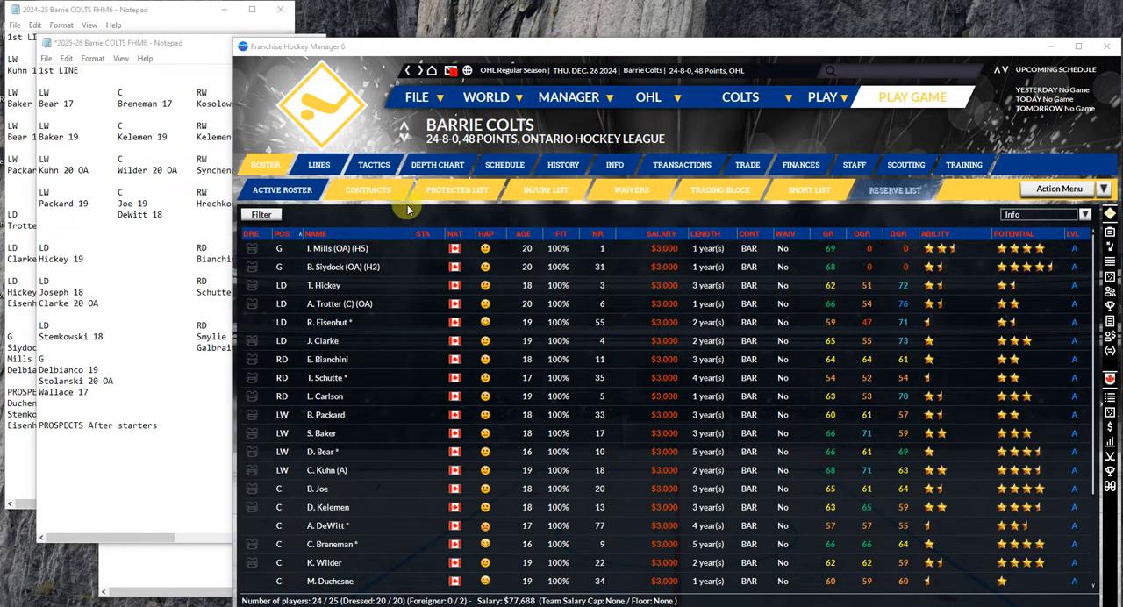
double_click(339, 304)
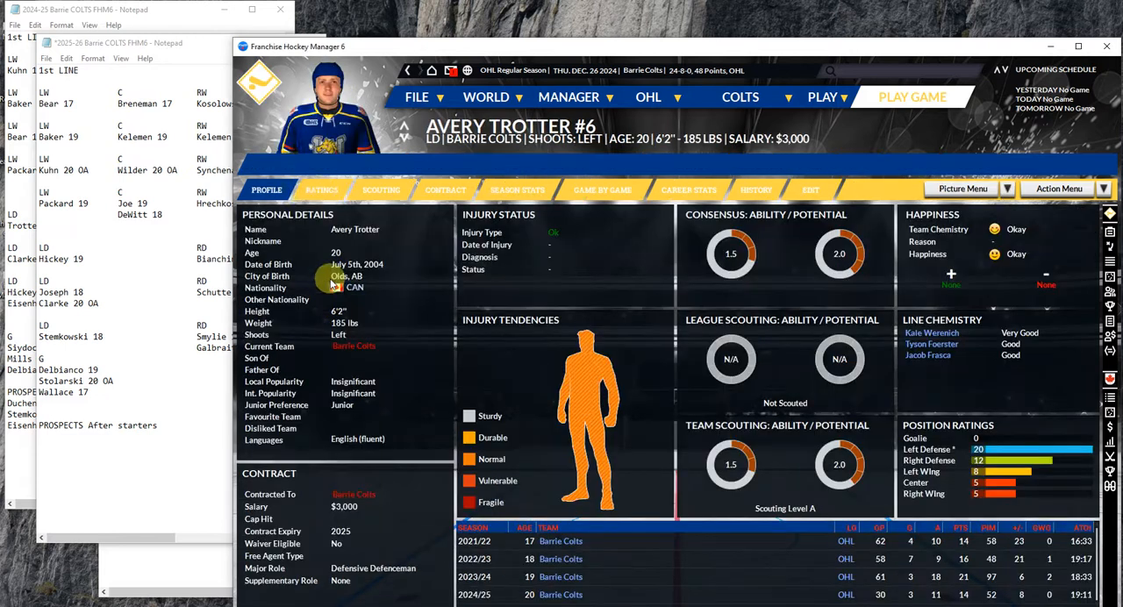
click(322, 190)
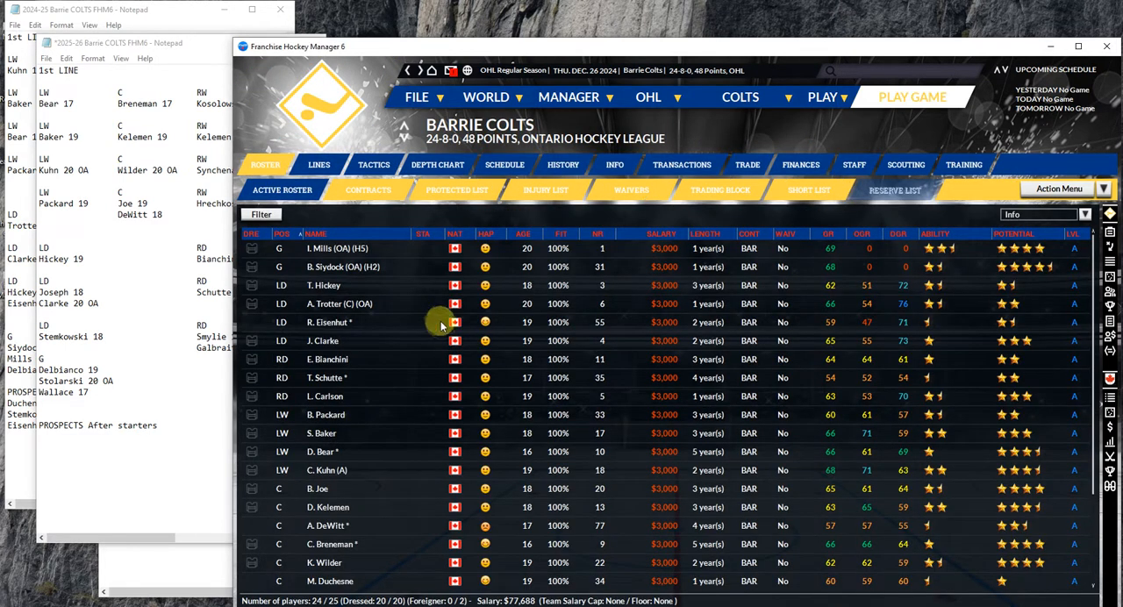
mouse_move(439, 310)
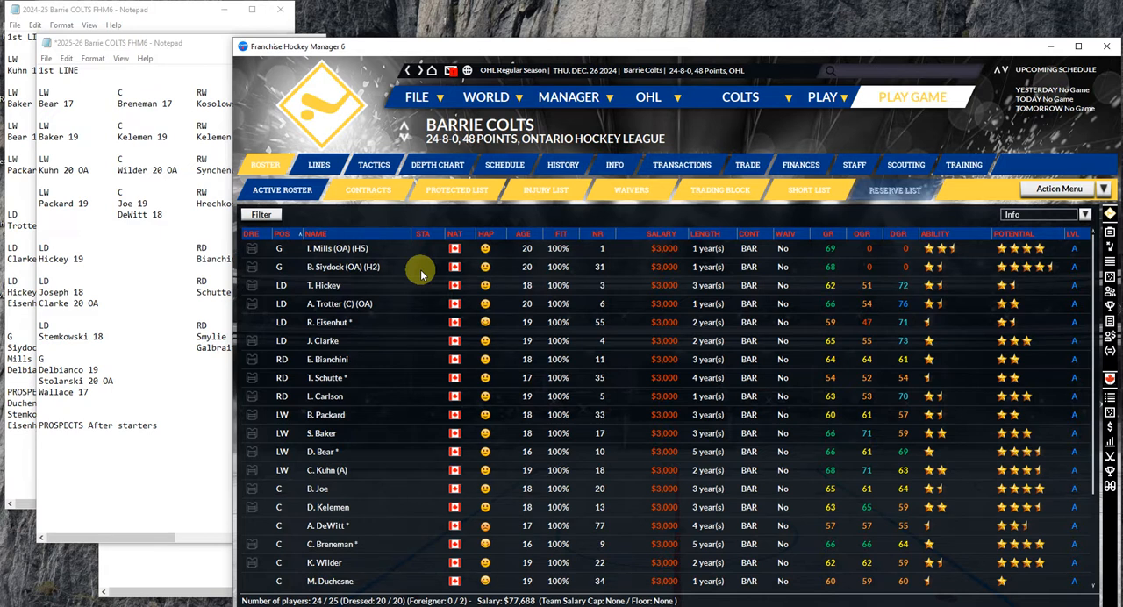
mouse_move(327, 359)
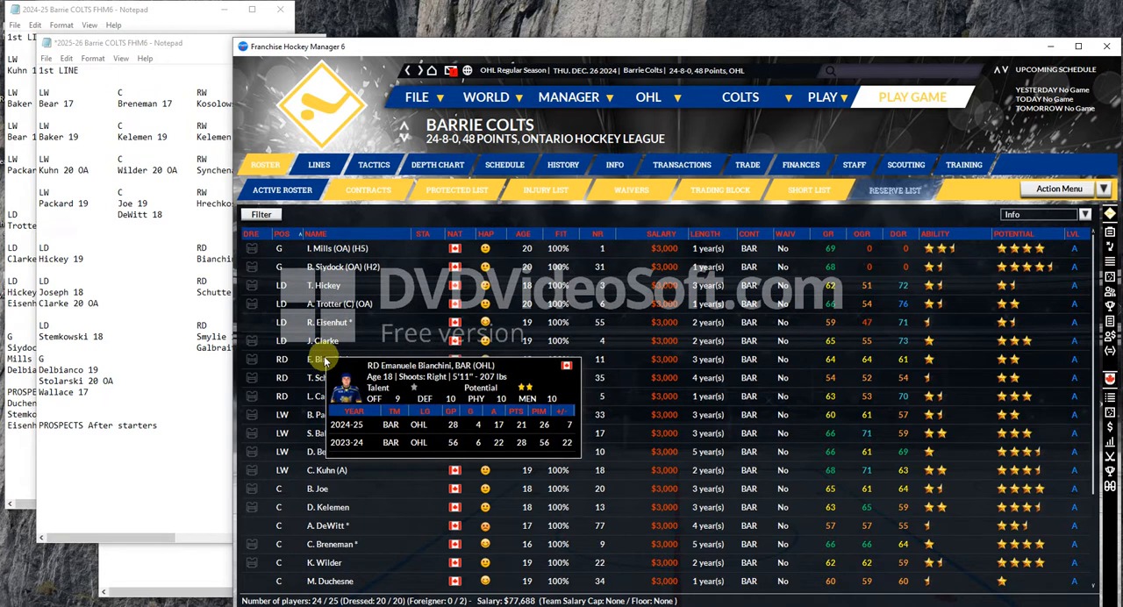
mouse_move(392, 239)
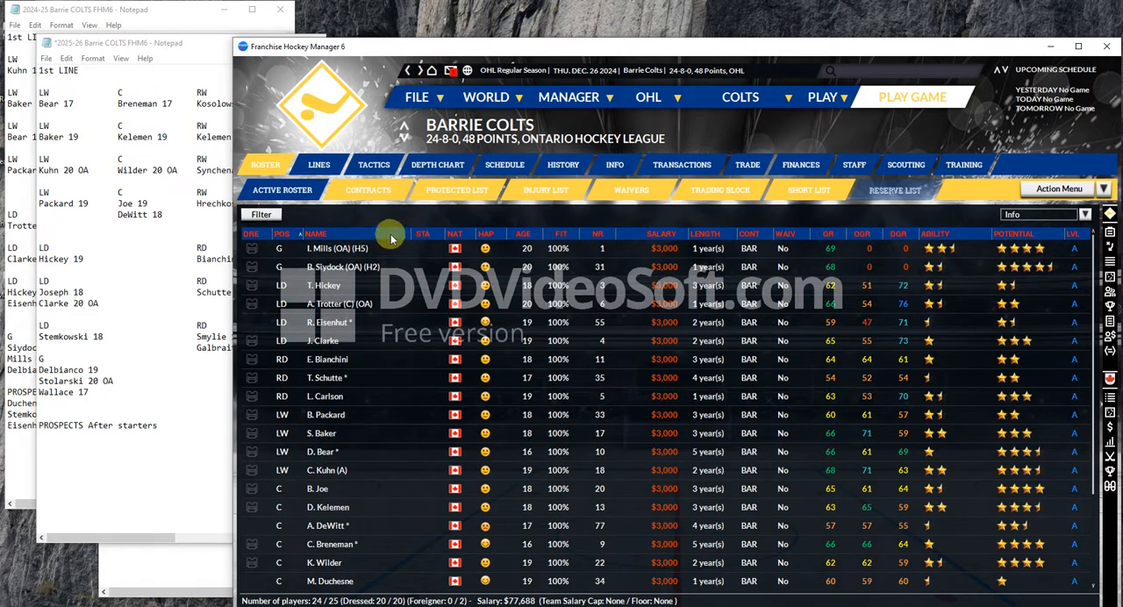
mouse_move(391, 238)
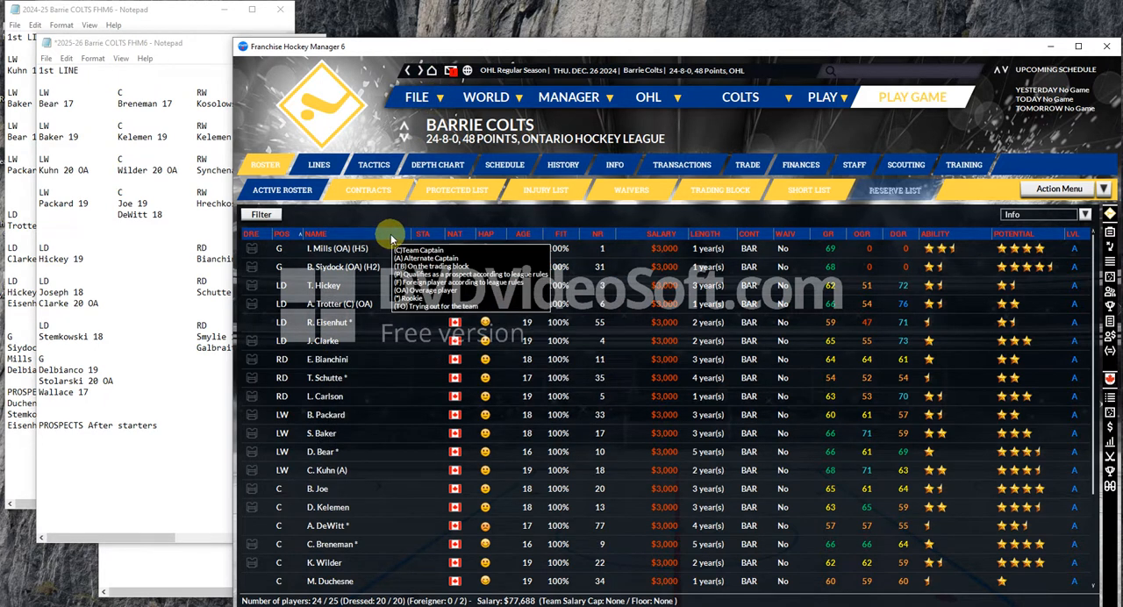
mouse_move(327, 377)
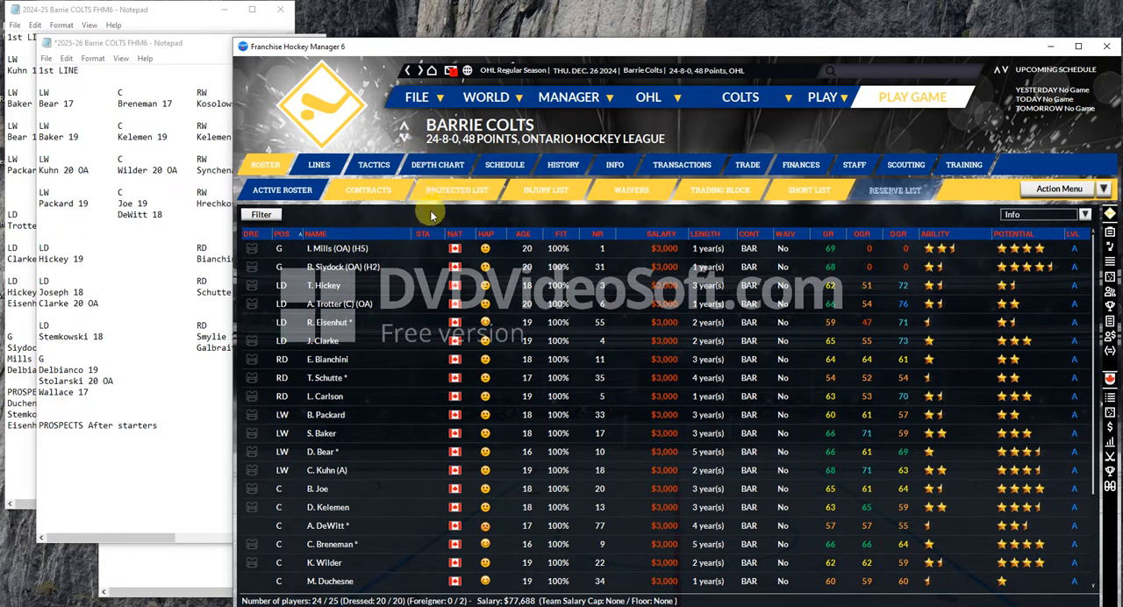
mouse_move(322, 563)
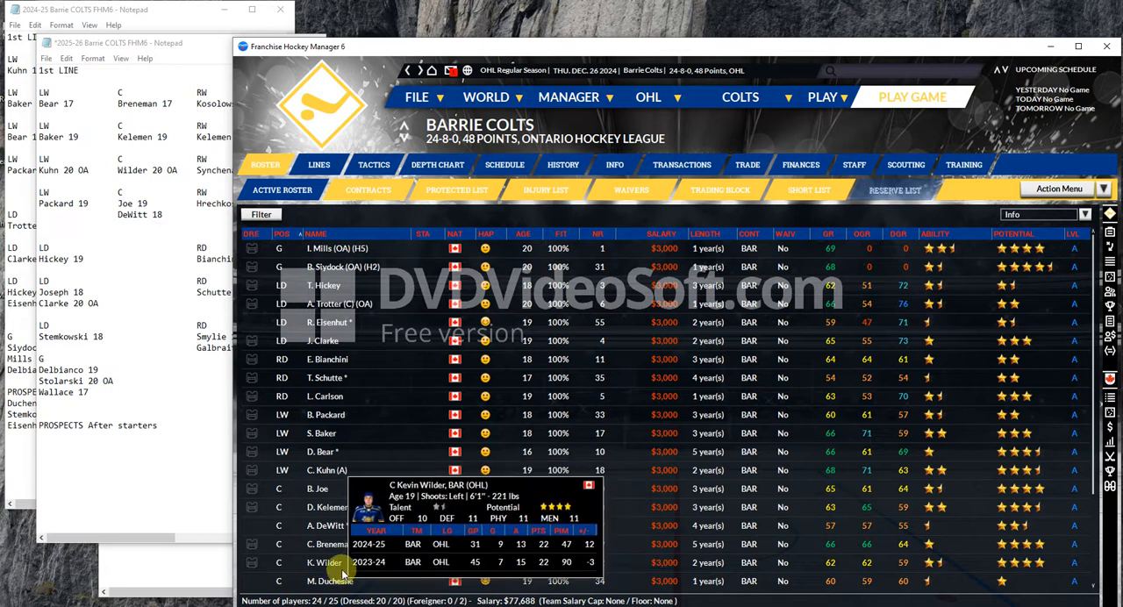
scroll(down, 3)
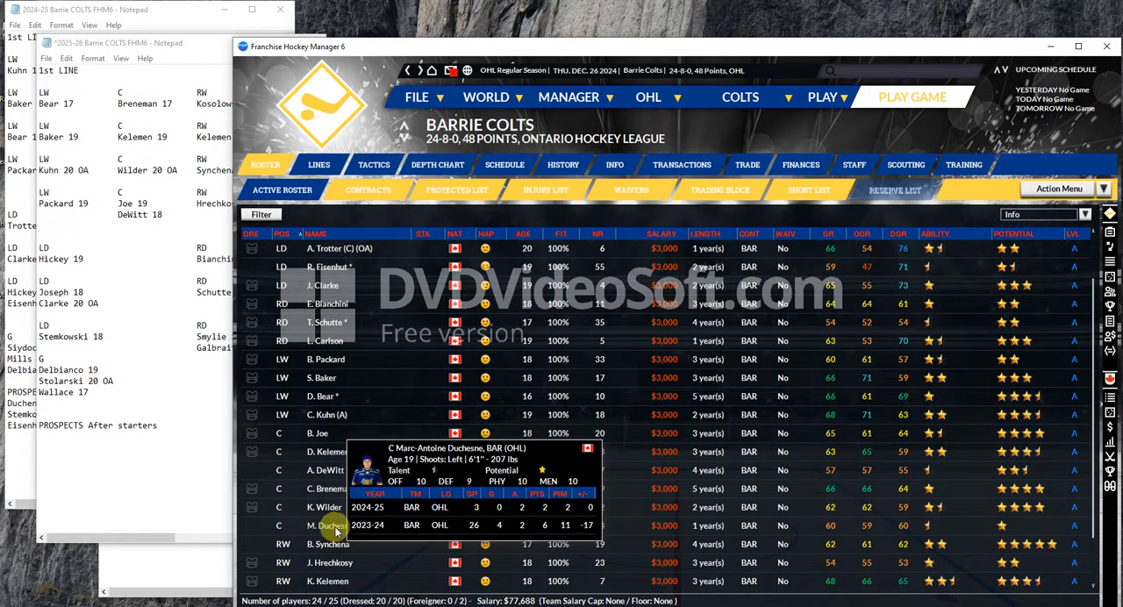
mouse_move(331, 488)
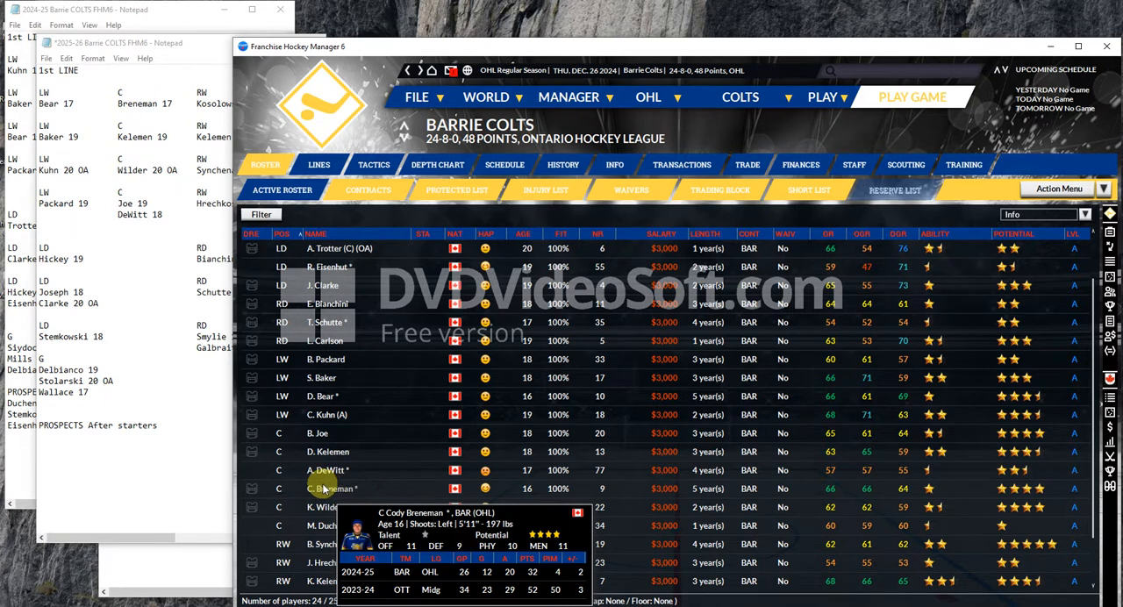
mouse_move(342, 397)
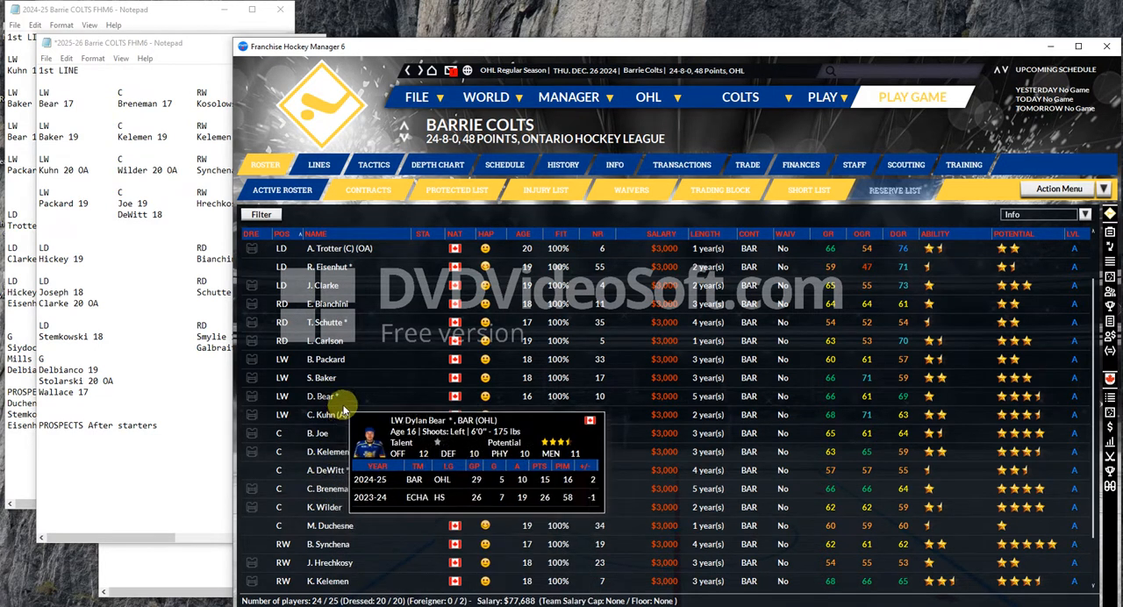
mouse_move(356, 400)
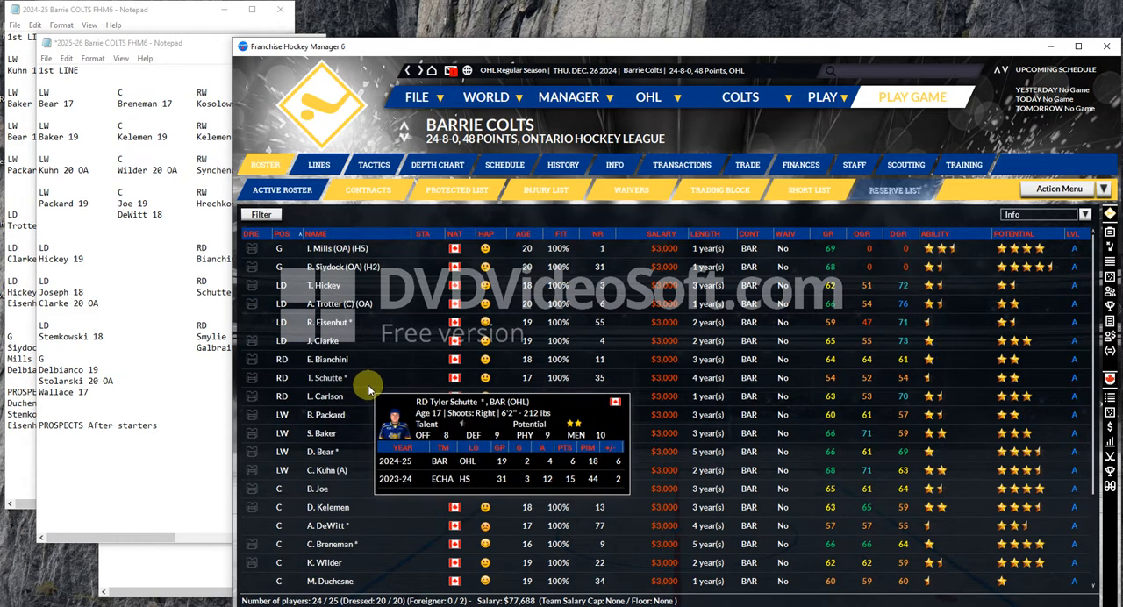
mouse_move(391, 182)
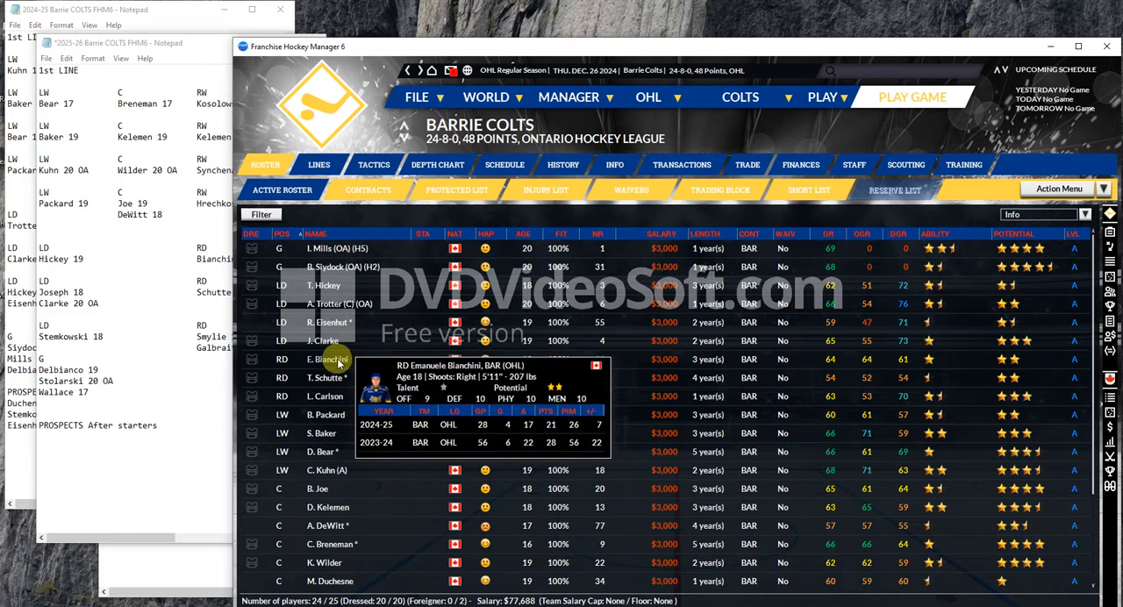
mouse_move(345, 361)
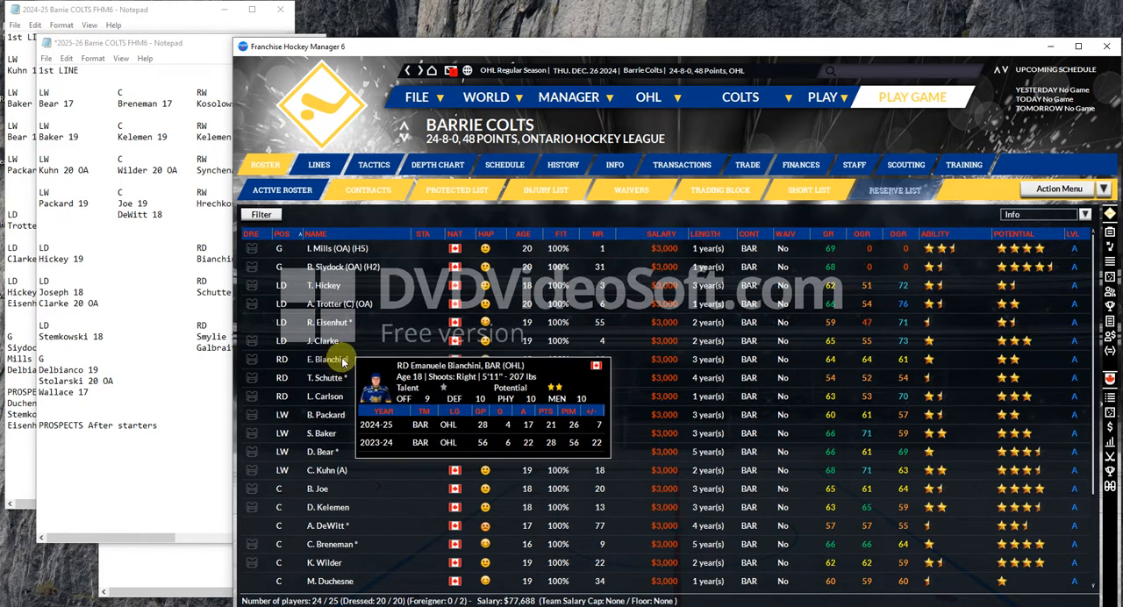
mouse_move(279, 283)
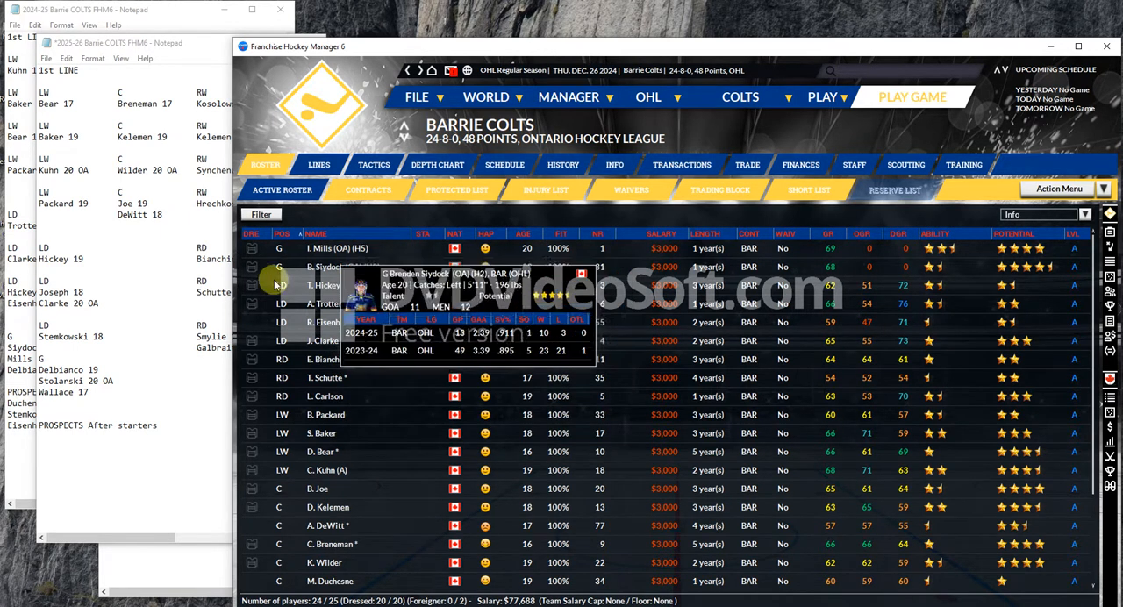
click(114, 42)
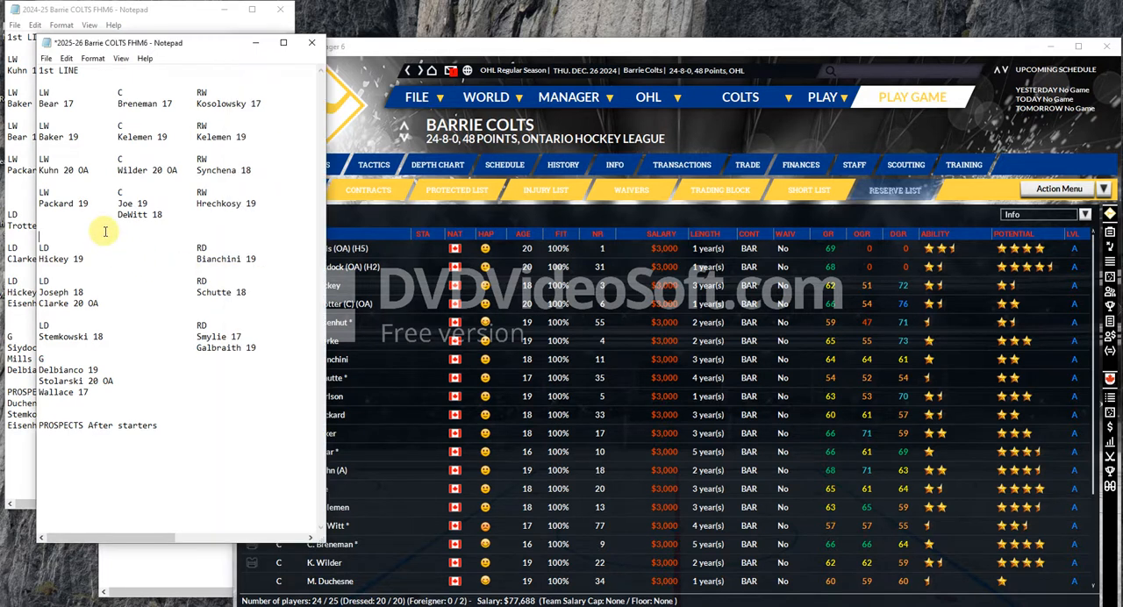
mouse_move(553, 224)
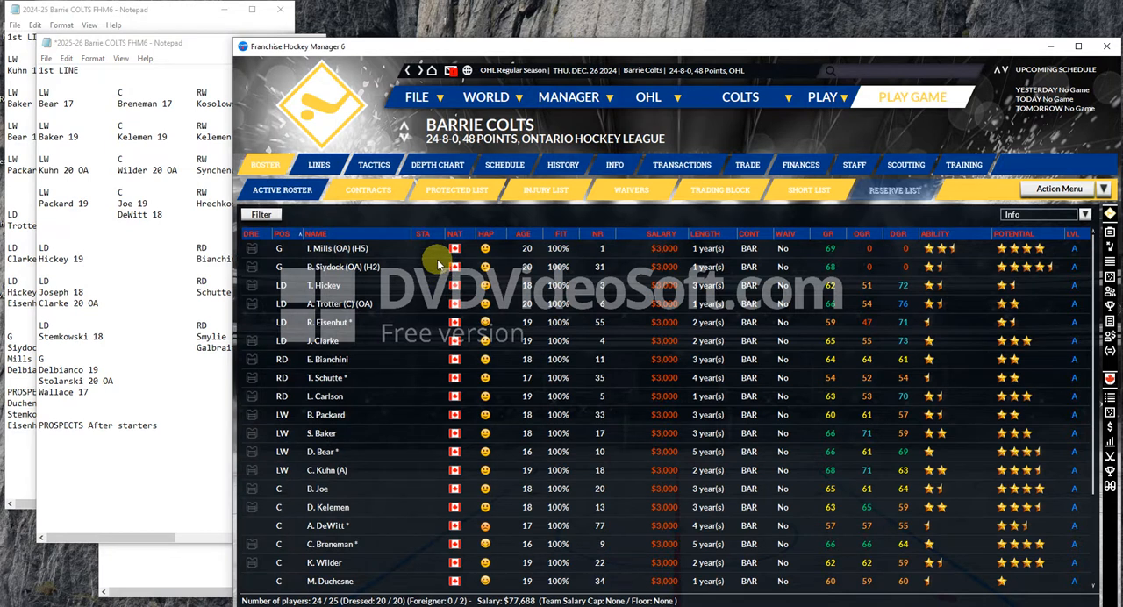
mouse_move(341, 267)
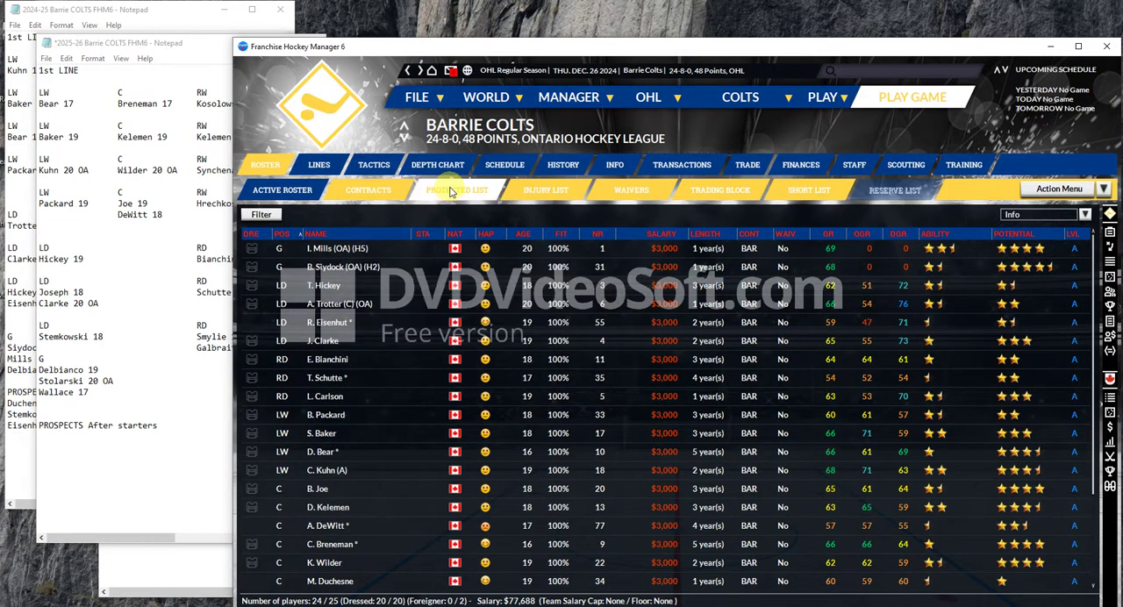
mouse_move(326, 251)
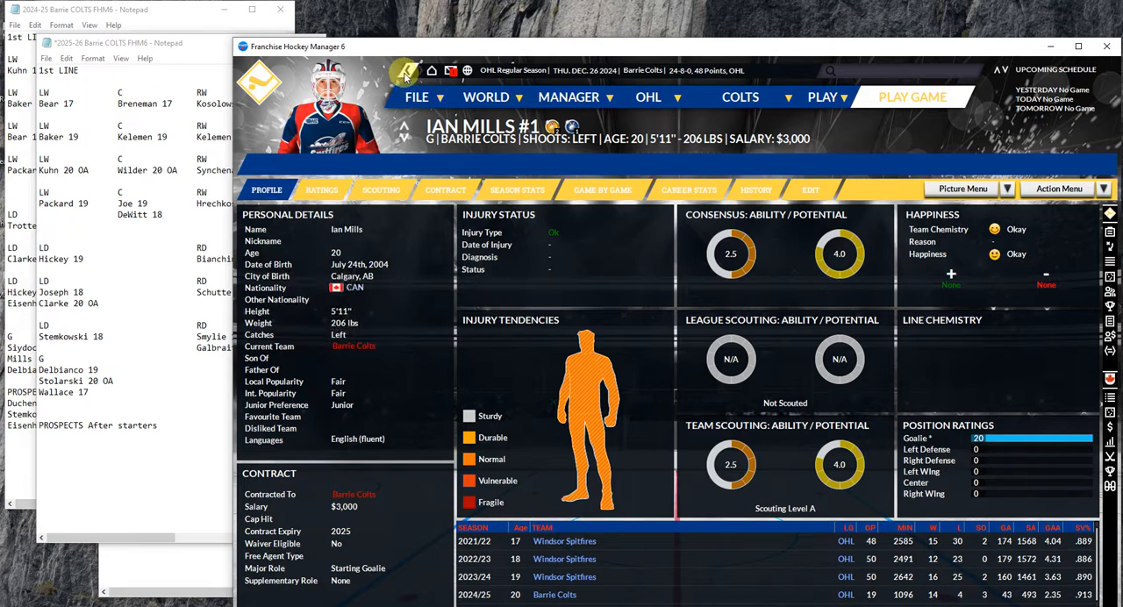
mouse_move(406, 72)
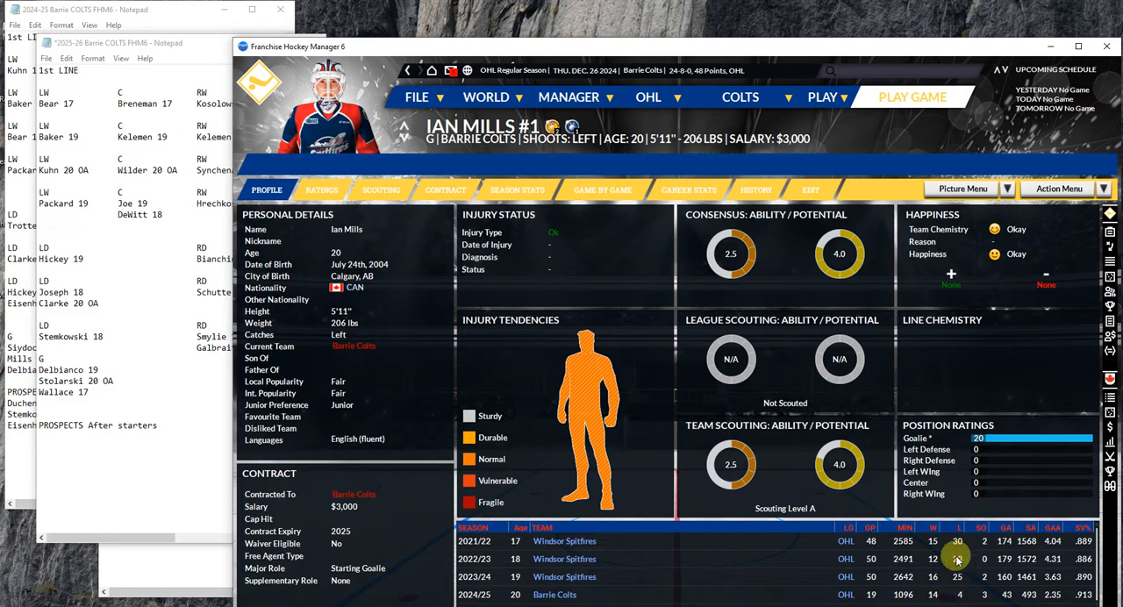
mouse_move(911, 547)
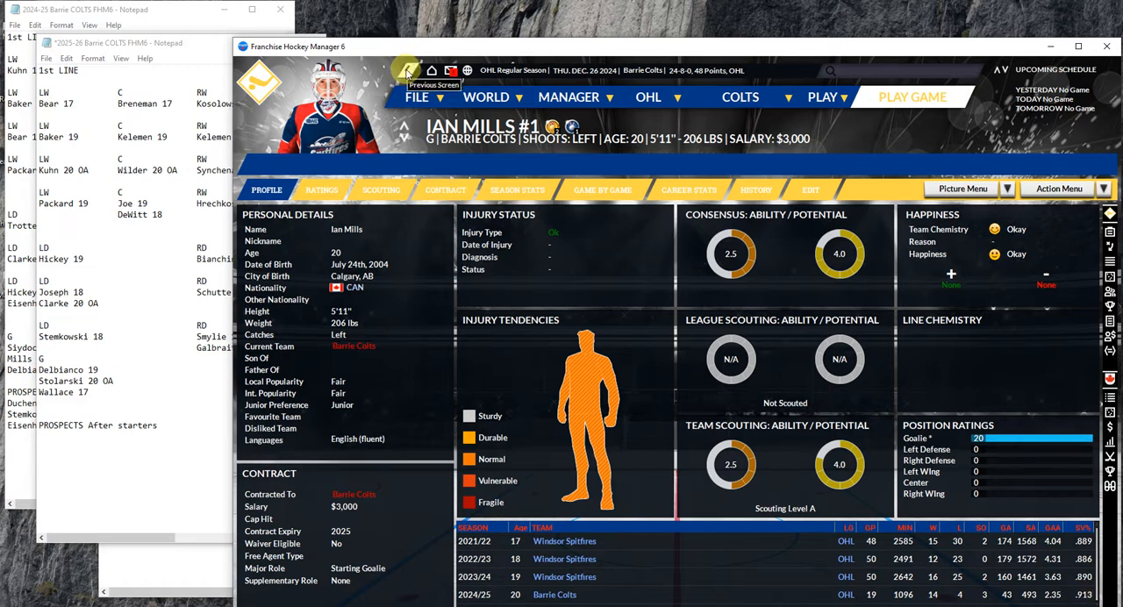
mouse_move(411, 104)
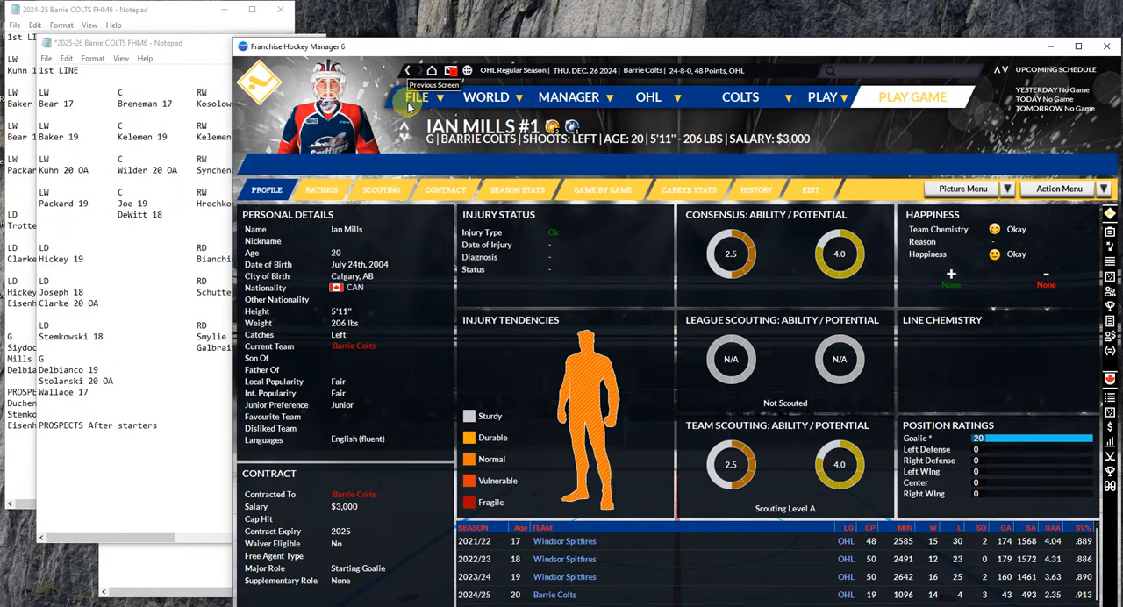
mouse_move(558, 126)
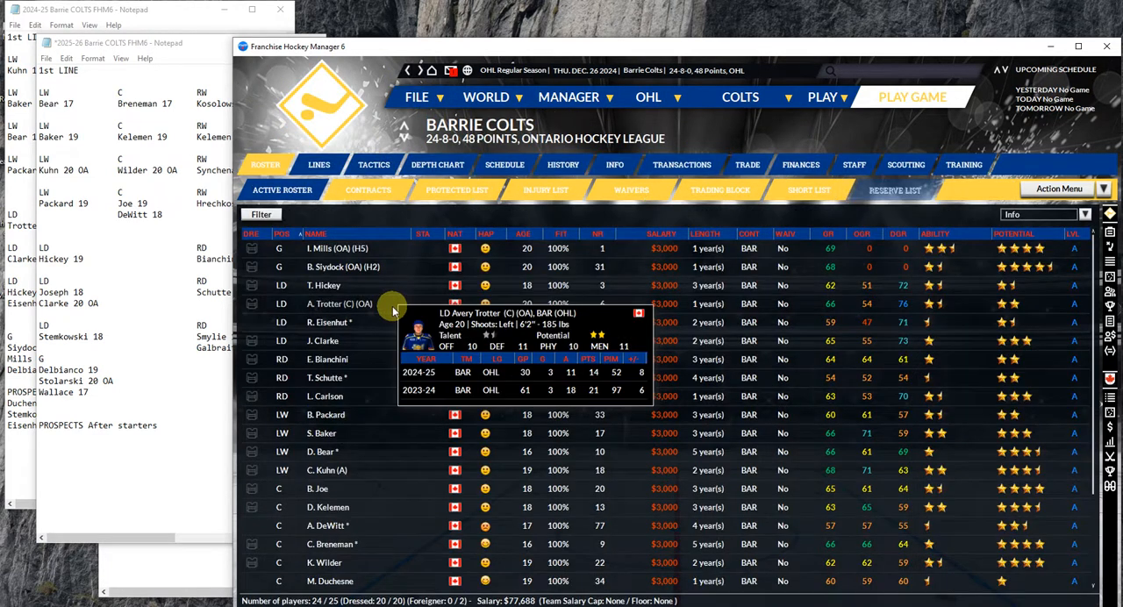
mouse_move(336, 267)
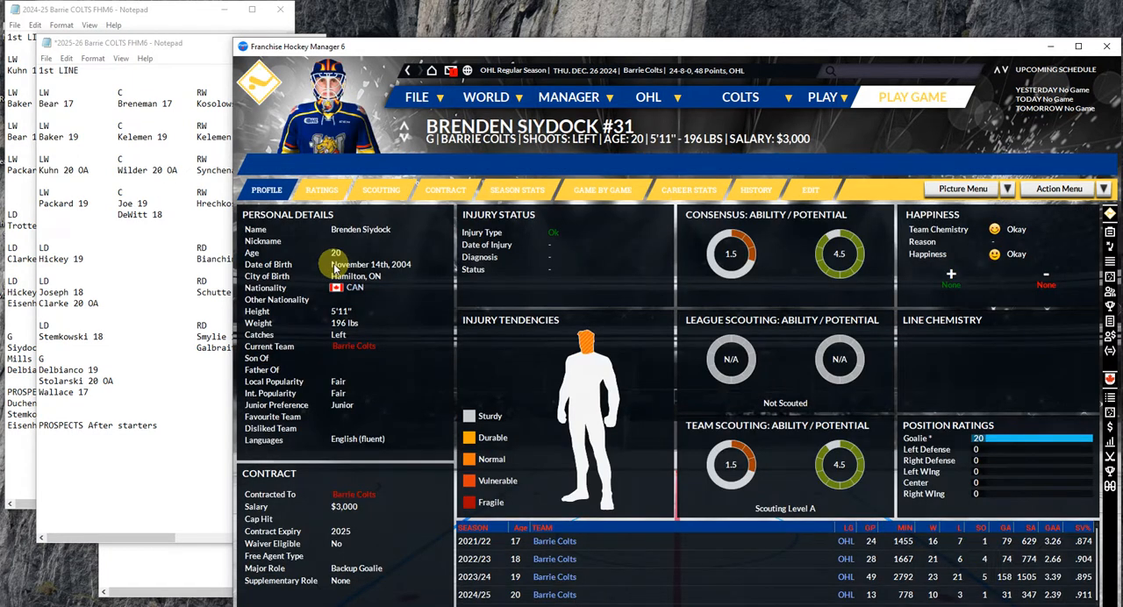
mouse_move(639, 552)
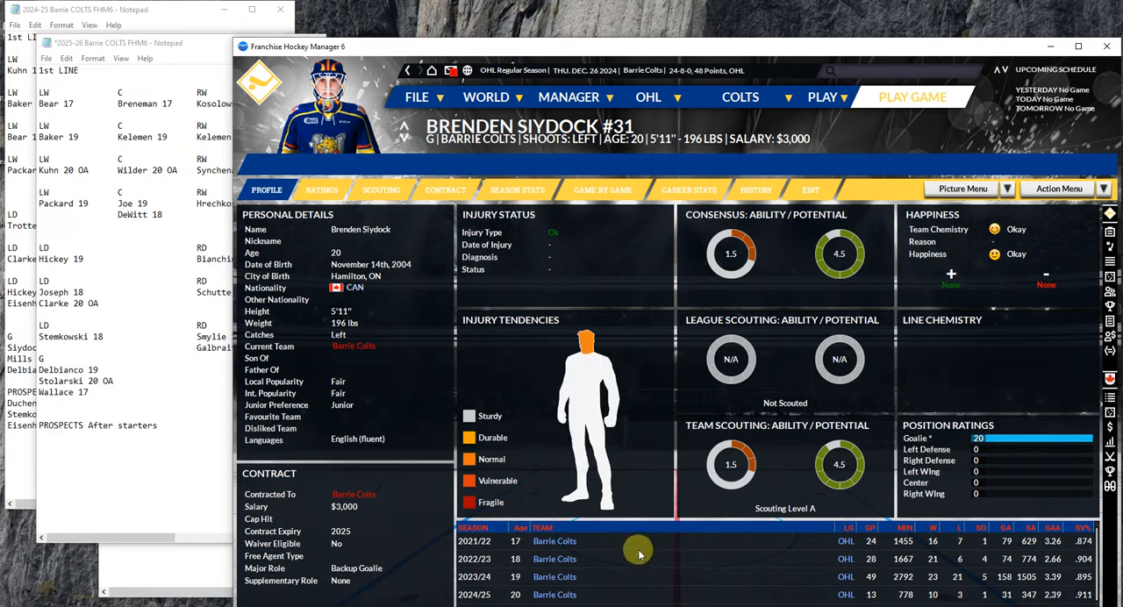
mouse_move(545, 504)
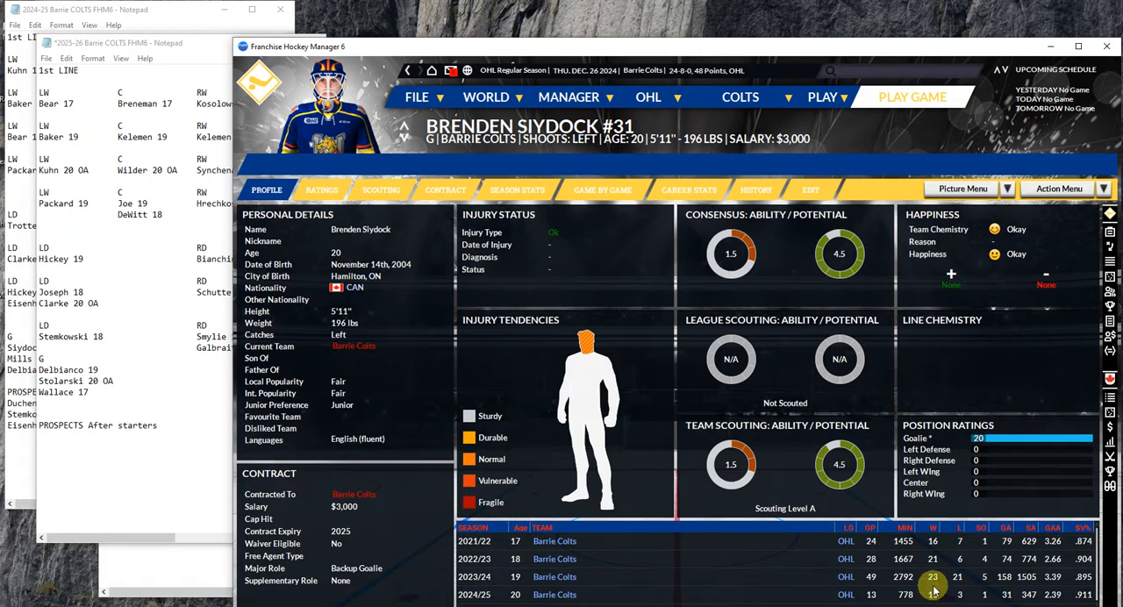
mouse_move(564, 265)
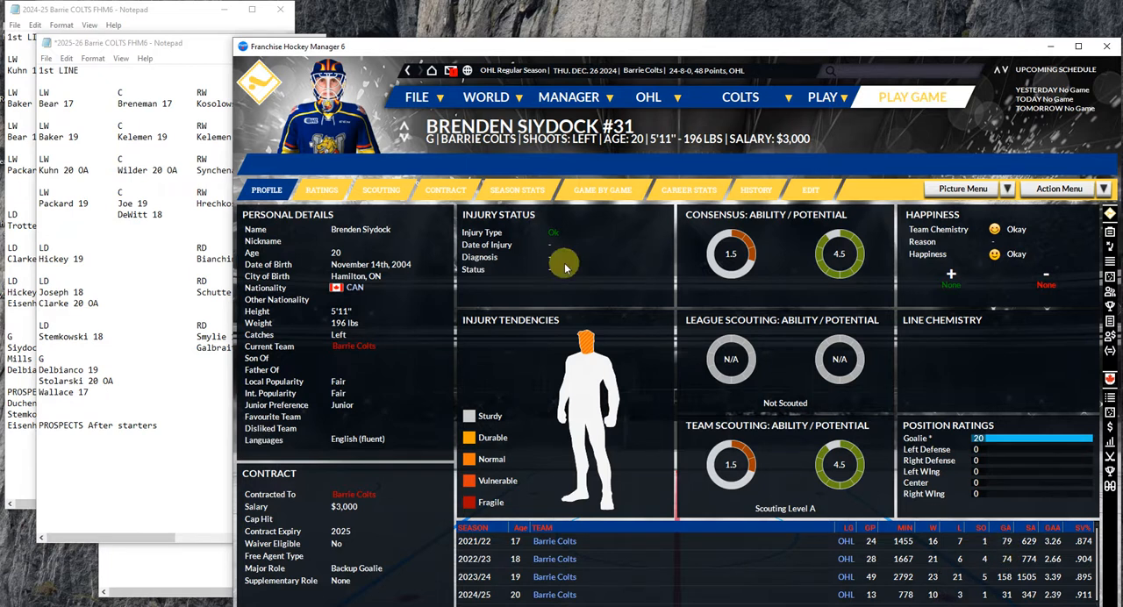
mouse_move(394, 69)
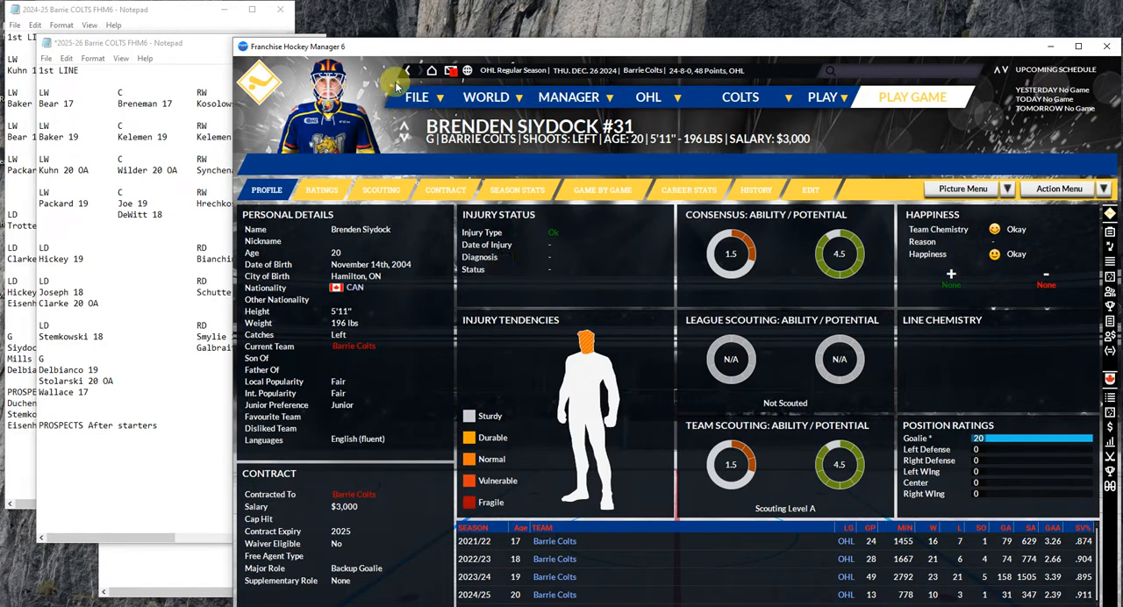
mouse_move(403, 70)
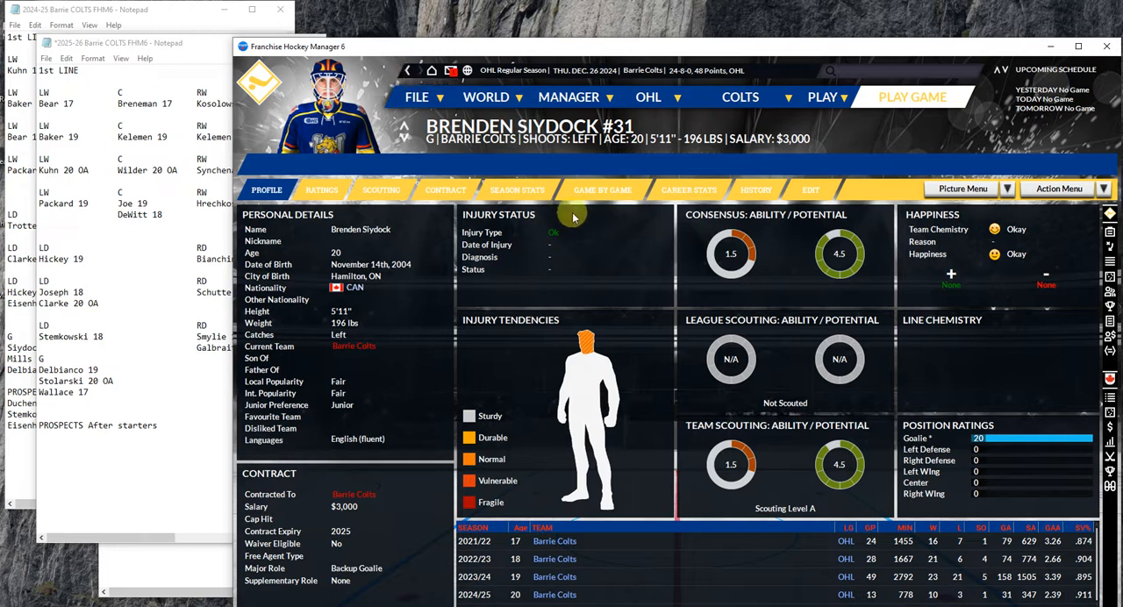
mouse_move(322, 190)
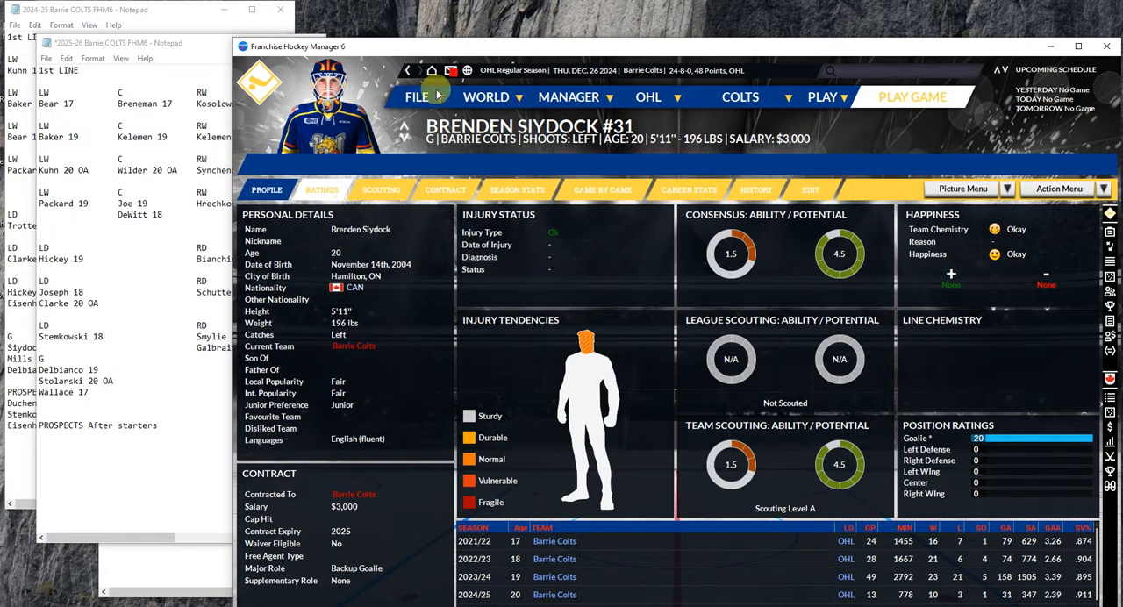
Show goalie Brenden Siydock's goalie and mental ratings on his Ratings tab
click(322, 190)
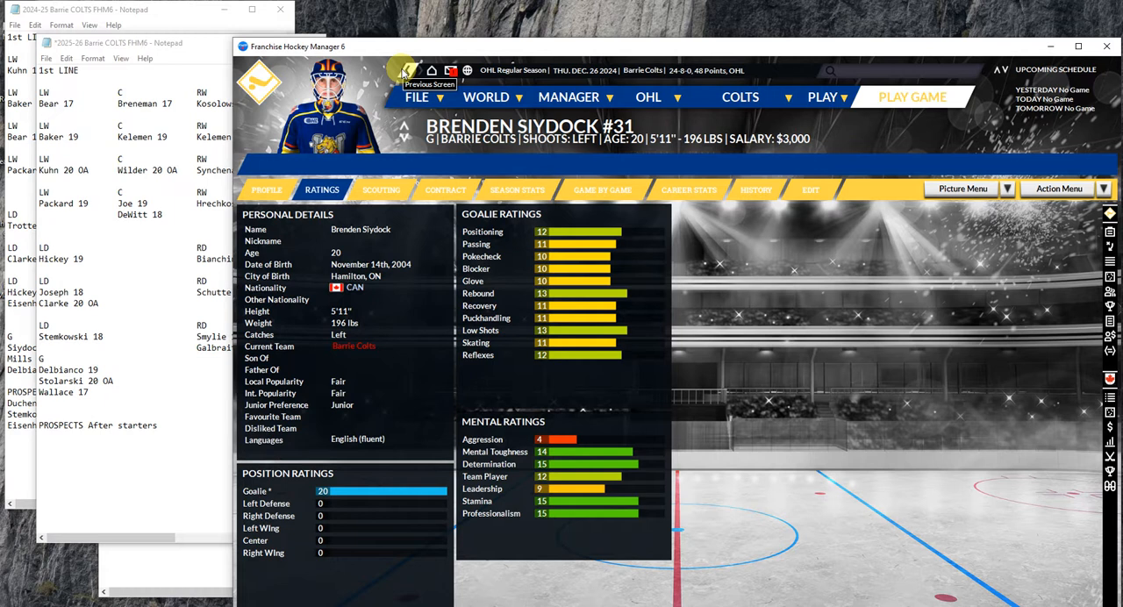
mouse_move(172, 195)
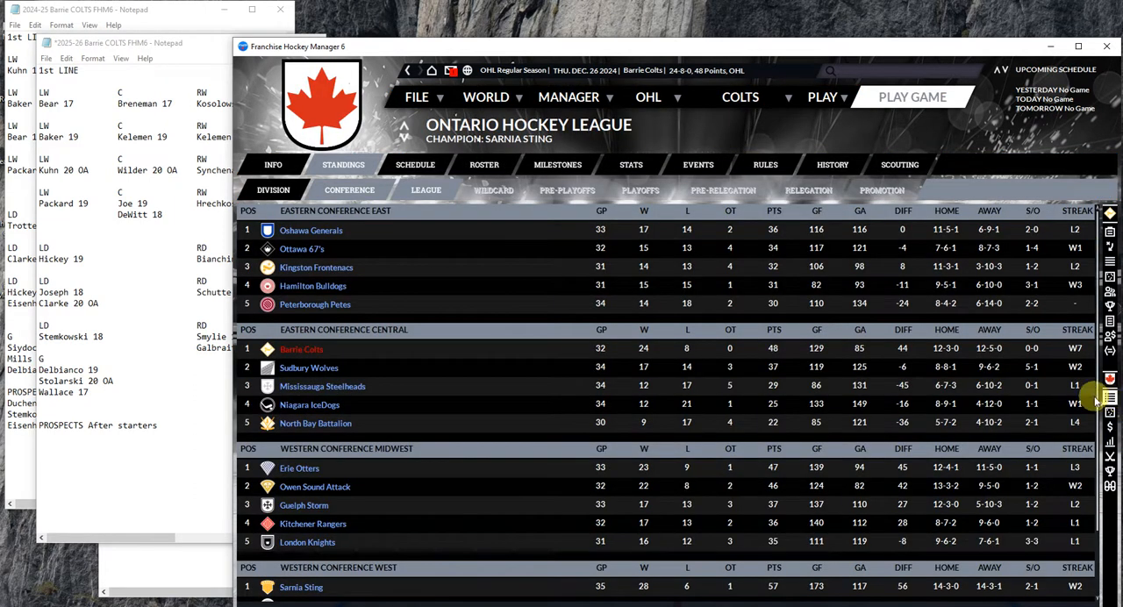
Check the OHL stats leaders, then Edmund Murphy's detailed ratings and profile
scroll(down, 3)
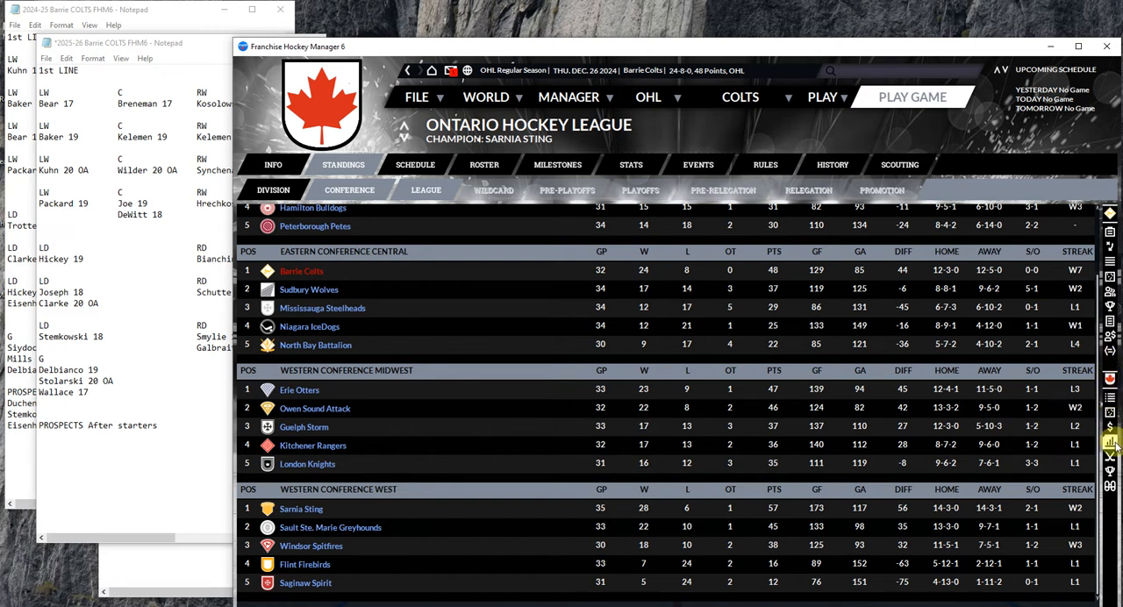
click(630, 164)
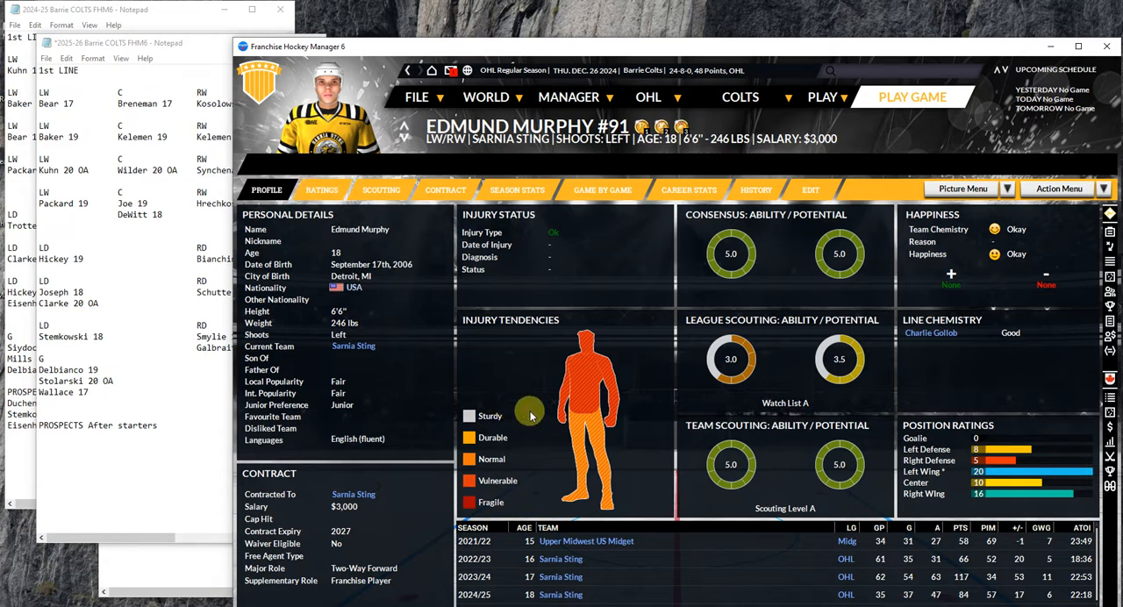
mouse_move(323, 177)
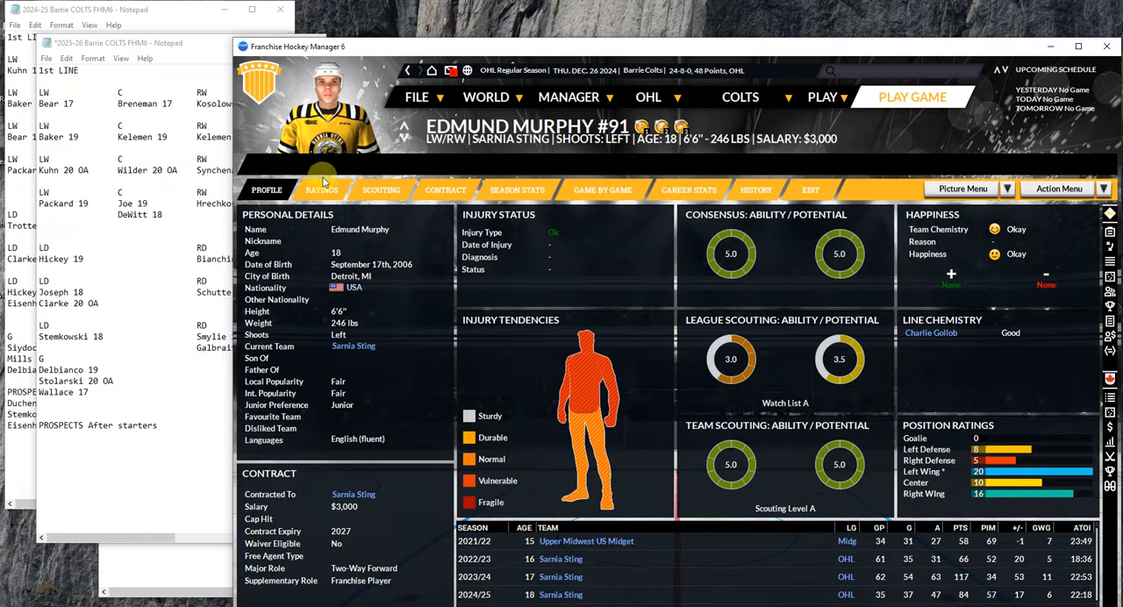
click(323, 190)
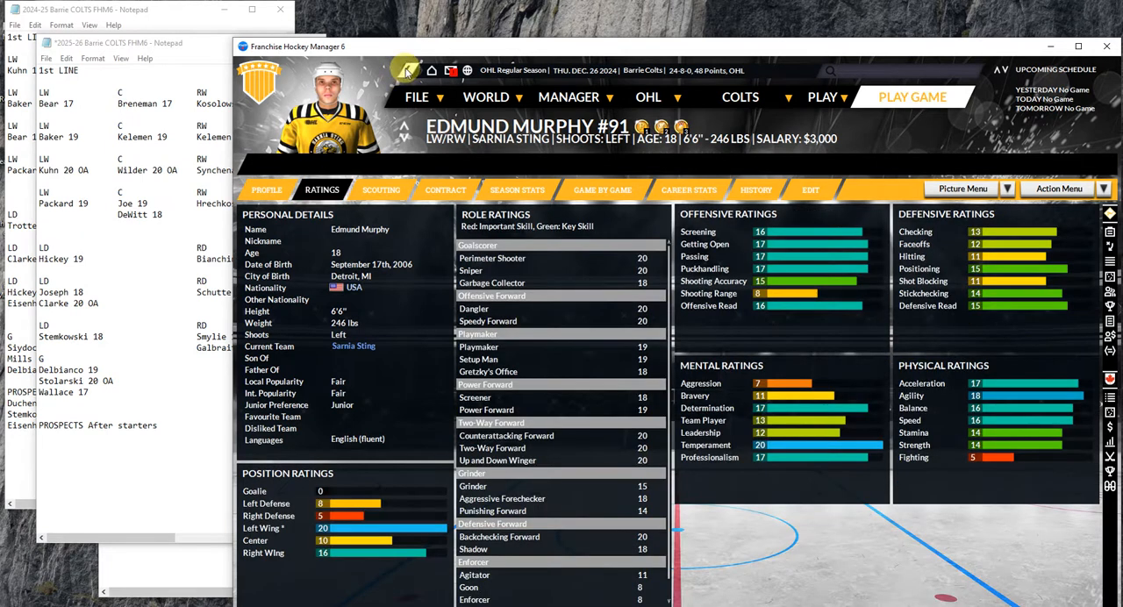
mouse_move(404, 70)
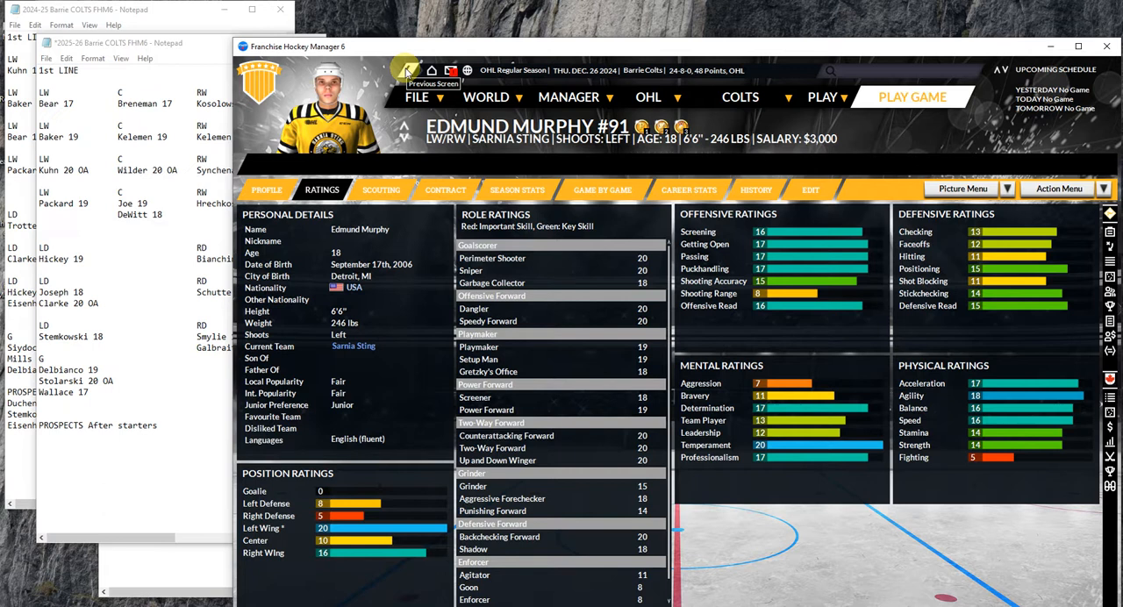
click(267, 190)
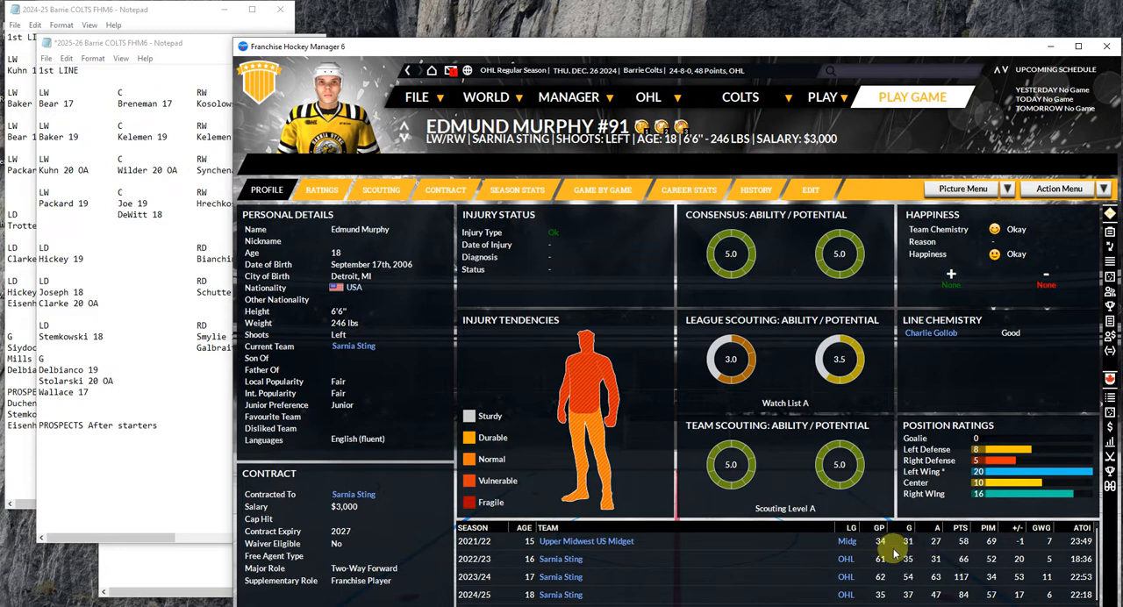
mouse_move(954, 560)
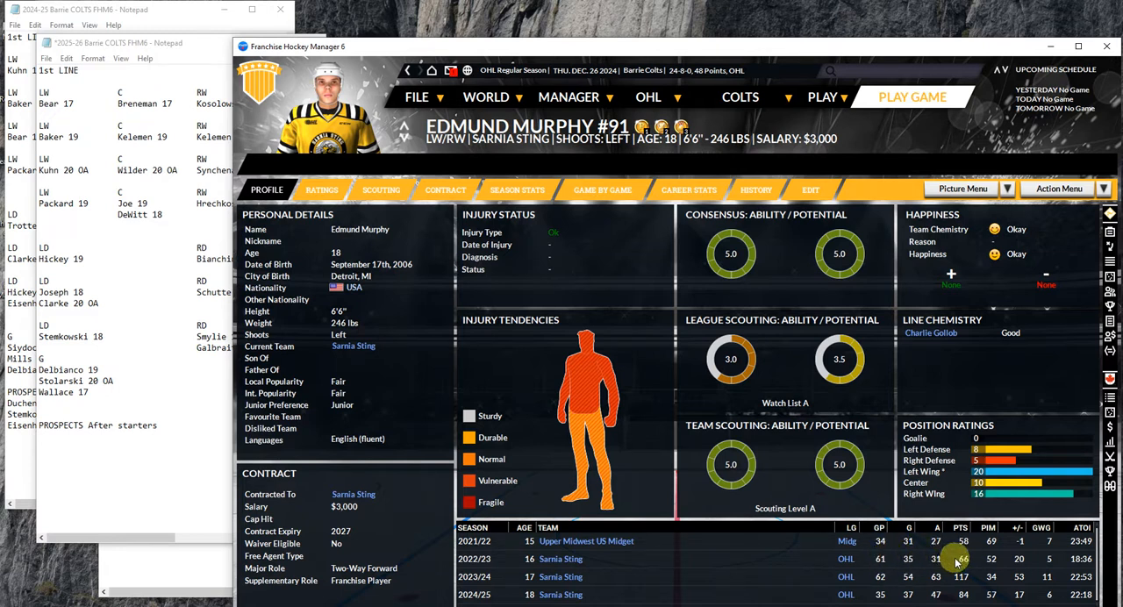
mouse_move(958, 576)
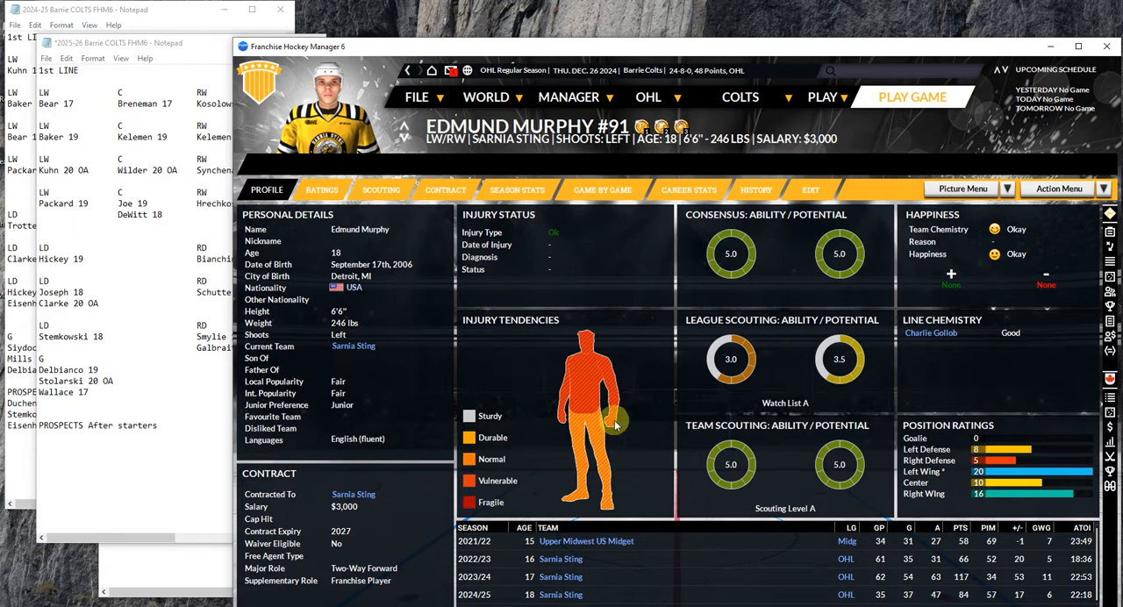
mouse_move(405, 73)
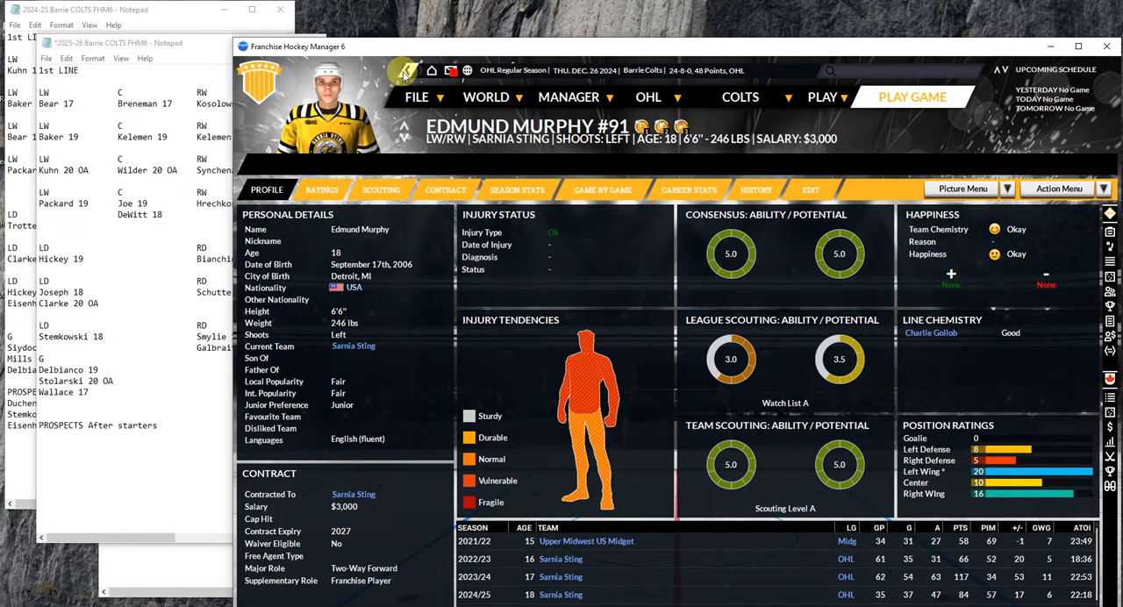
mouse_move(406, 70)
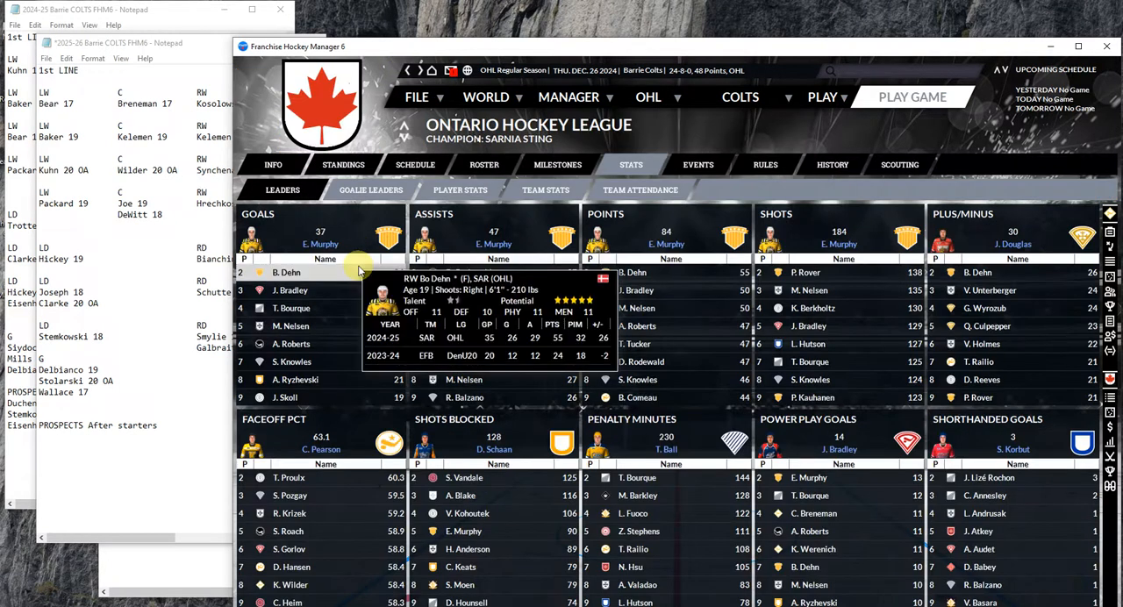
click(290, 290)
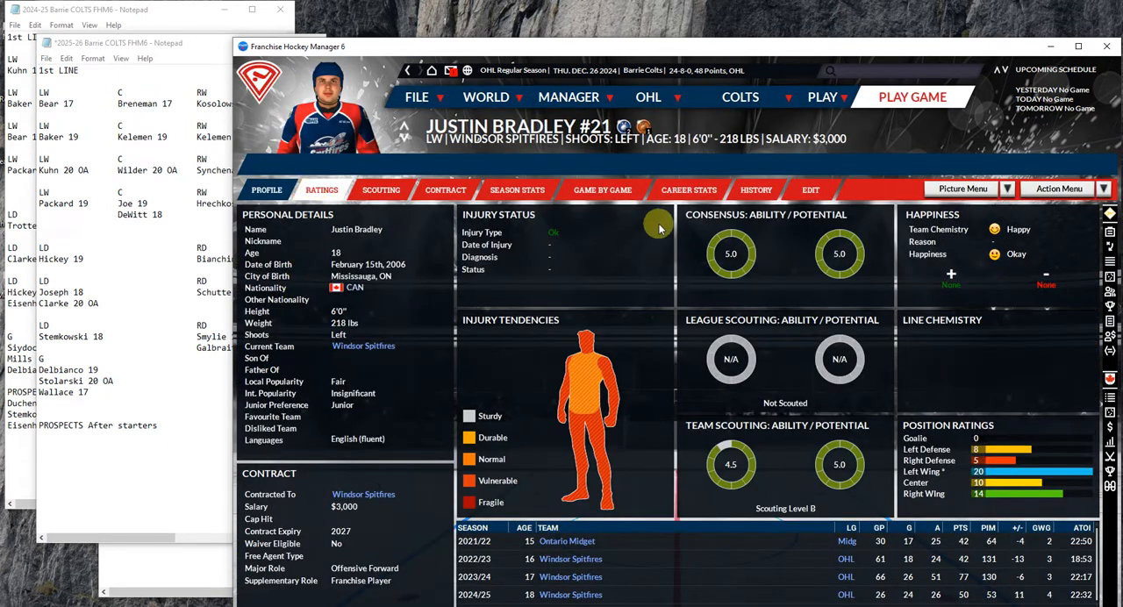
click(755, 189)
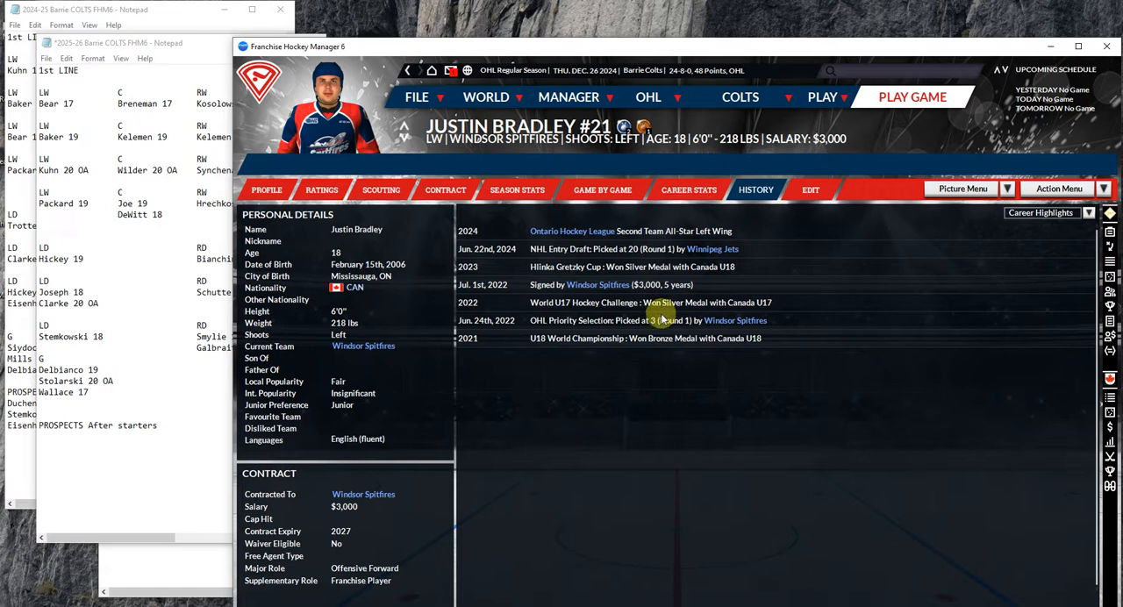
click(267, 189)
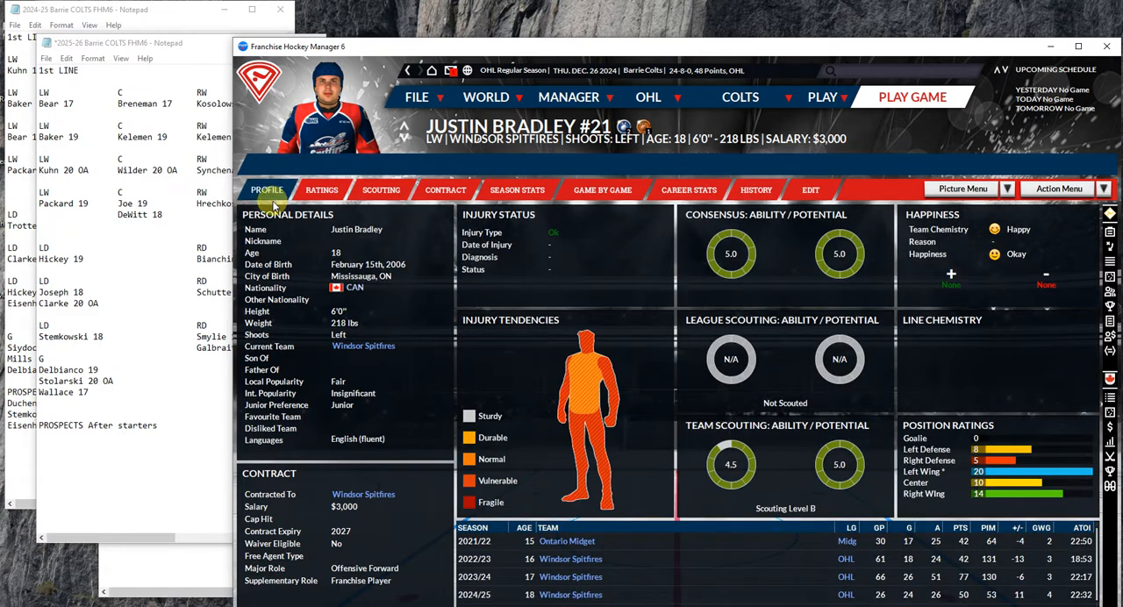
click(321, 190)
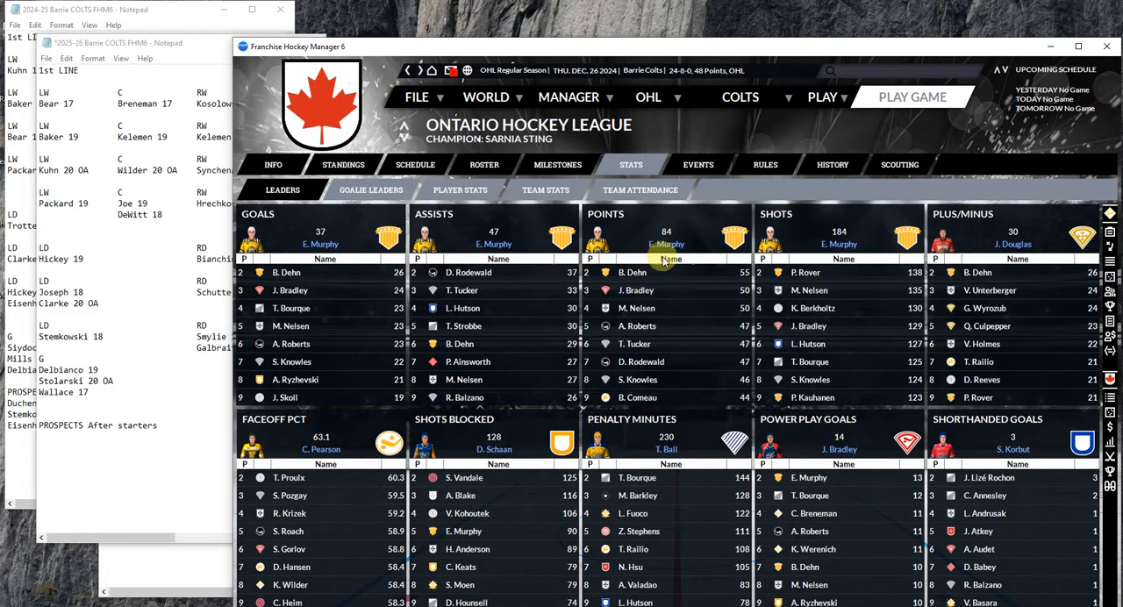
View OHL division standings, then the Colts' October results before returning to December
click(343, 164)
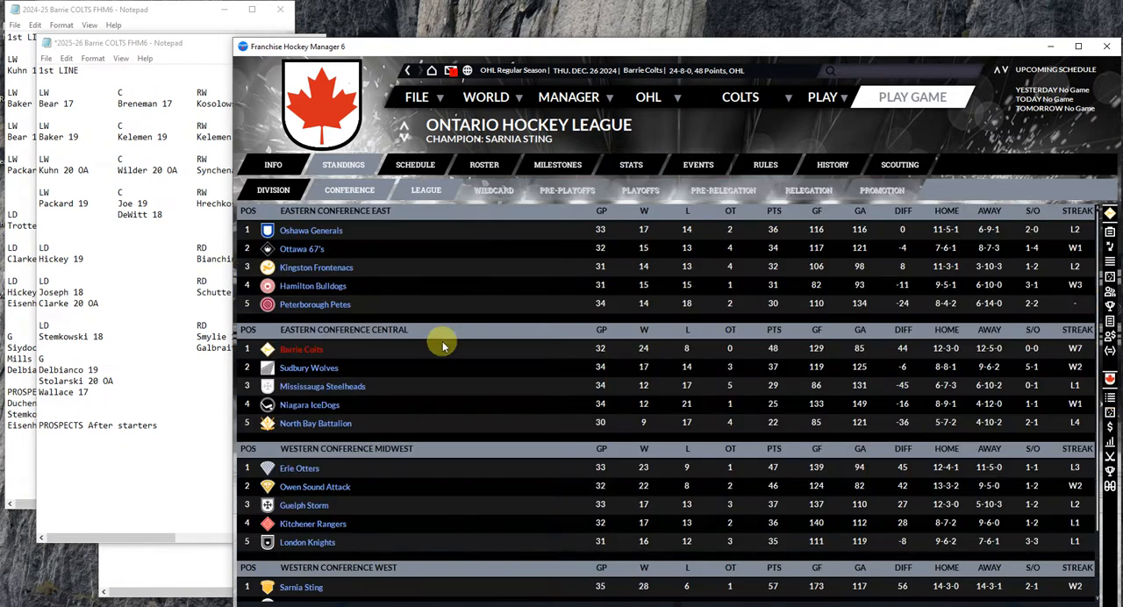
mouse_move(414, 345)
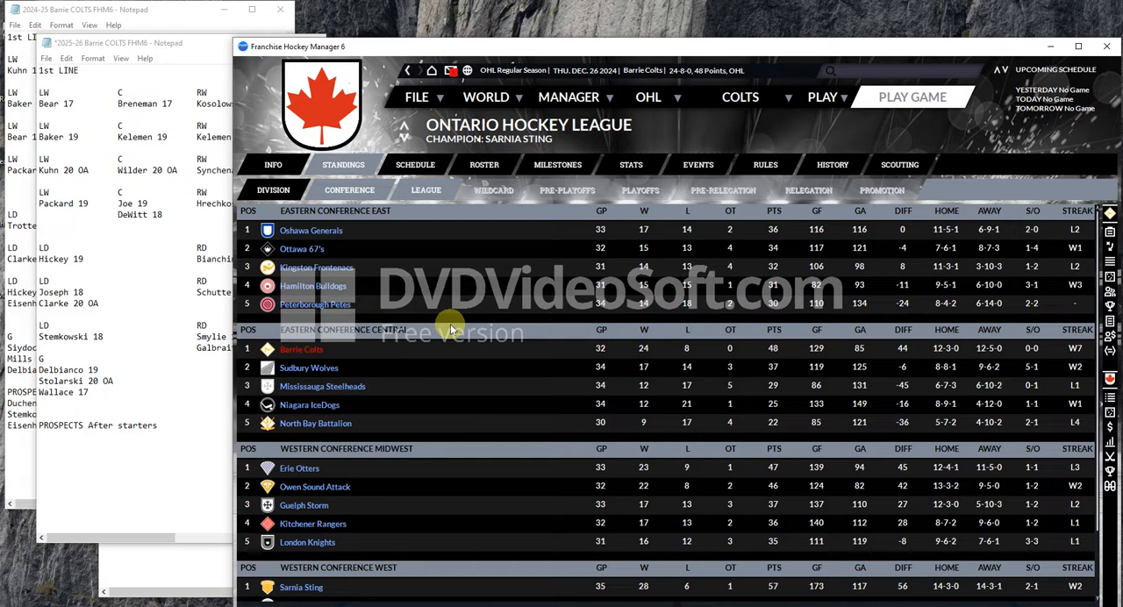
mouse_move(341, 353)
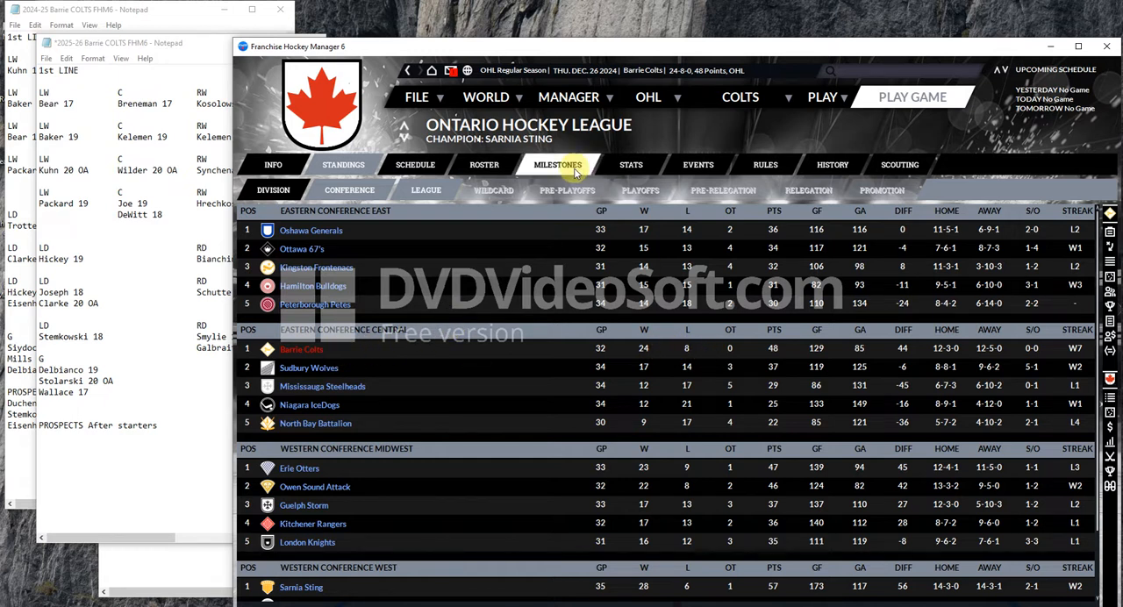
click(415, 164)
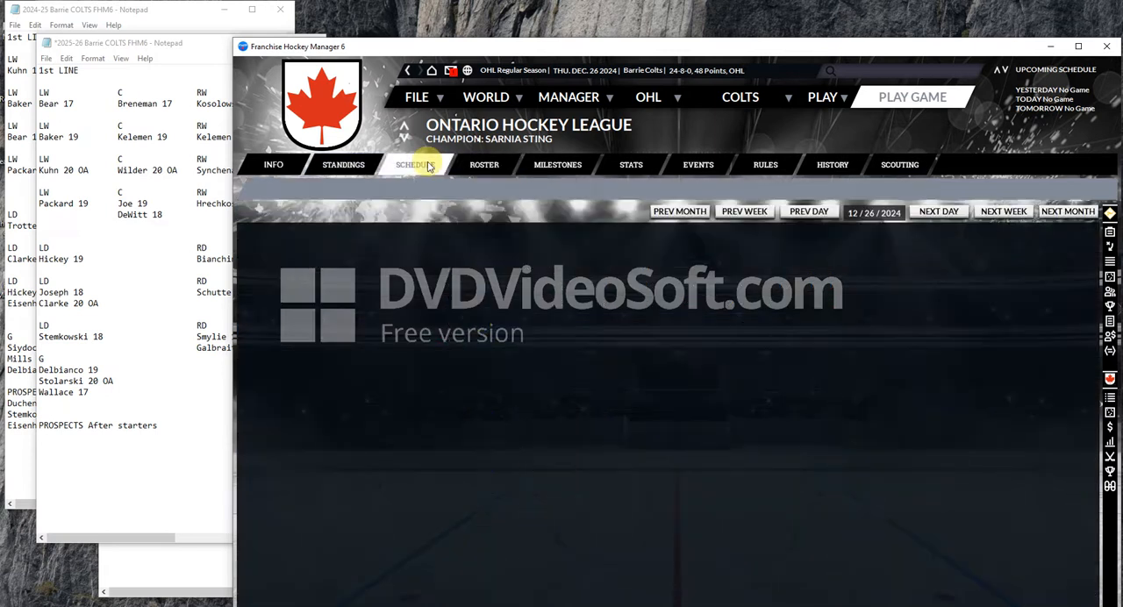
click(415, 164)
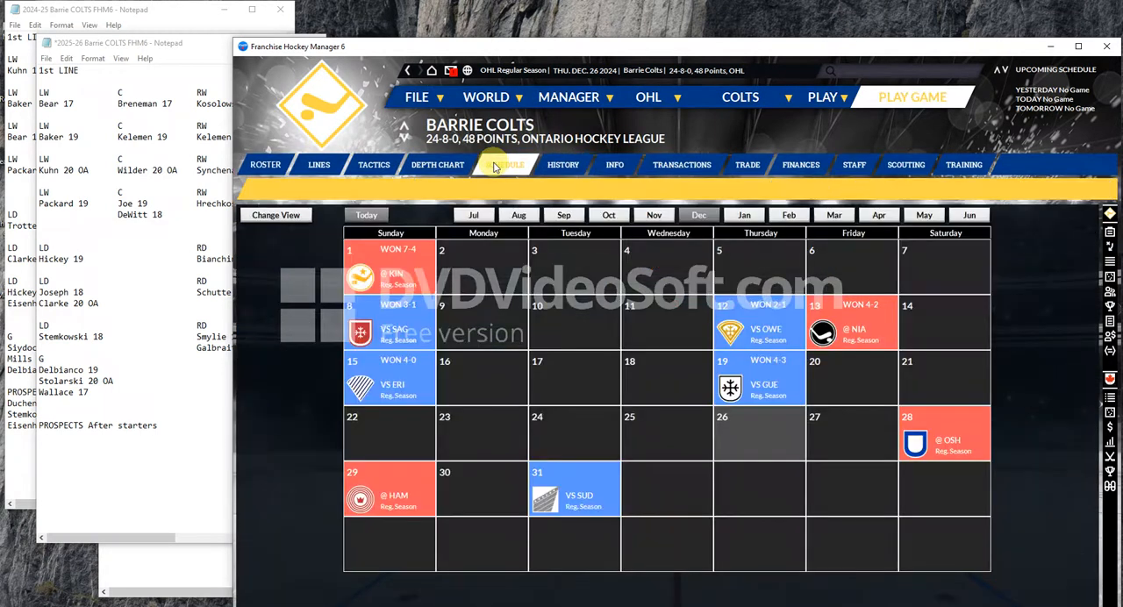
click(563, 214)
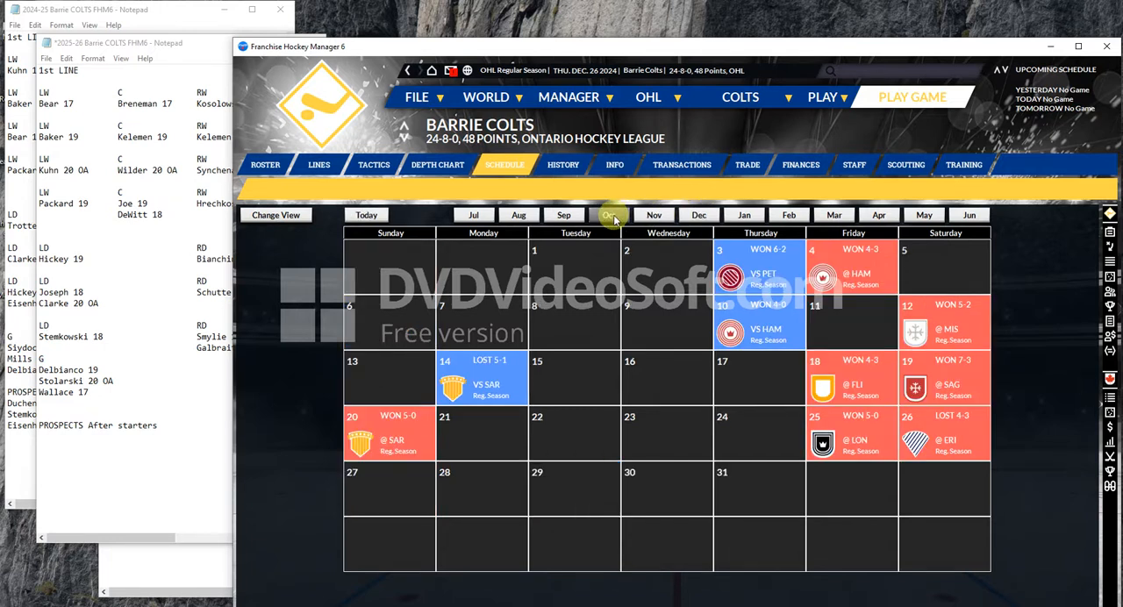
mouse_move(640, 220)
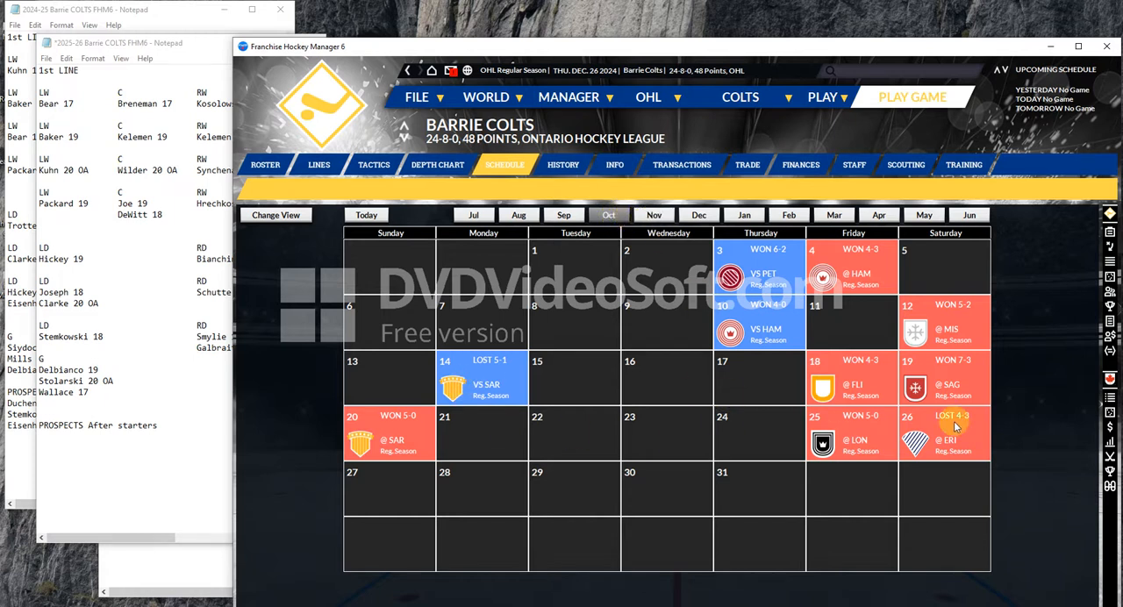
click(699, 214)
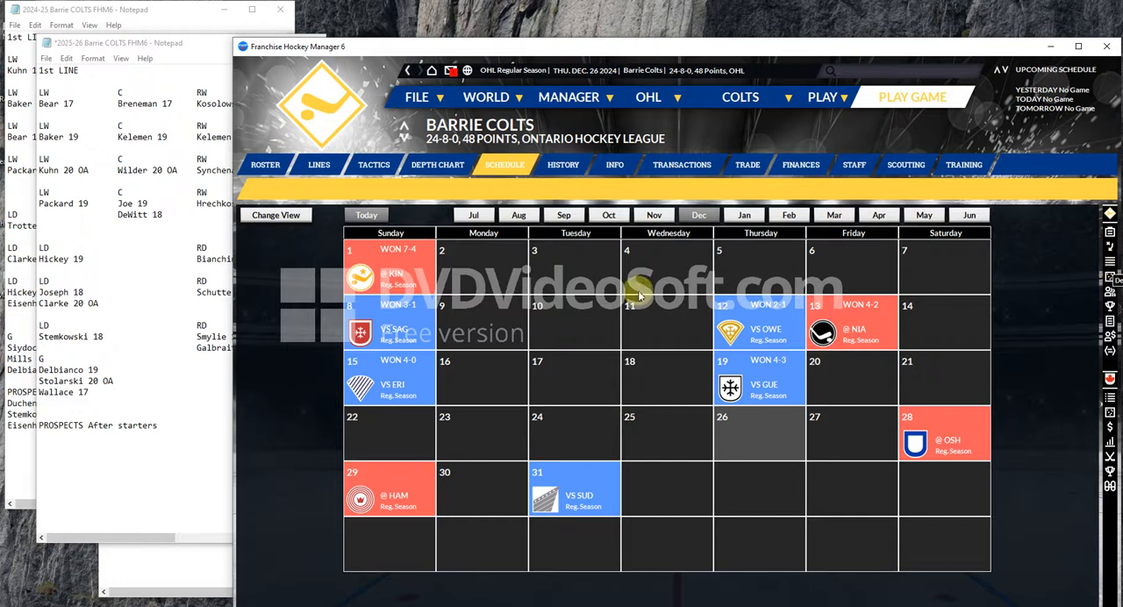
Show the Colts' even-strength lines, dressed list, shootout spots and goalie order
click(319, 164)
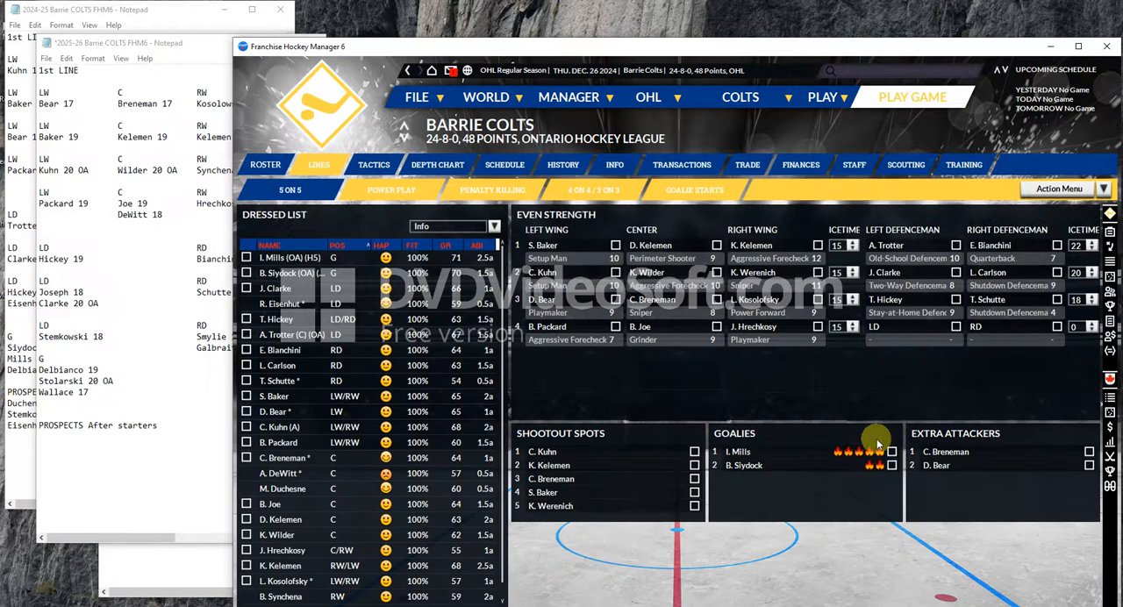
mouse_move(763, 423)
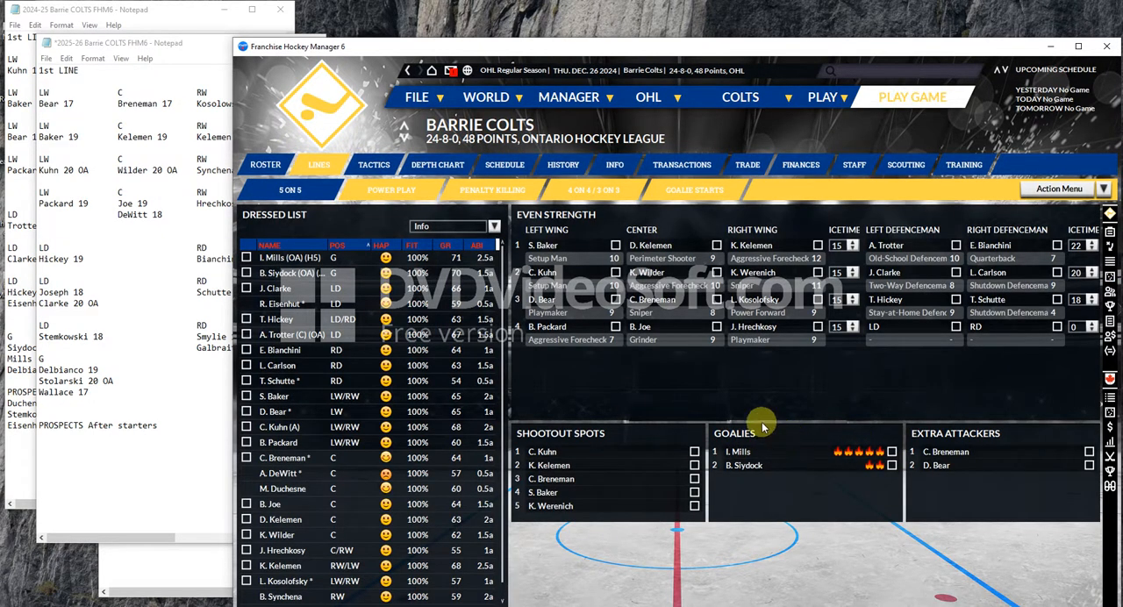
mouse_move(695, 384)
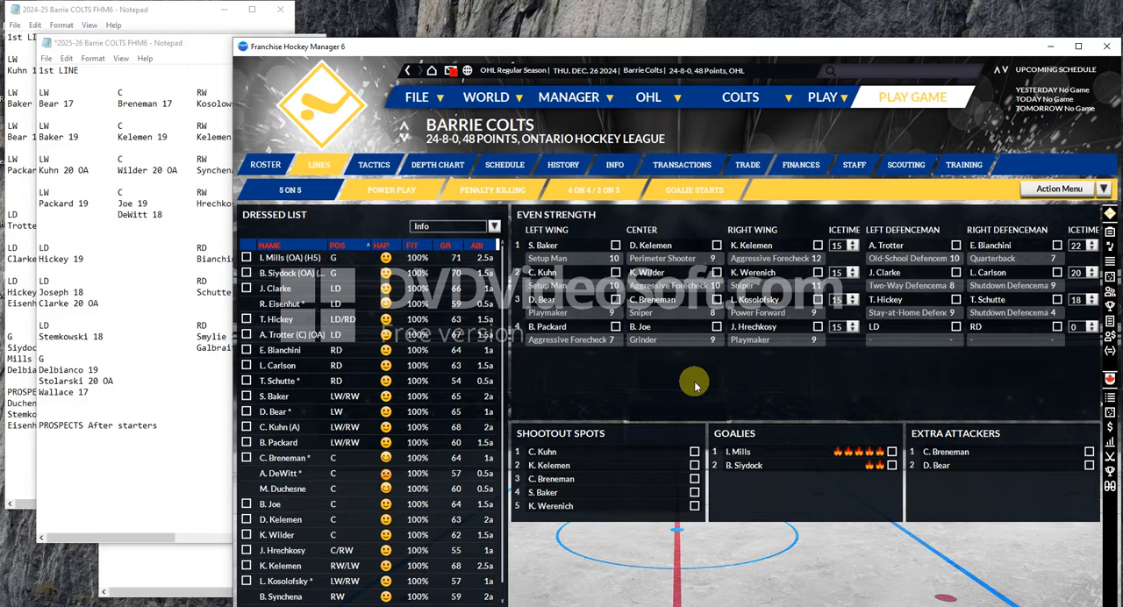
mouse_move(694, 366)
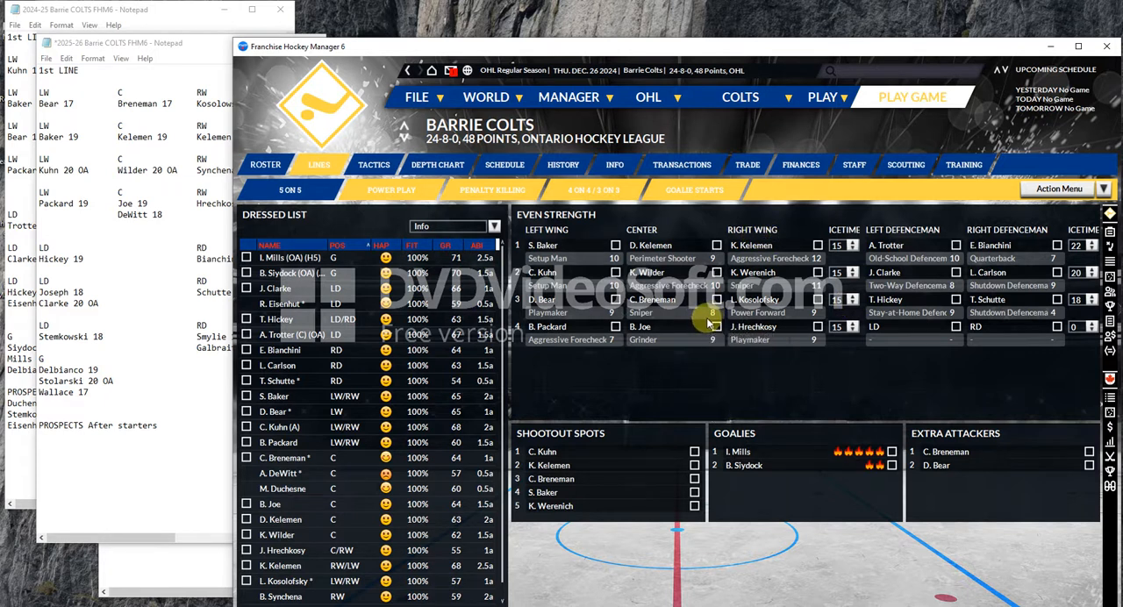
Review the Colts roster plus-minus, then Lucas Carlson's history, ratings and profile overview
click(265, 164)
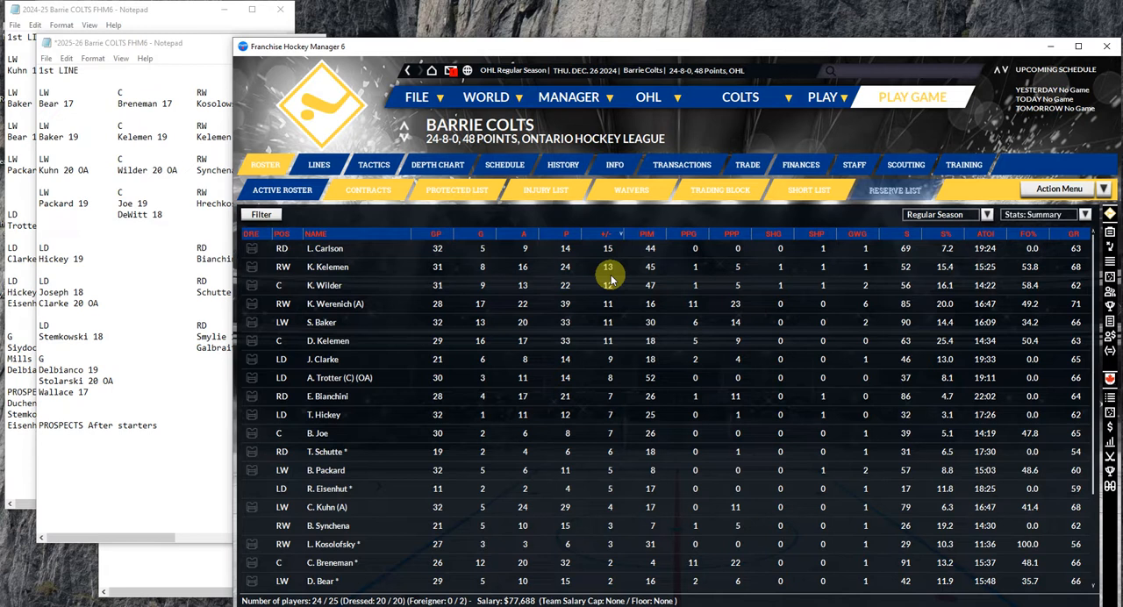
mouse_move(570, 356)
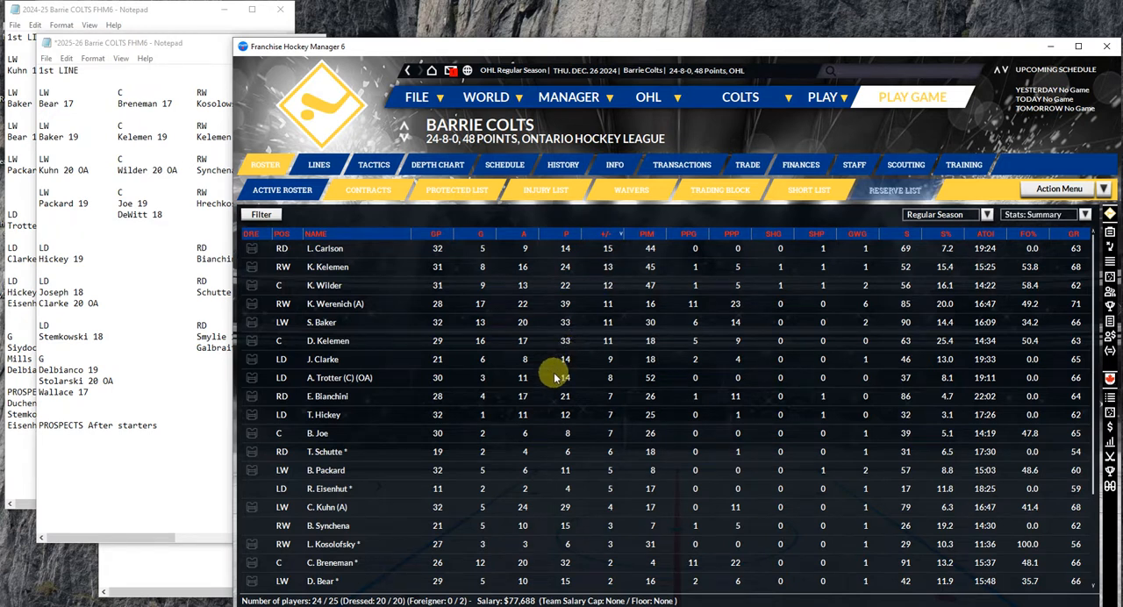
mouse_move(327, 562)
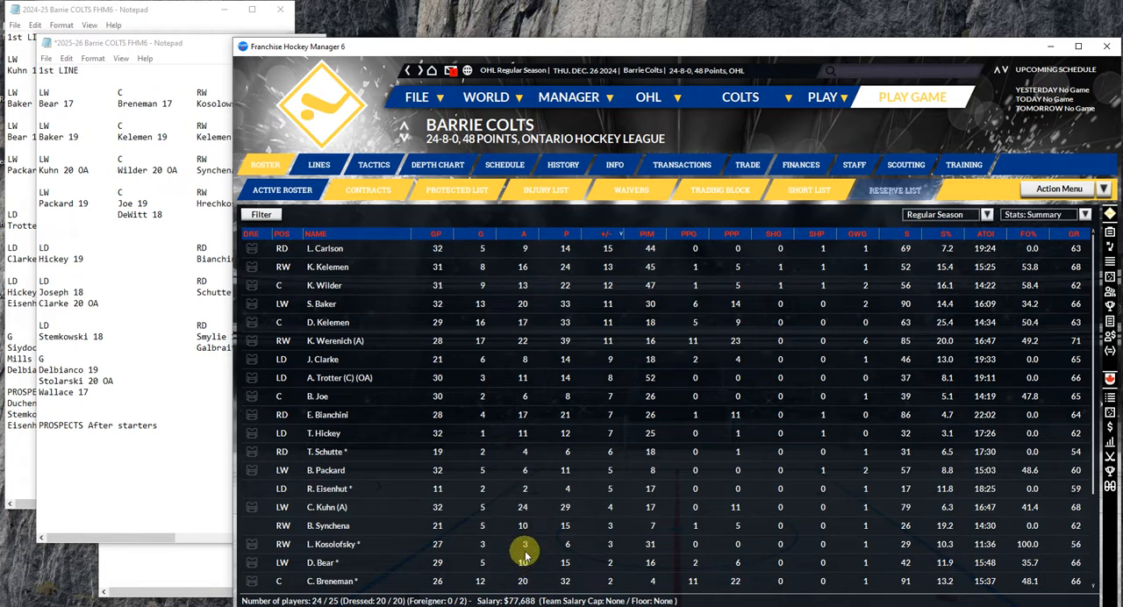
mouse_move(320, 397)
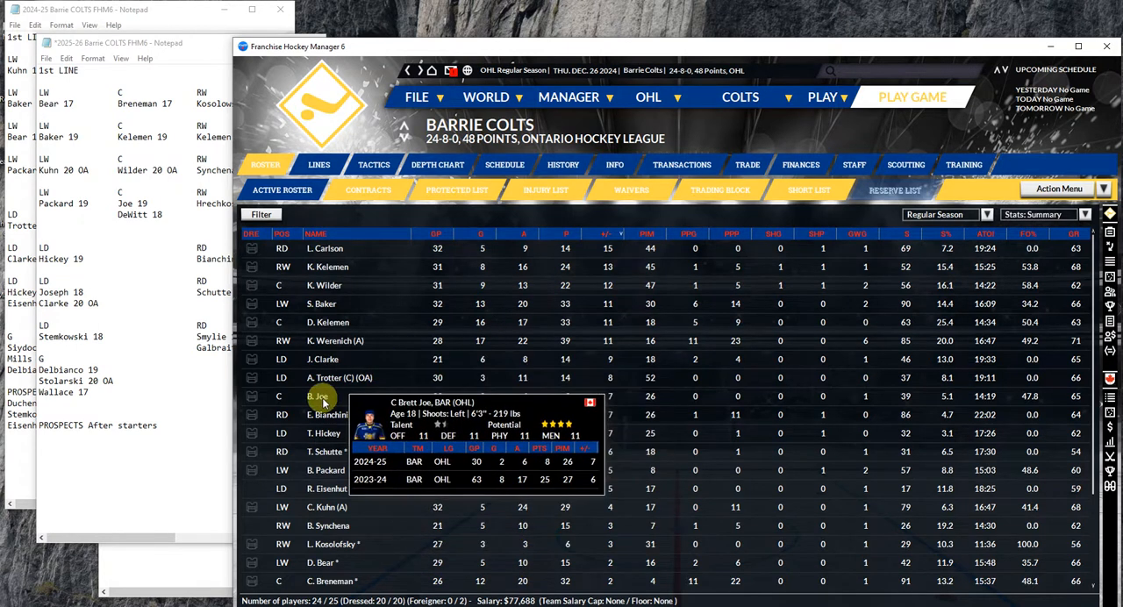
mouse_move(329, 248)
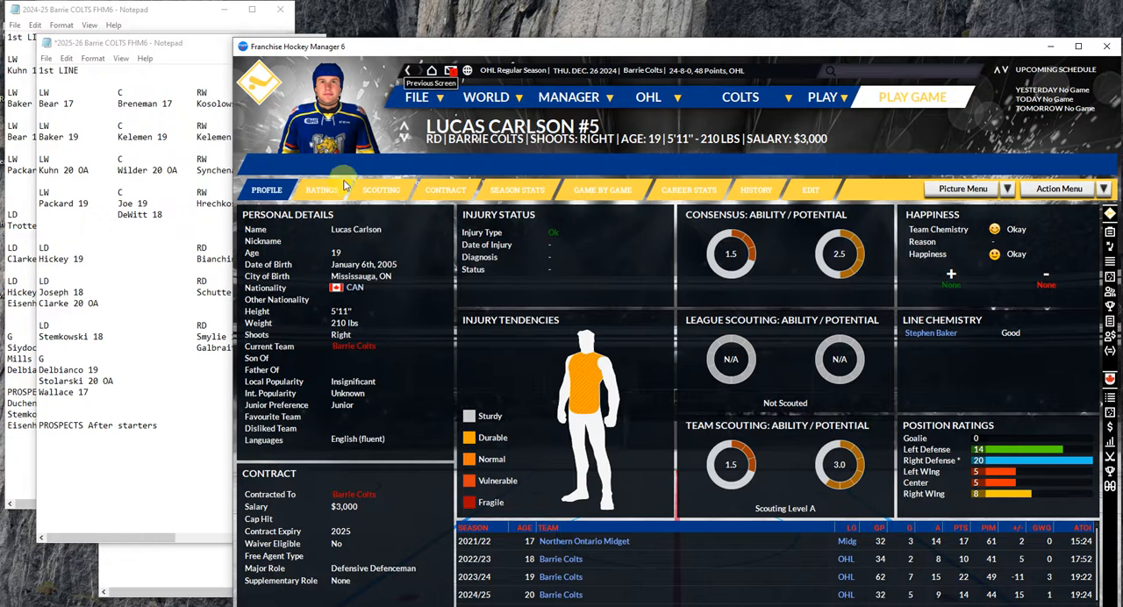
click(756, 190)
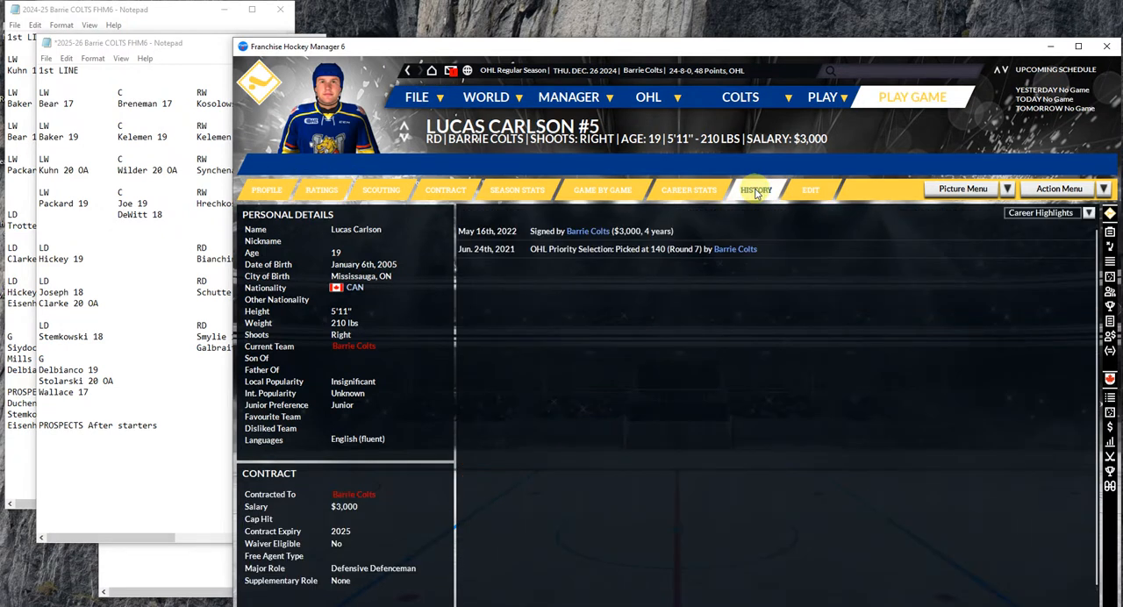
click(322, 189)
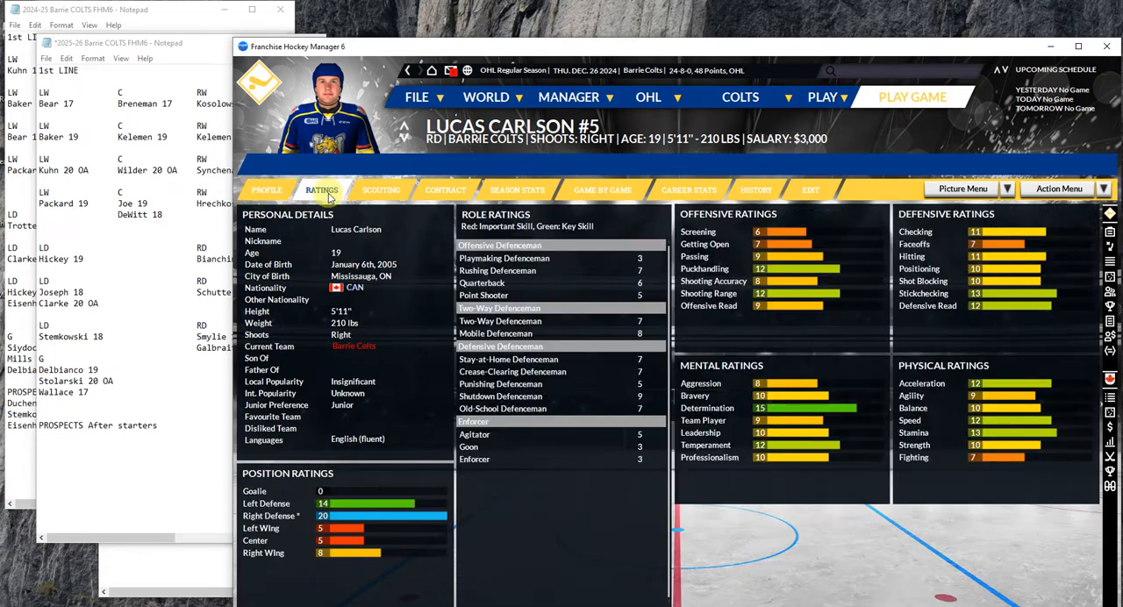
click(266, 190)
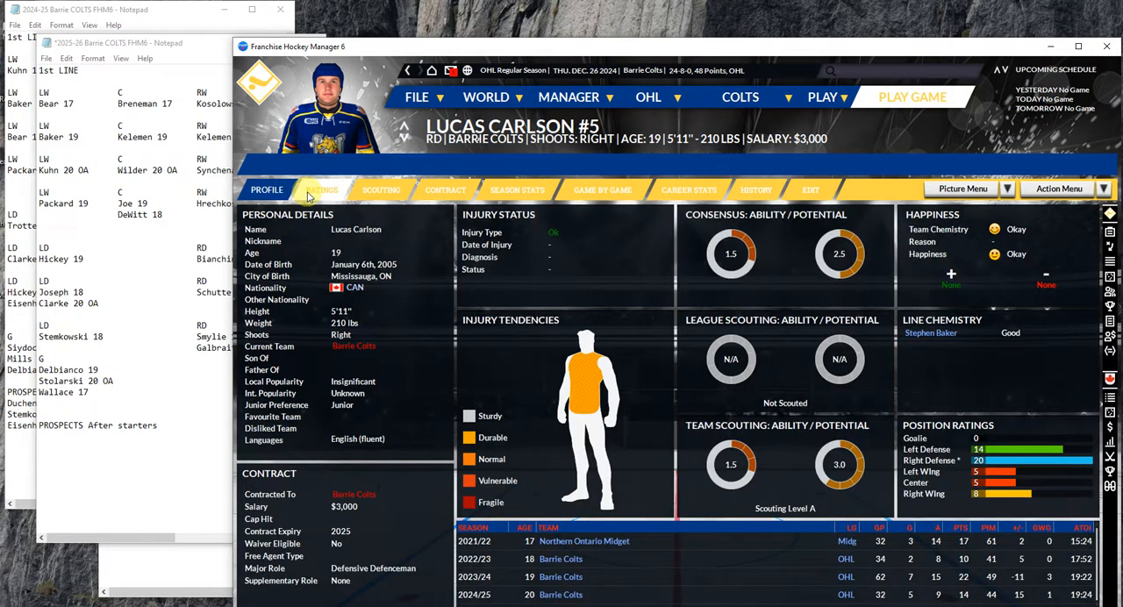